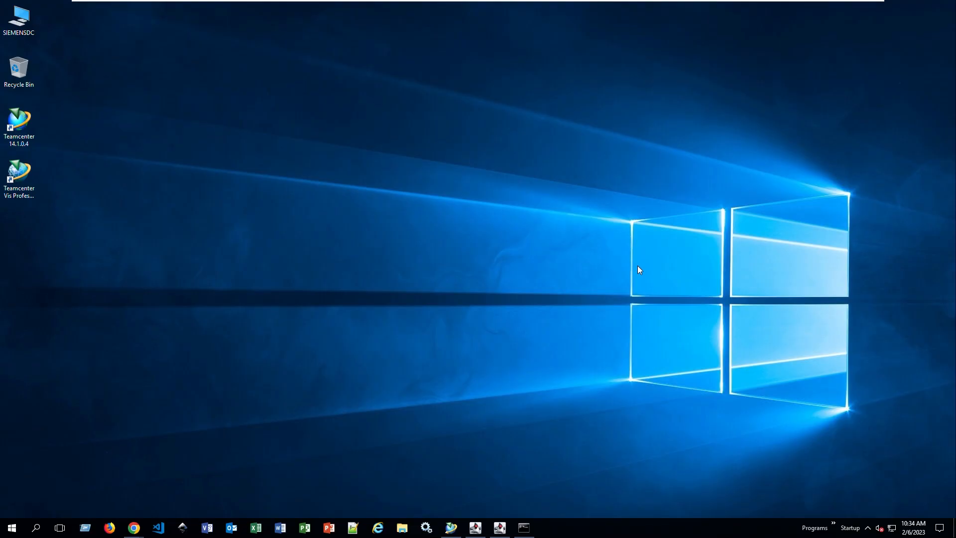
pyautogui.moveTo(639, 264)
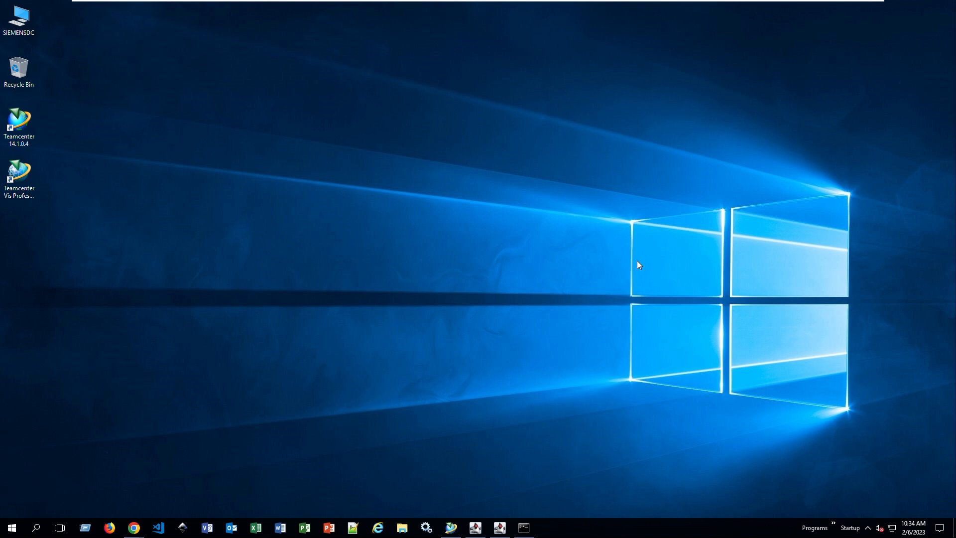
pyautogui.moveTo(628, 256)
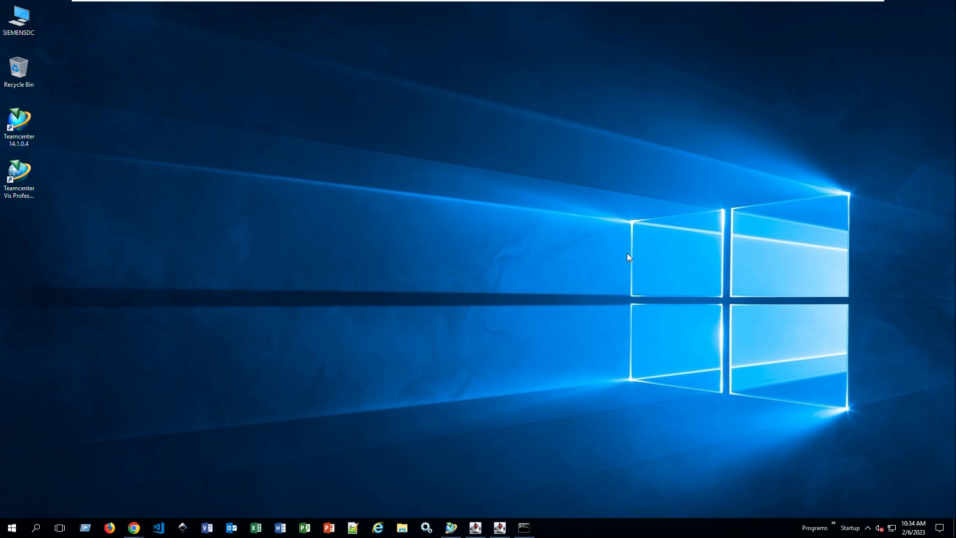
pyautogui.moveTo(250, 382)
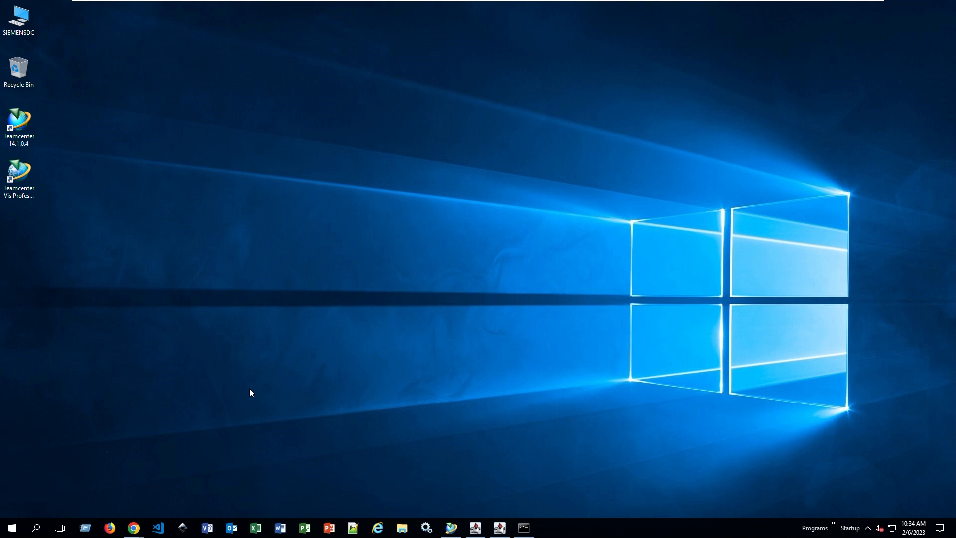
pyautogui.moveTo(144, 519)
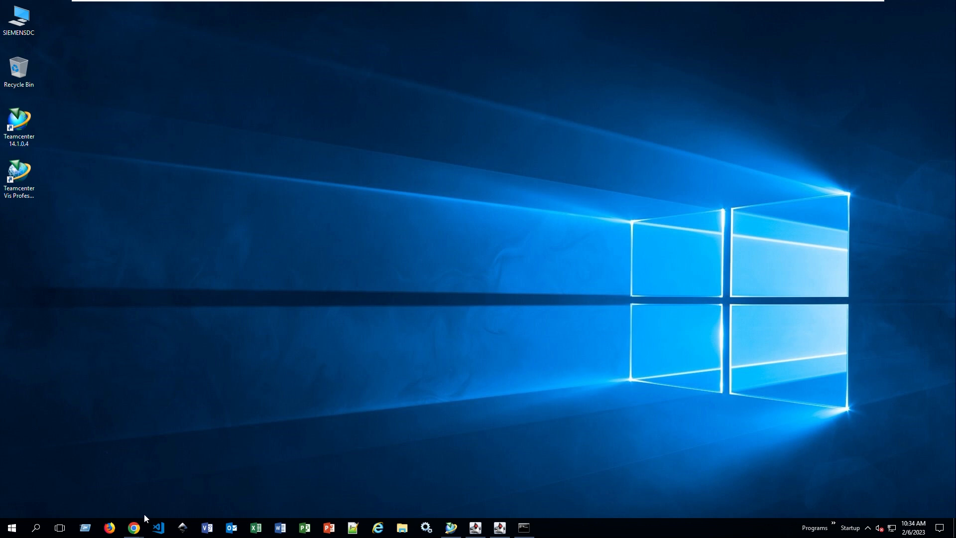
# - Sign in to Teamcenter X at siemensdc:3000 with the user name and password
pyautogui.click(132, 527)
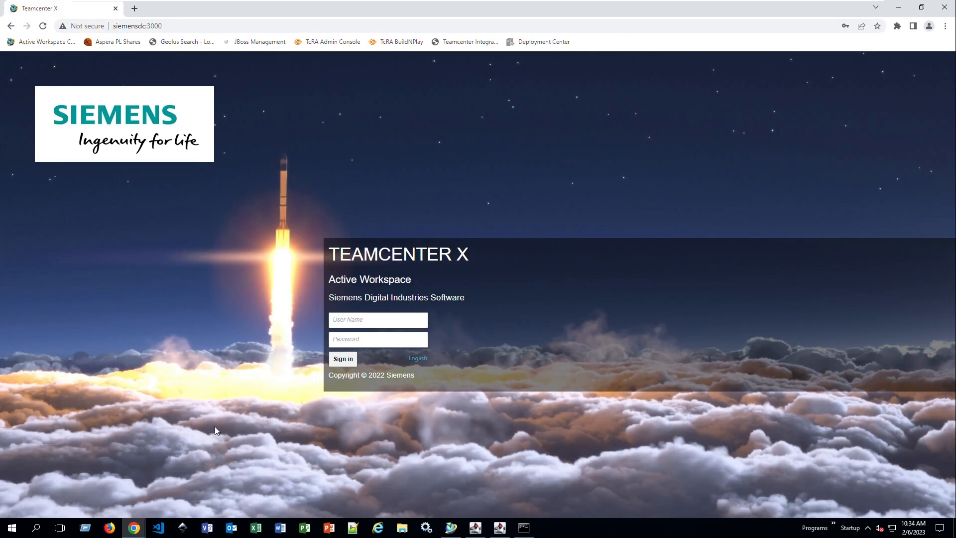
pyautogui.click(377, 320)
pyautogui.write('asmith')
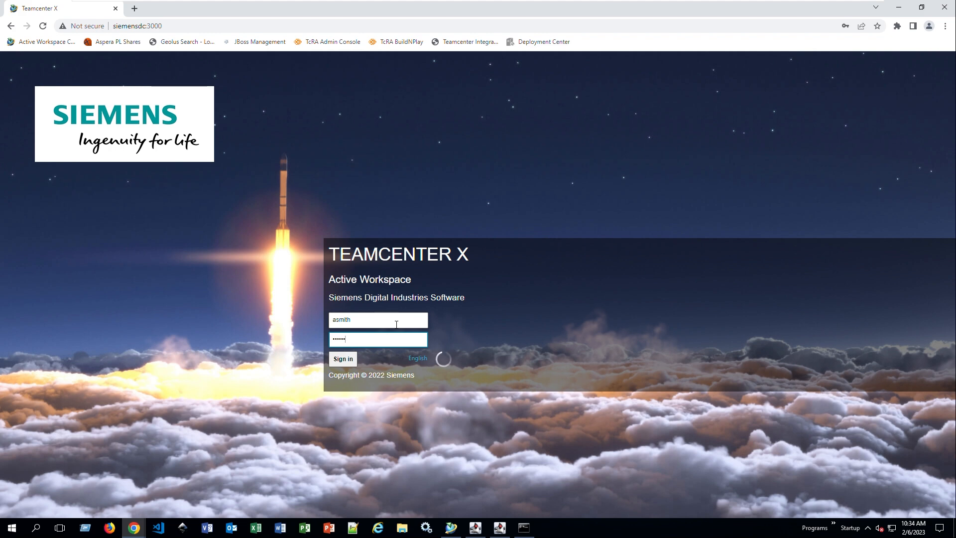
pyautogui.click(342, 359)
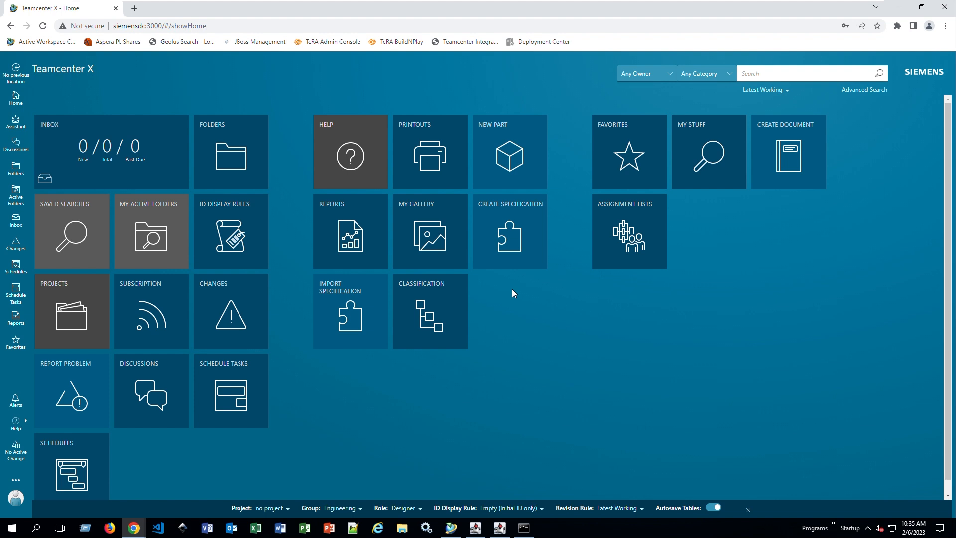
pyautogui.moveTo(518, 304)
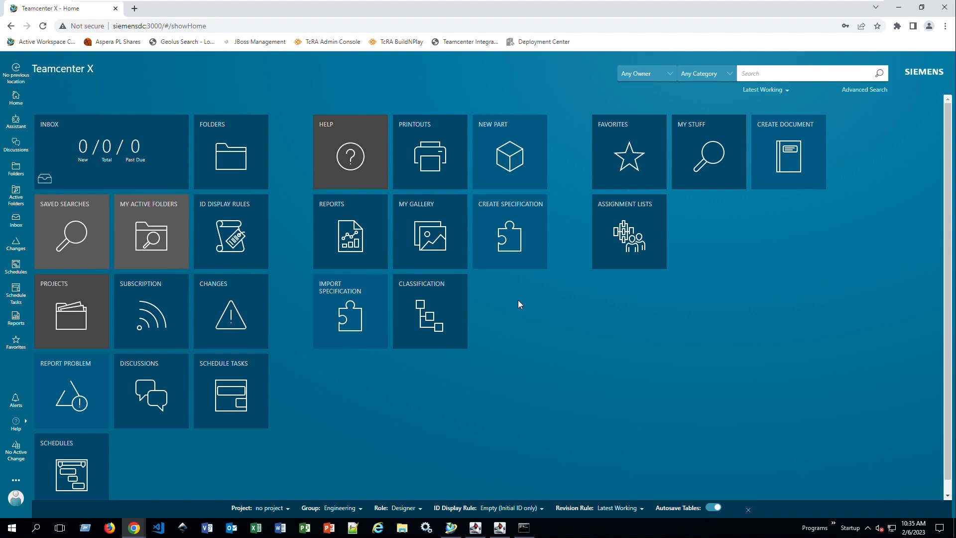
pyautogui.moveTo(90, 163)
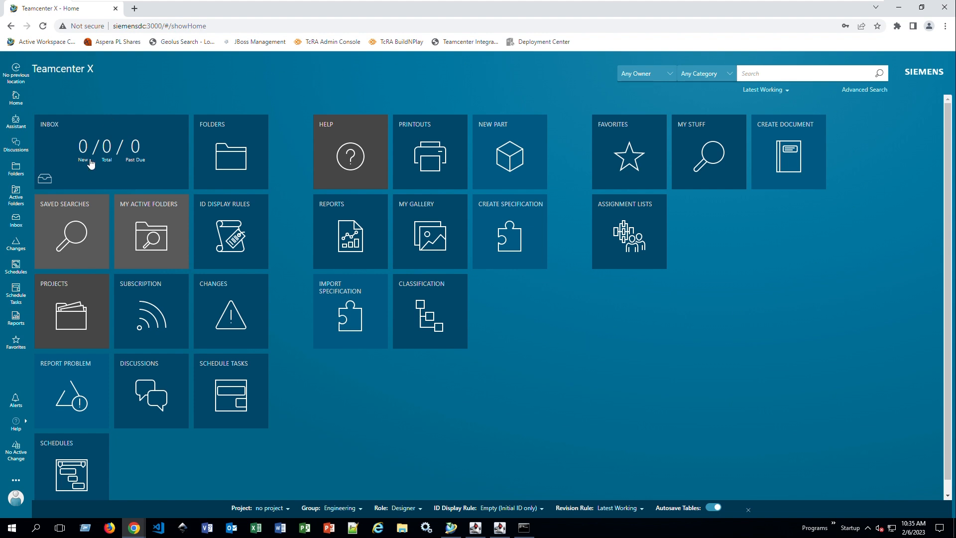
pyautogui.moveTo(106, 408)
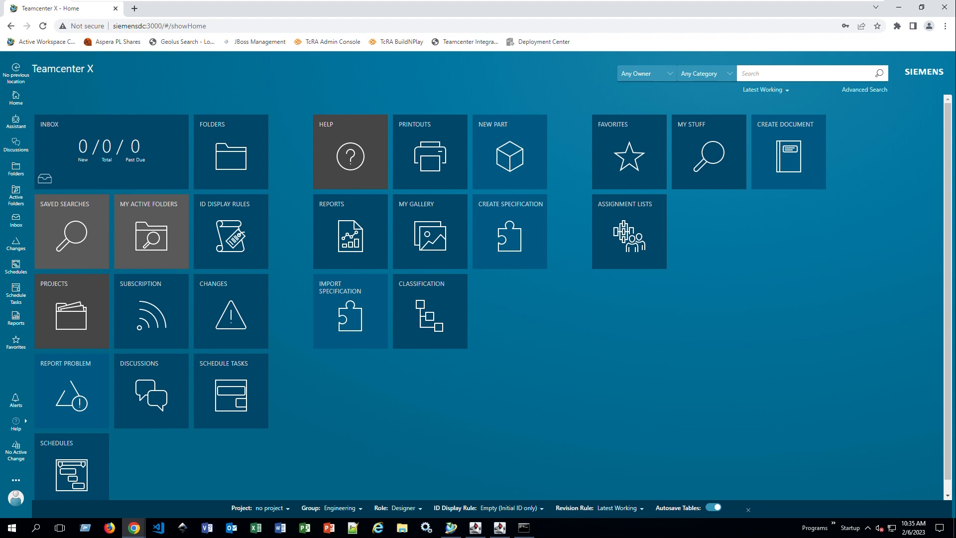
pyautogui.moveTo(21, 56)
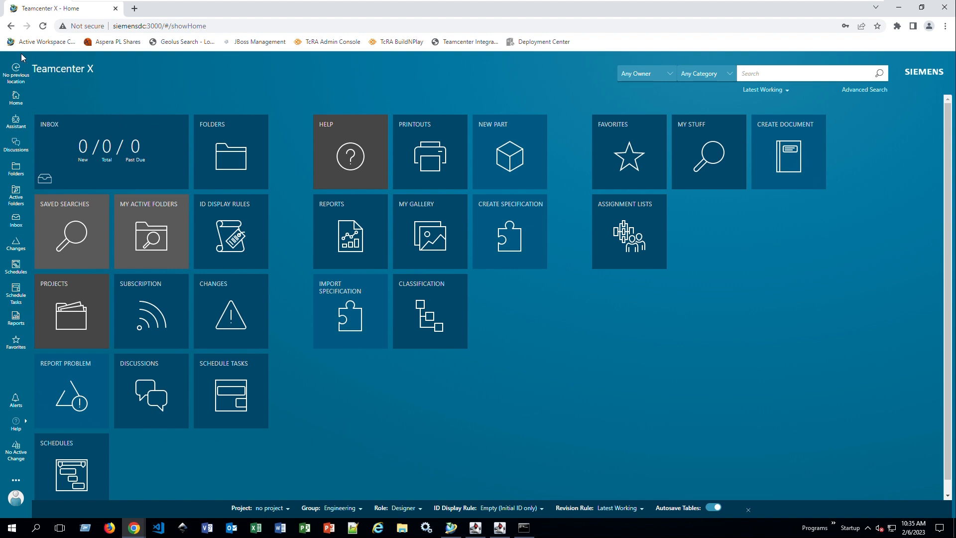
pyautogui.moveTo(109, 284)
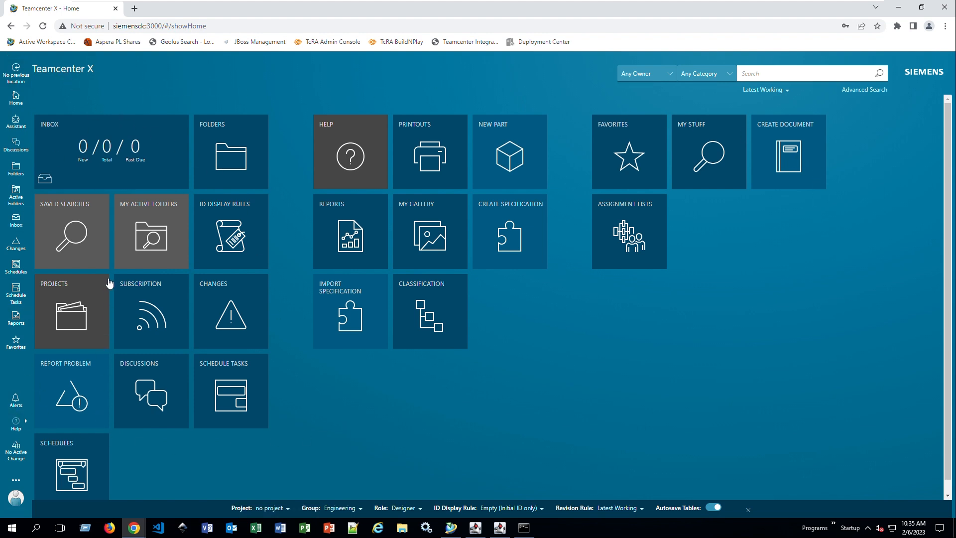
pyautogui.moveTo(16, 100)
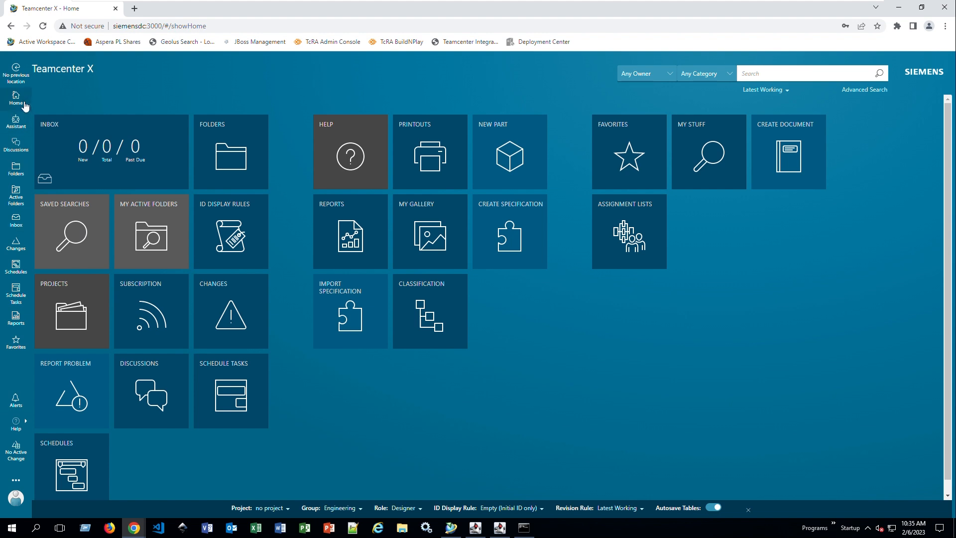
pyautogui.moveTo(222, 160)
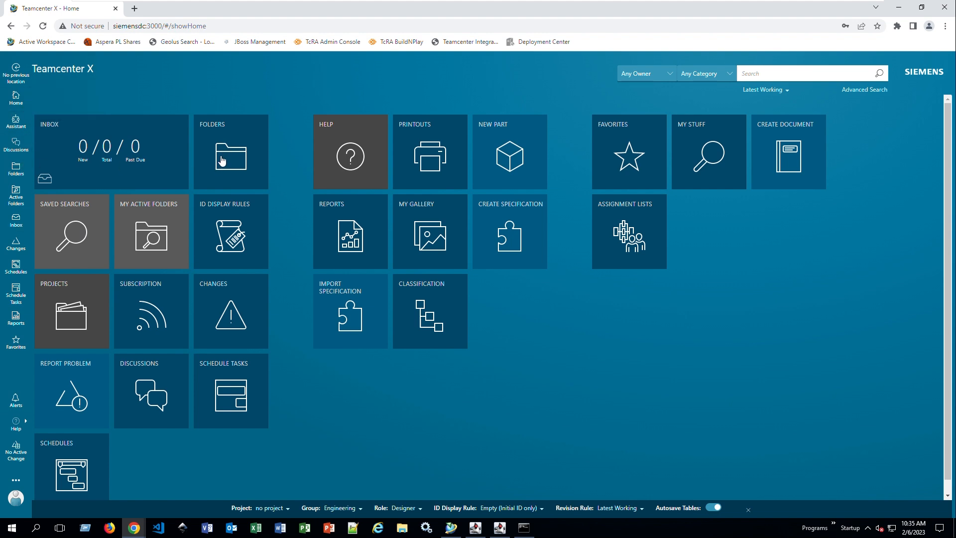
pyautogui.moveTo(16, 220)
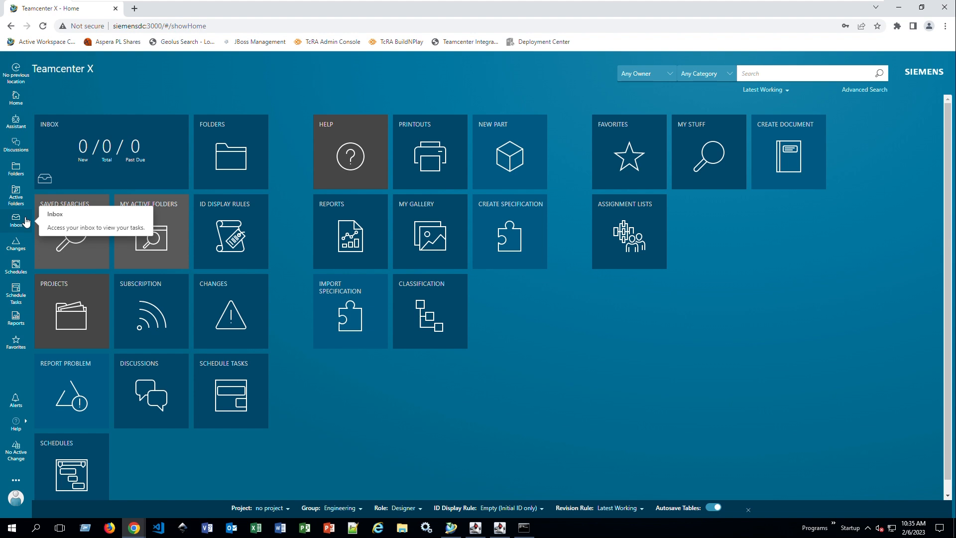
pyautogui.moveTo(95, 144)
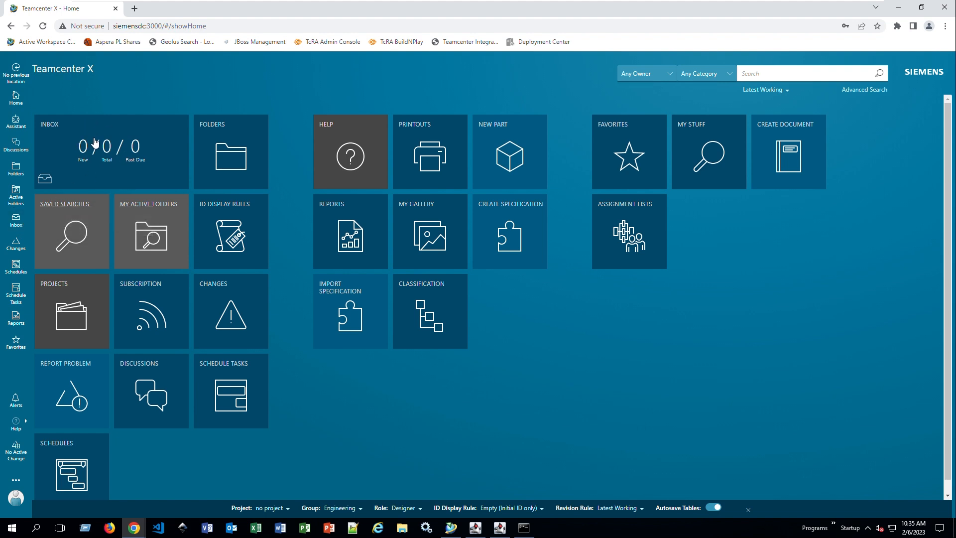
pyautogui.moveTo(105, 152)
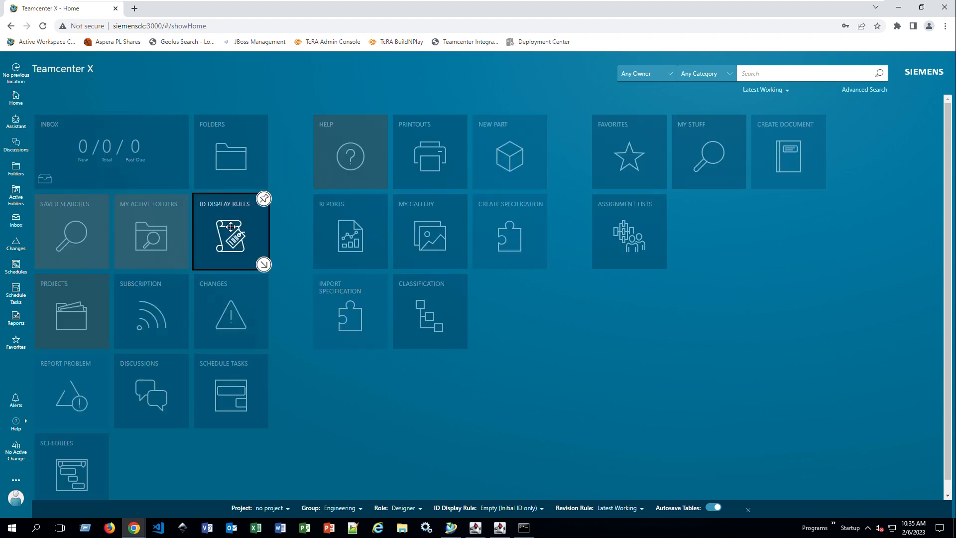
pyautogui.moveTo(263, 199)
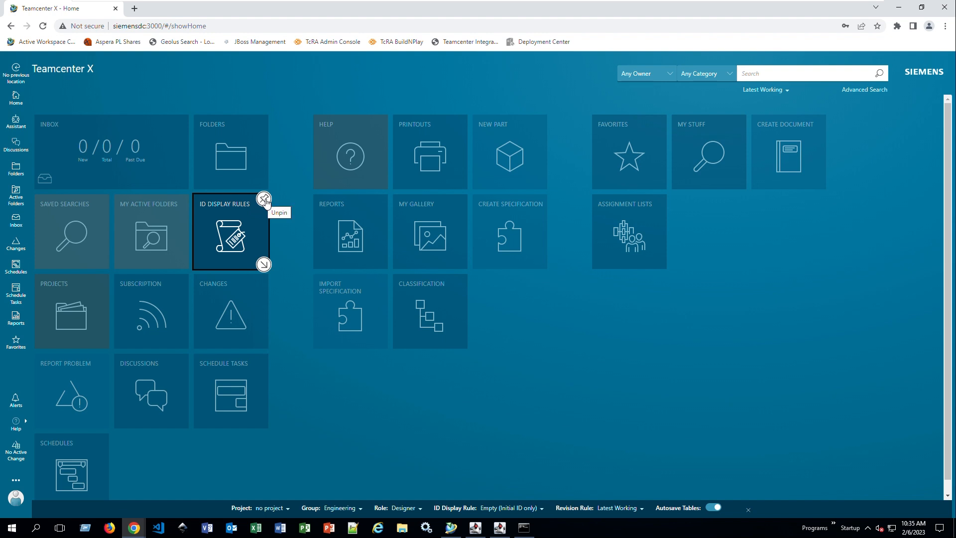
pyautogui.moveTo(334, 306)
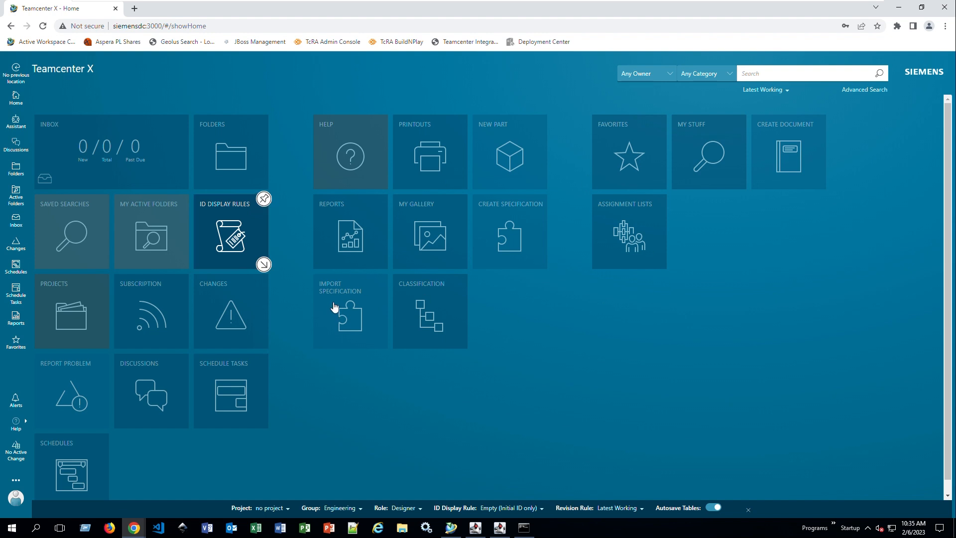
pyautogui.moveTo(264, 199)
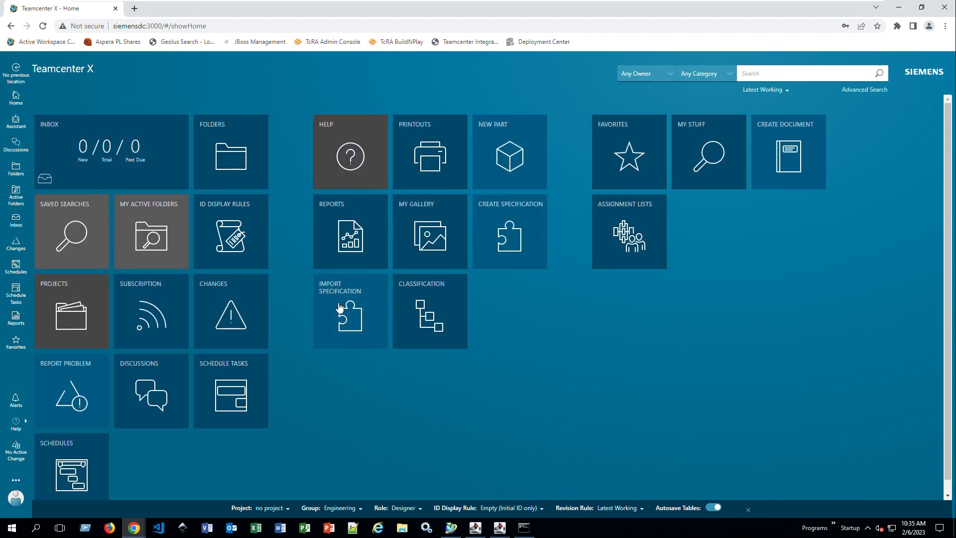
# - Open the Demo folder from Home and bring up its Manage options for pinning
pyautogui.click(350, 314)
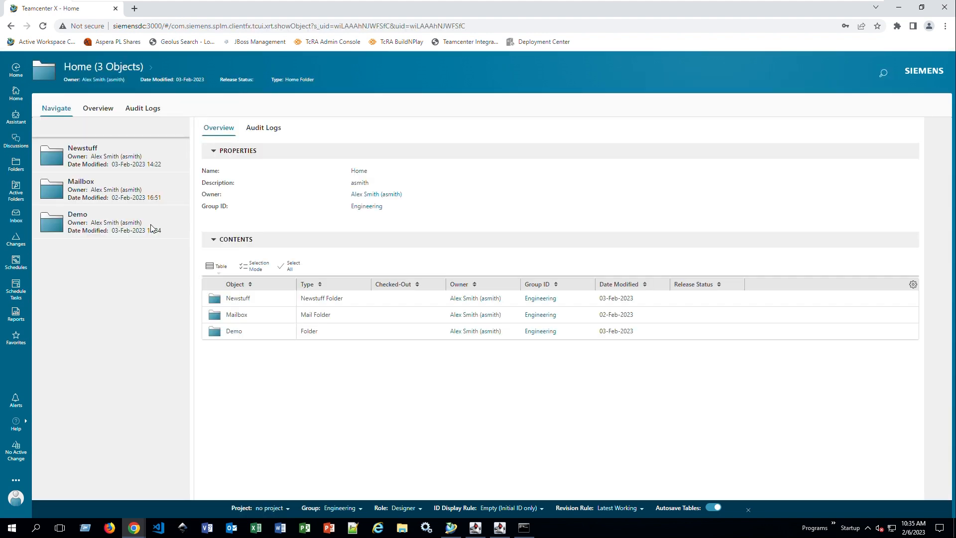
pyautogui.click(77, 222)
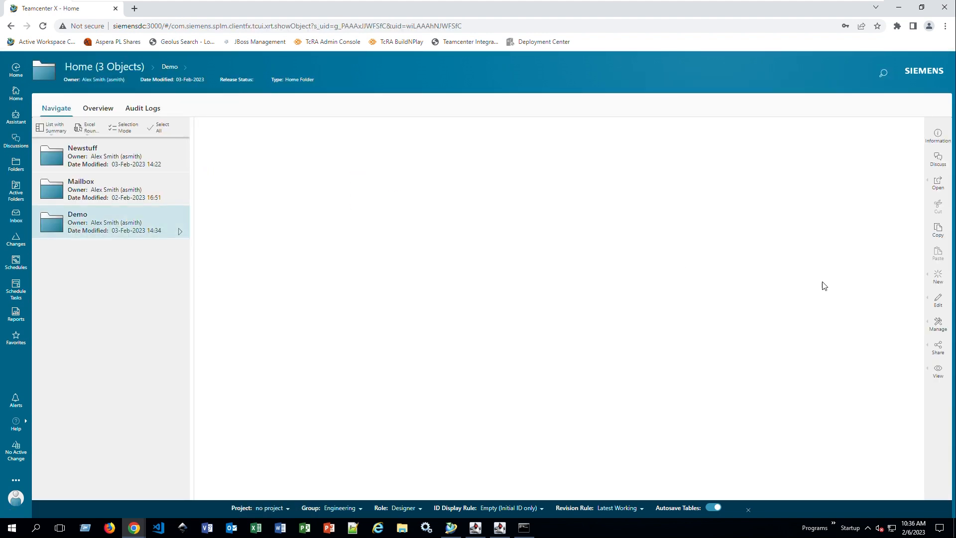
pyautogui.click(937, 325)
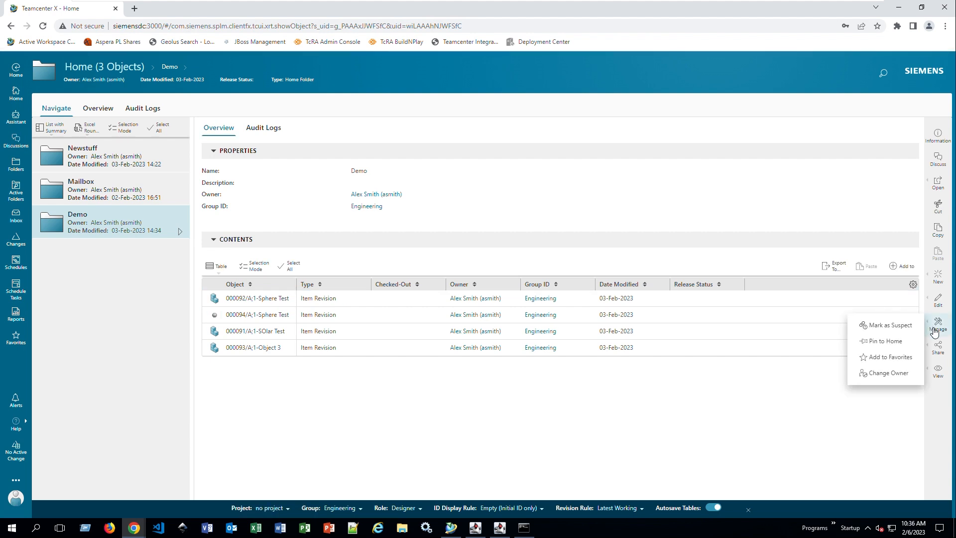
pyautogui.moveTo(884, 340)
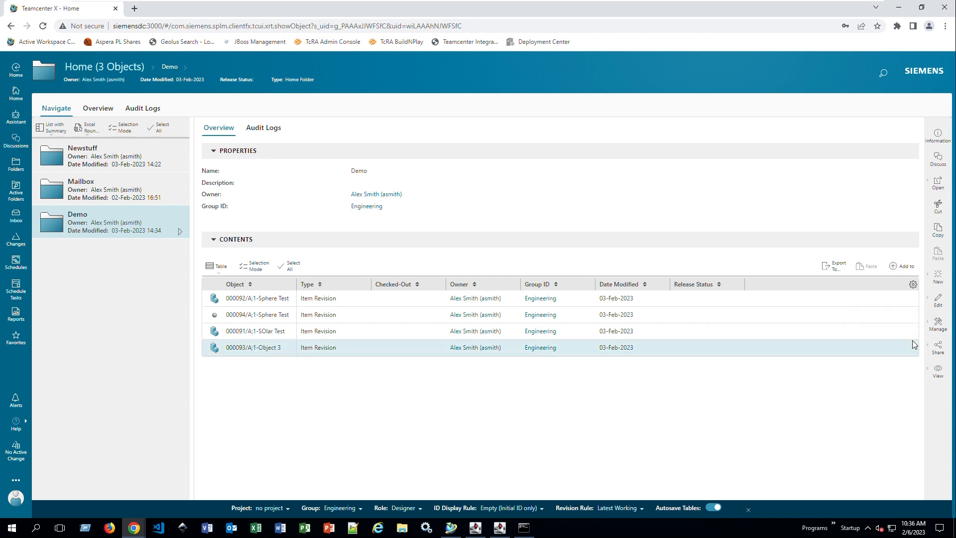
pyautogui.moveTo(16, 94)
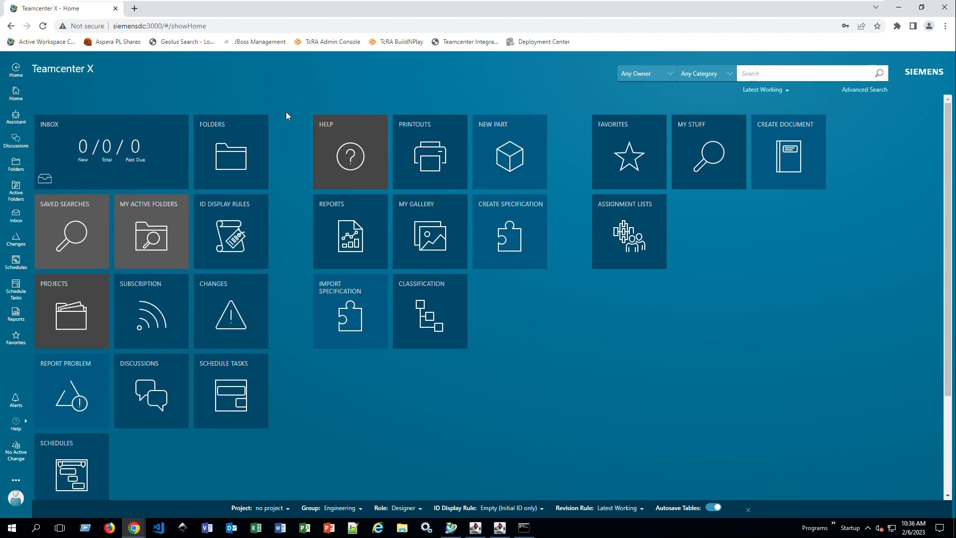
pyautogui.scroll(-3)
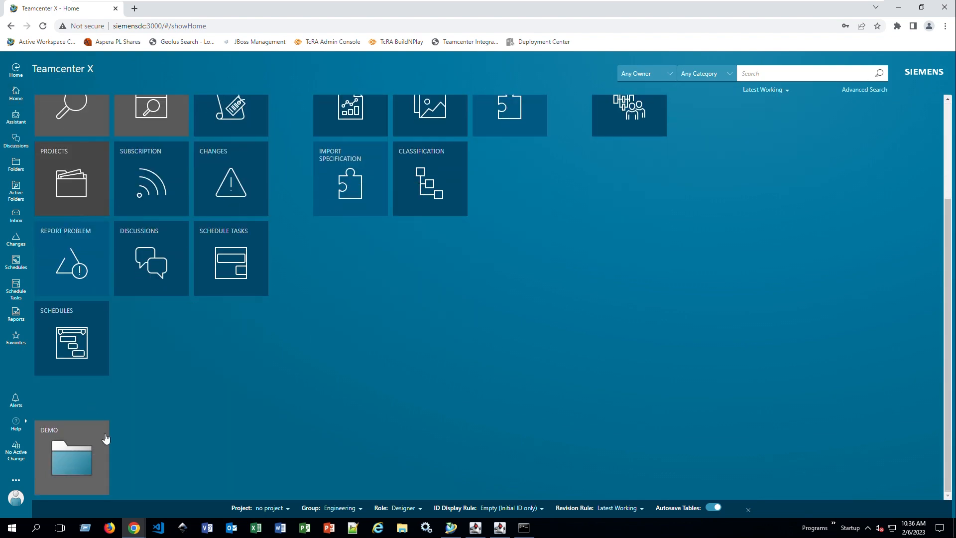
pyautogui.moveTo(107, 438)
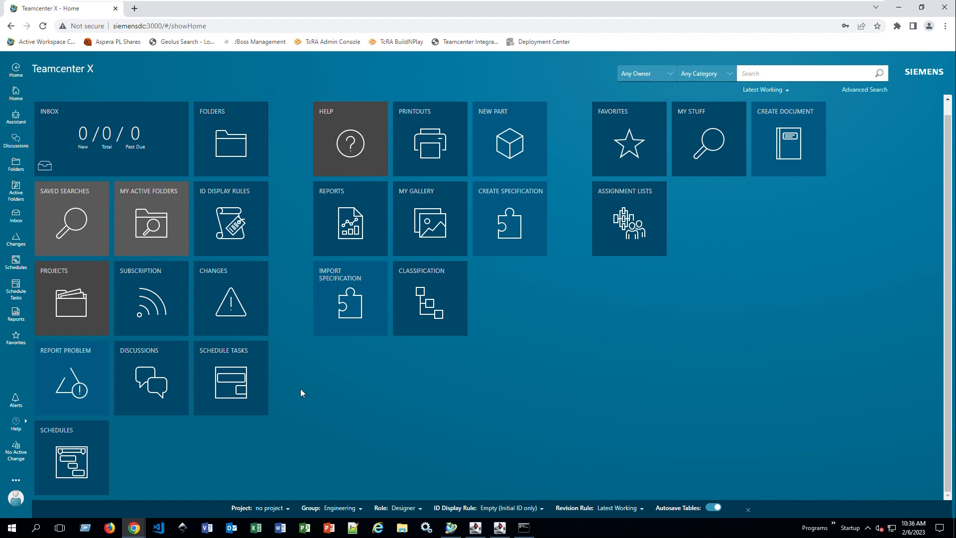
pyautogui.moveTo(427, 286)
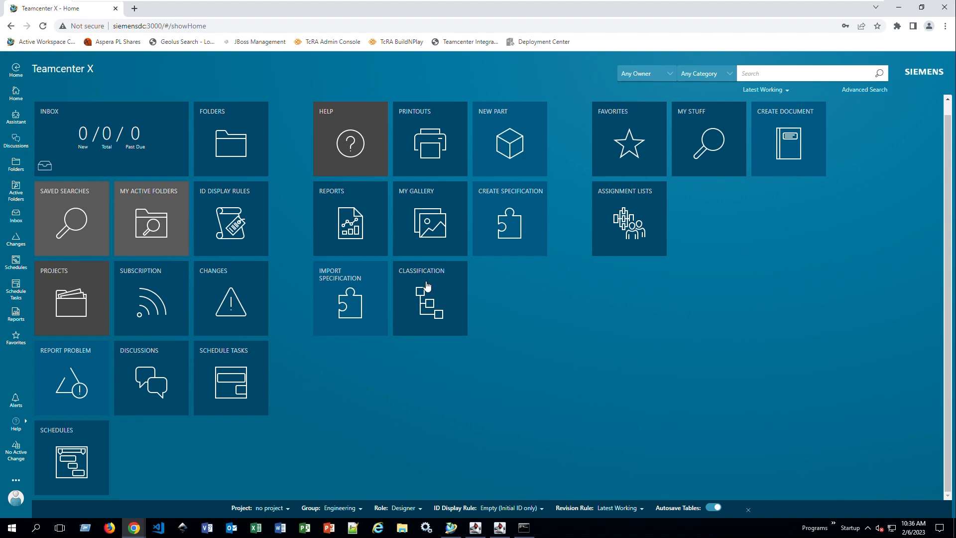
pyautogui.moveTo(533, 340)
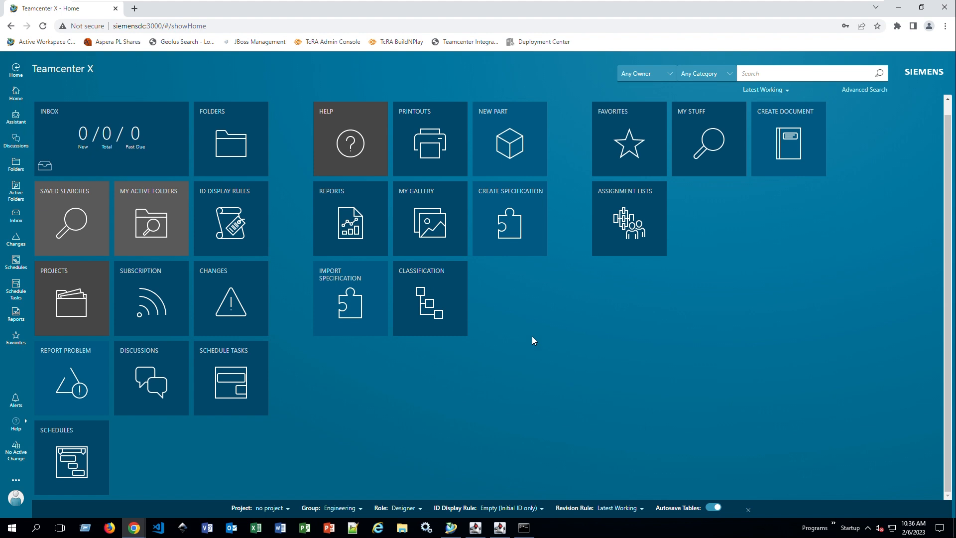
pyautogui.moveTo(523, 338)
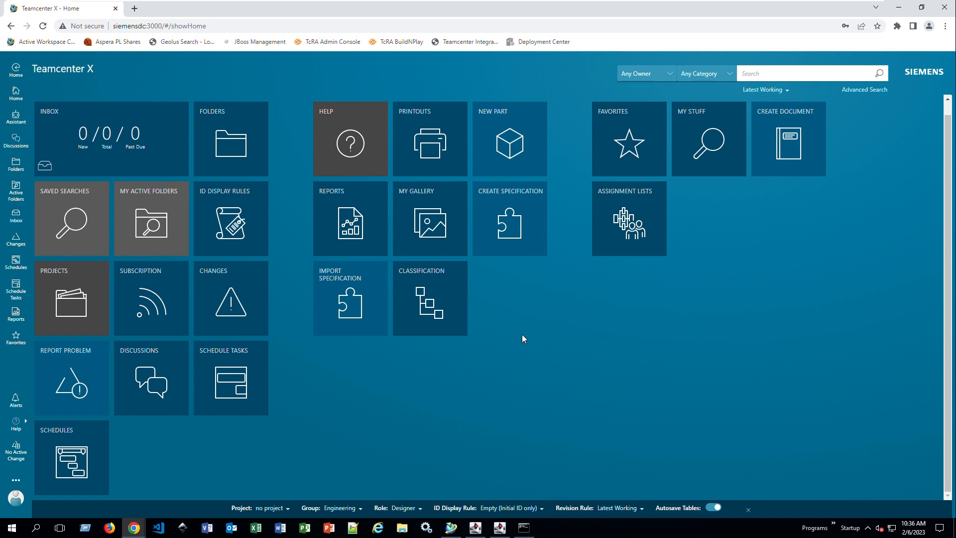
pyautogui.moveTo(395, 379)
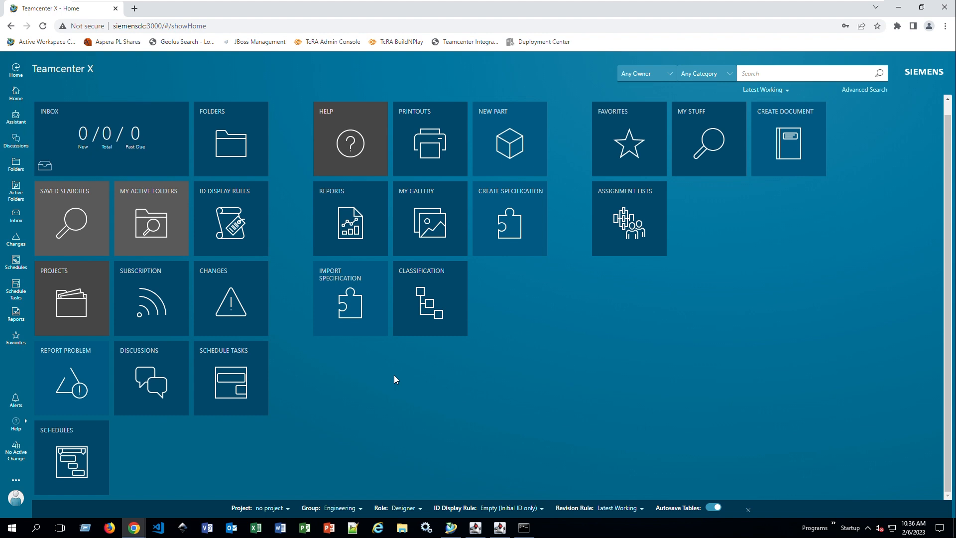
pyautogui.moveTo(375, 505)
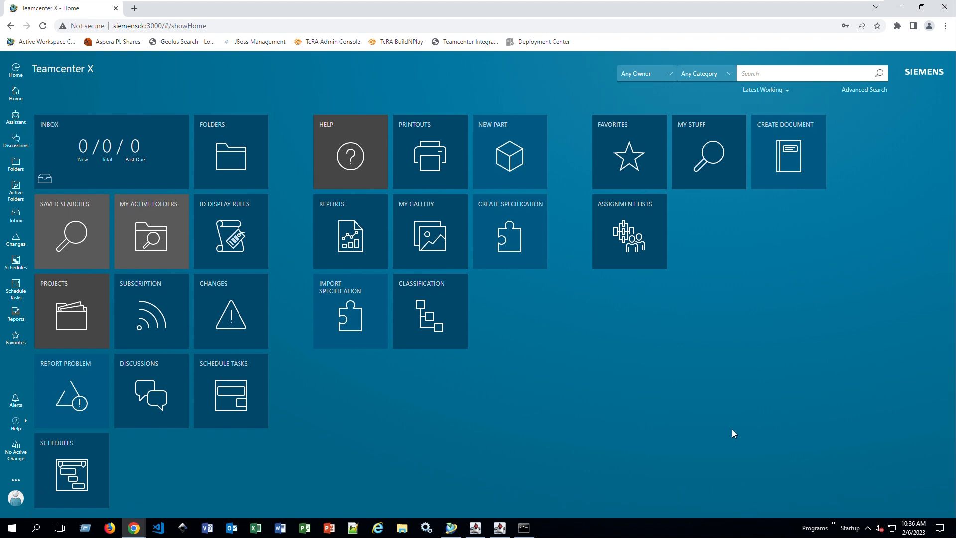
pyautogui.moveTo(16, 497)
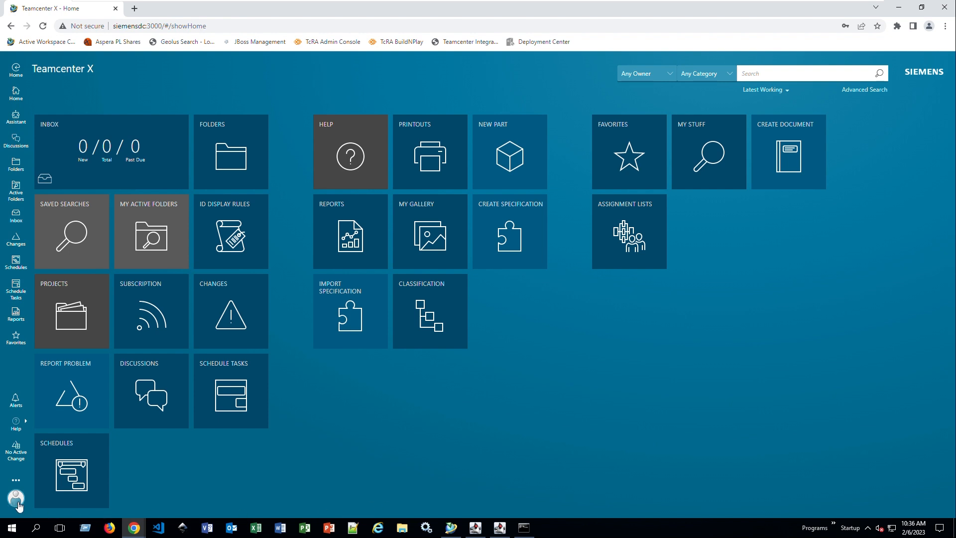
pyautogui.click(16, 499)
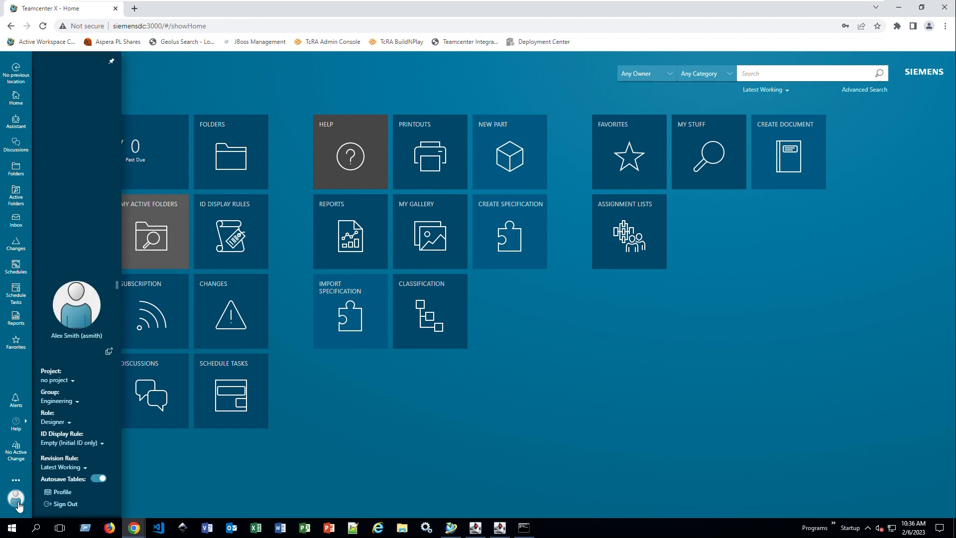
pyautogui.moveTo(76, 335)
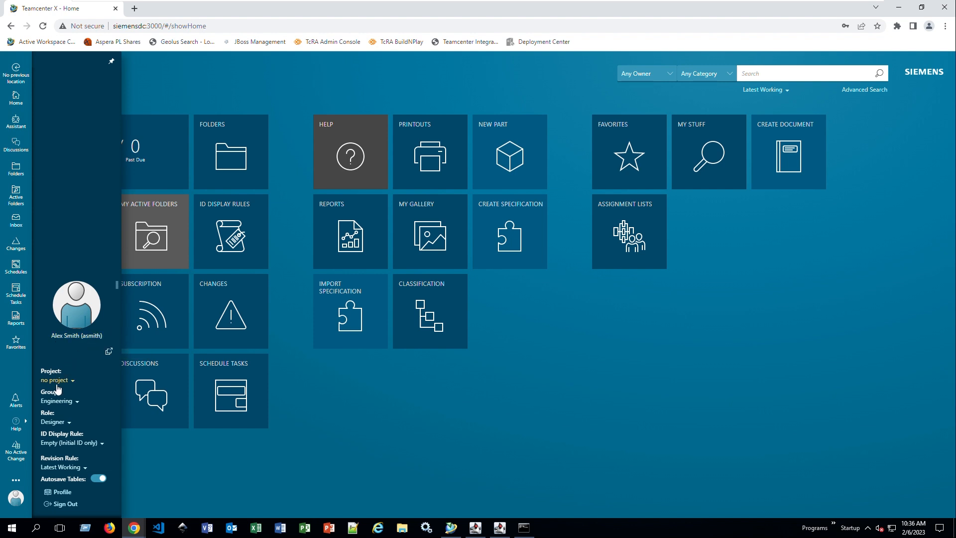
pyautogui.click(73, 379)
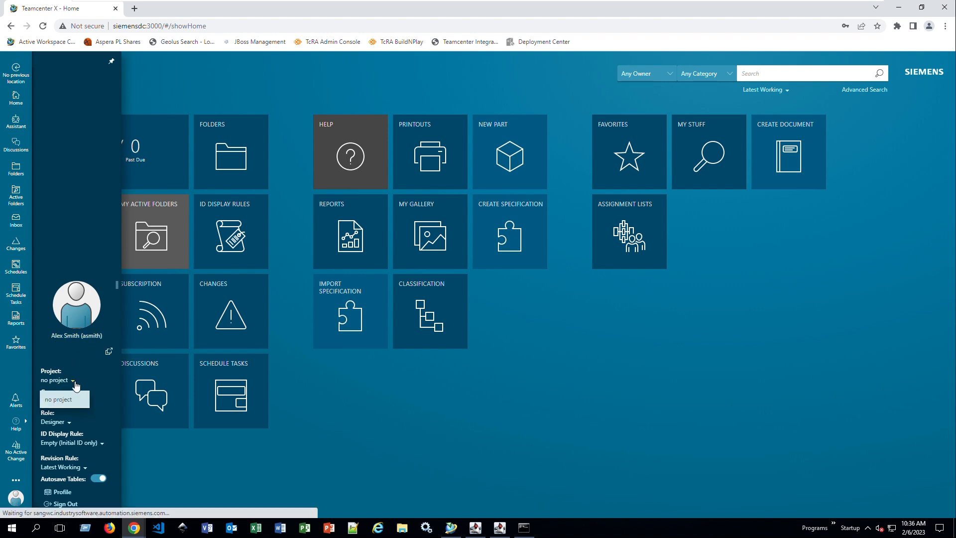
pyautogui.click(72, 382)
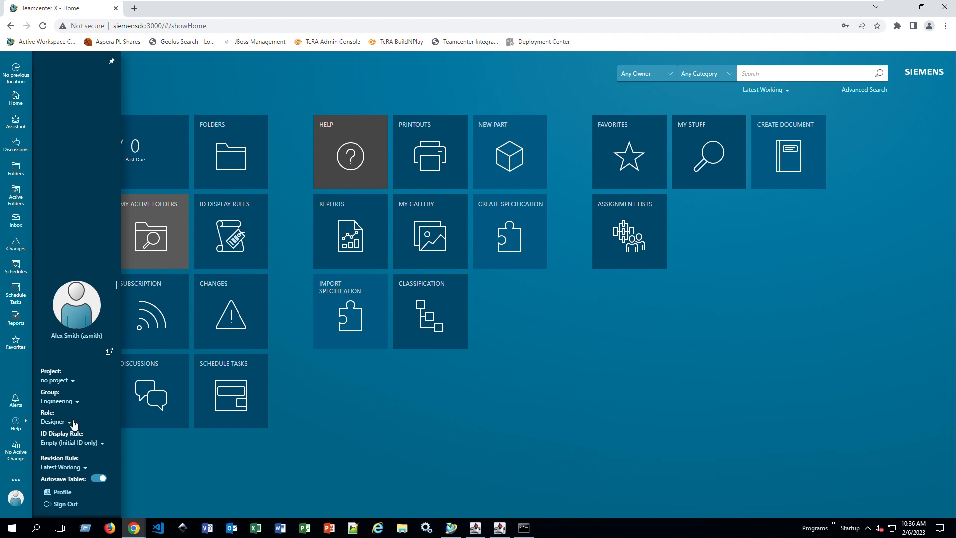
pyautogui.moveTo(87, 422)
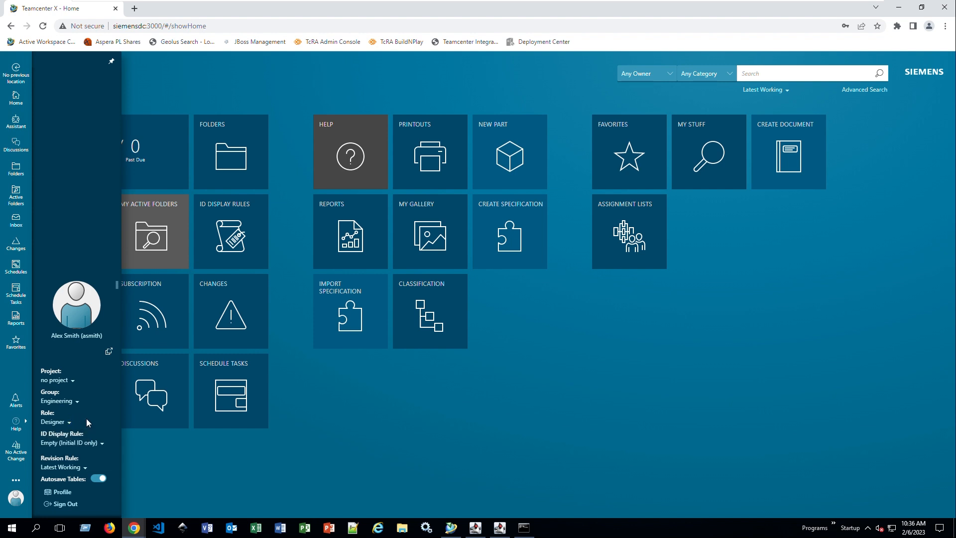
pyautogui.moveTo(443, 493)
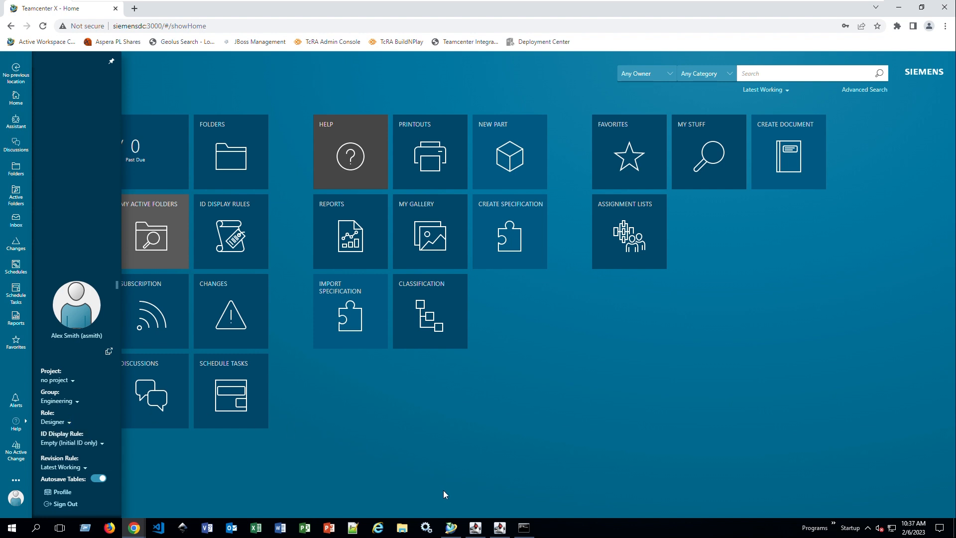
# - In Rich Client User Settings, keep Engineering as group and view the login defaults
pyautogui.click(451, 527)
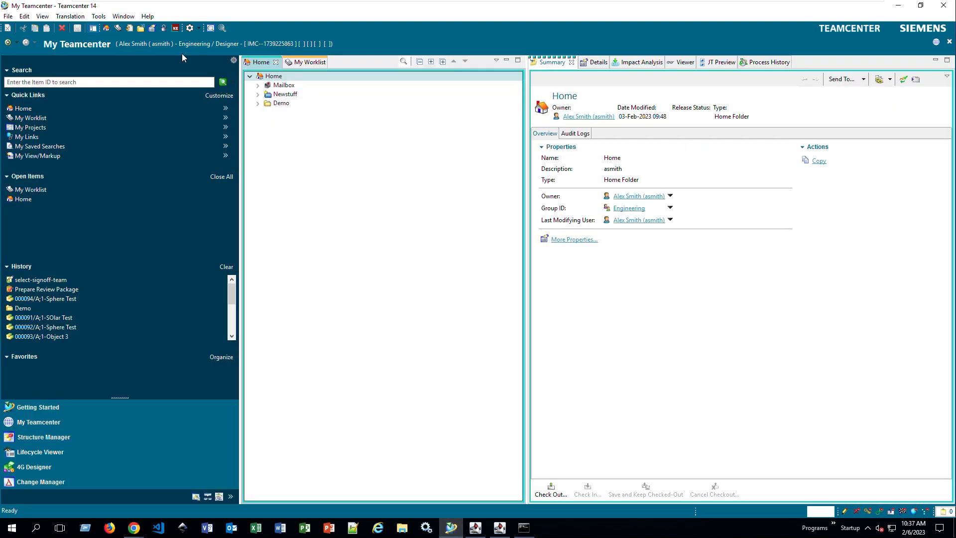
pyautogui.moveTo(201, 47)
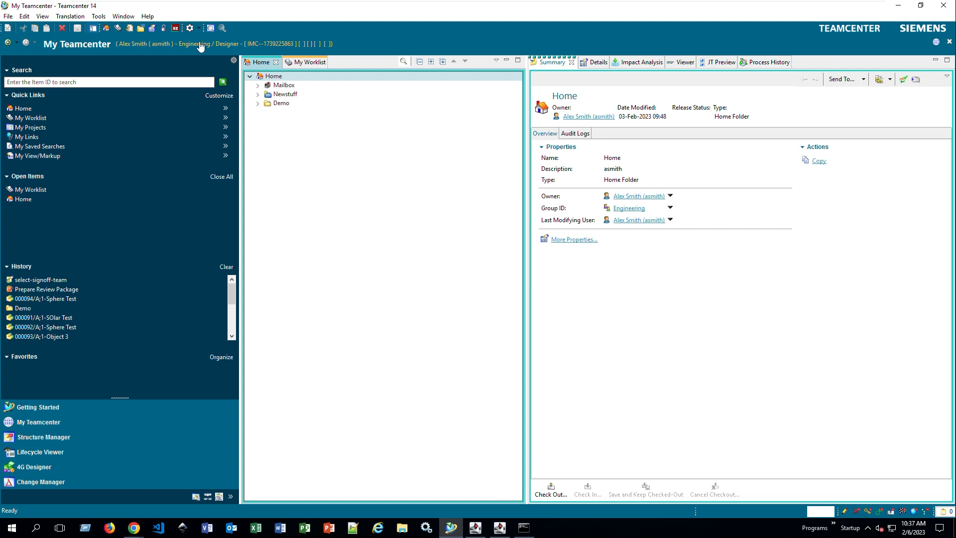
pyautogui.click(190, 28)
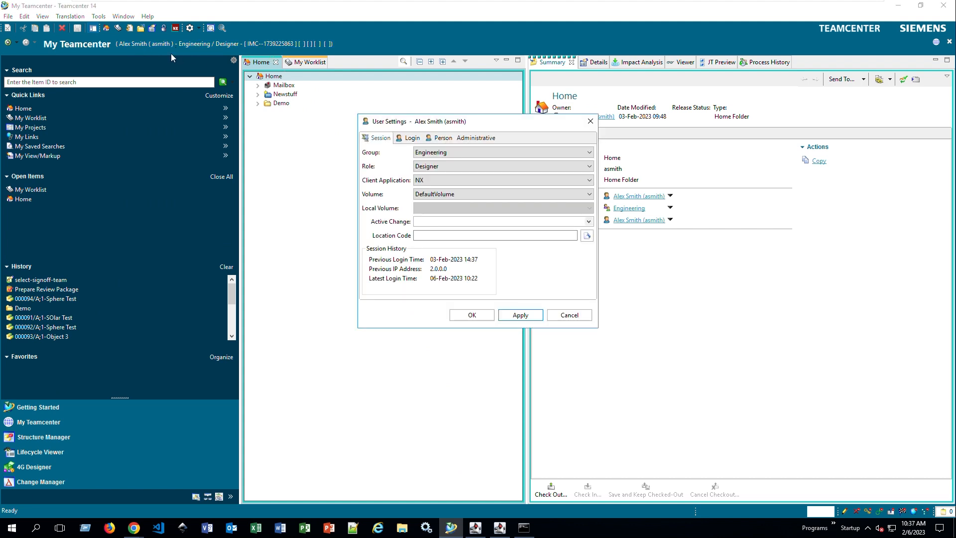
pyautogui.moveTo(393, 134)
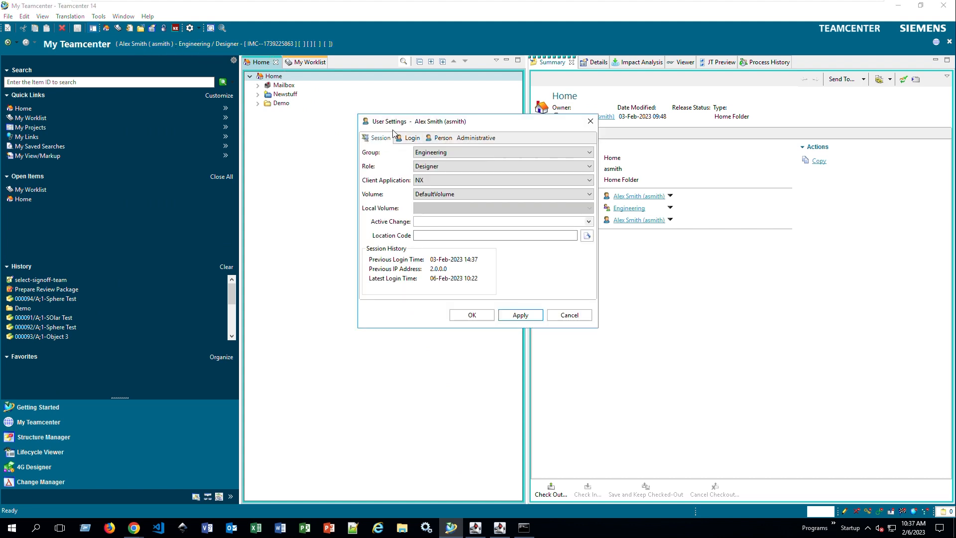
pyautogui.click(587, 152)
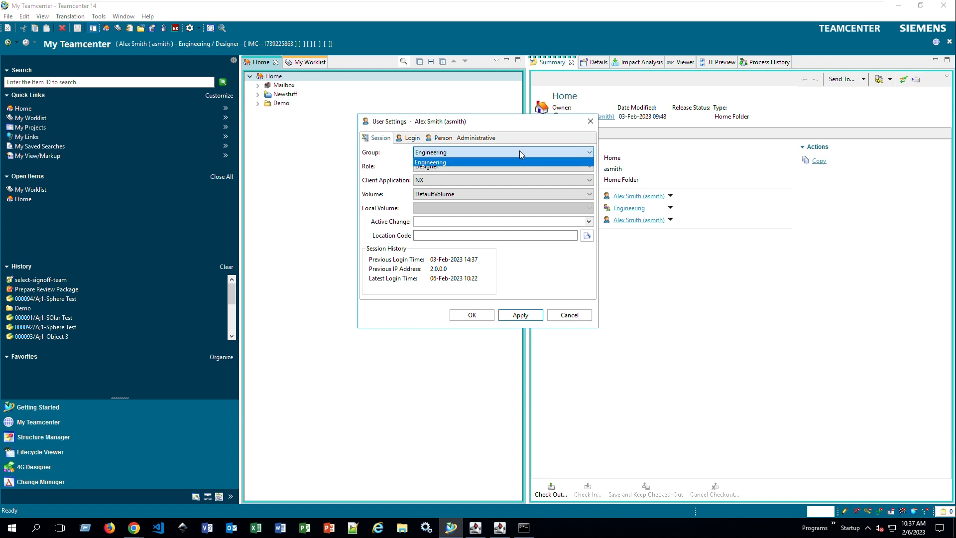
pyautogui.click(430, 153)
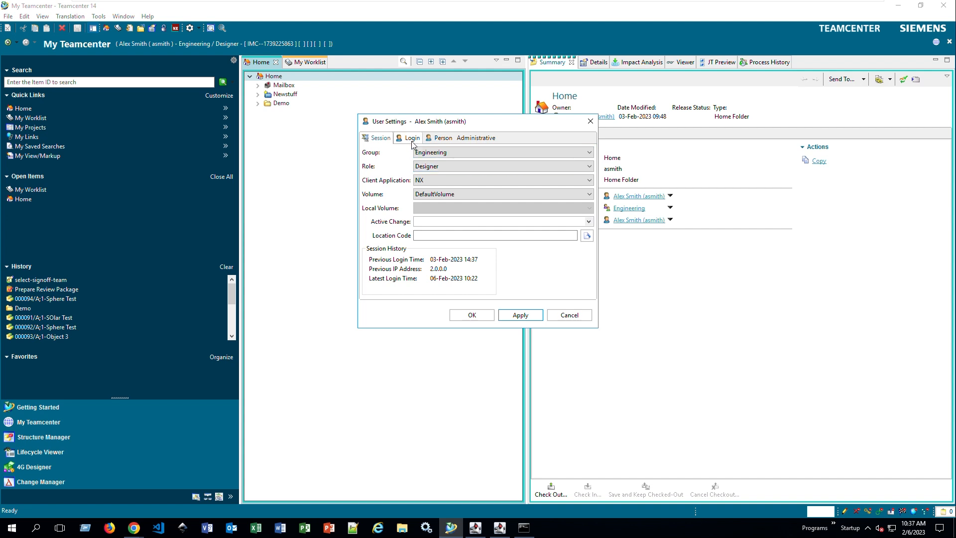
pyautogui.click(412, 138)
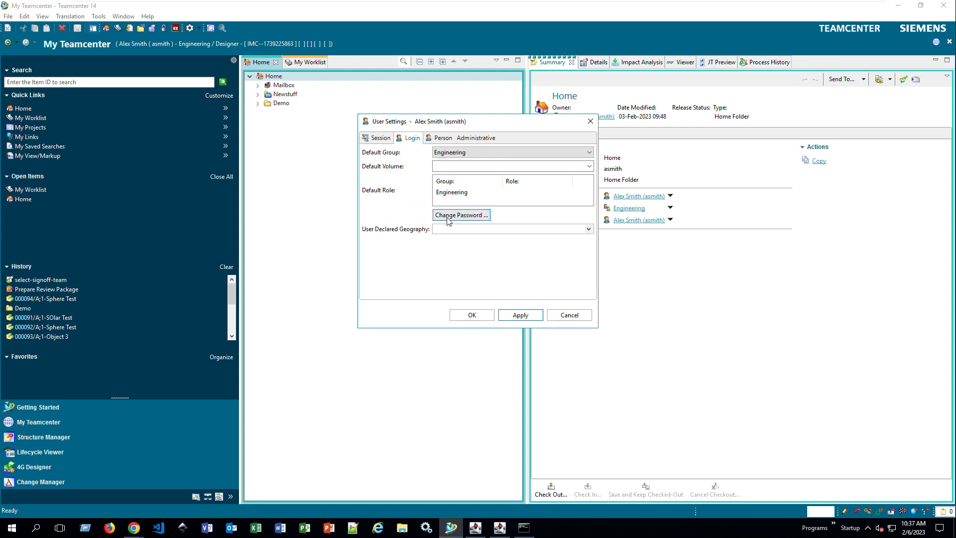
pyautogui.moveTo(462, 225)
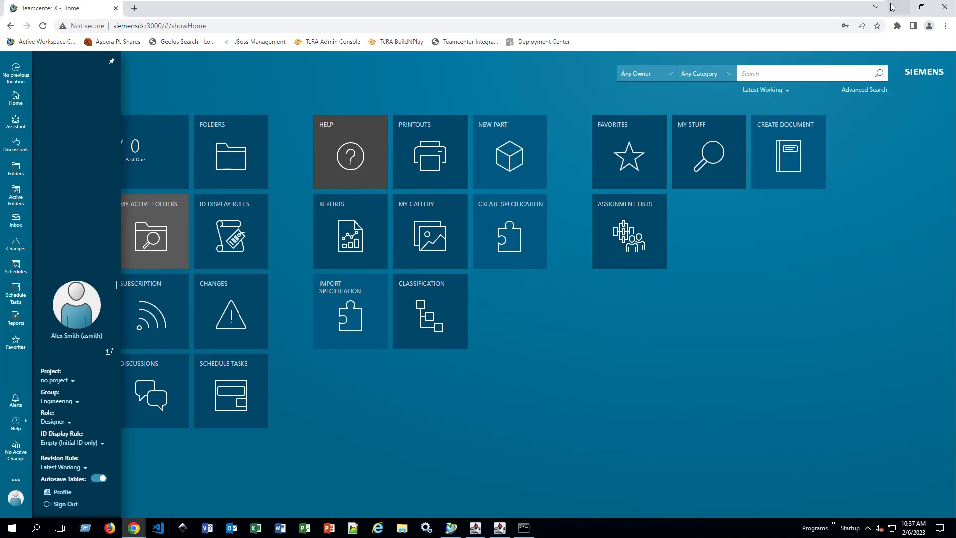
pyautogui.moveTo(134, 387)
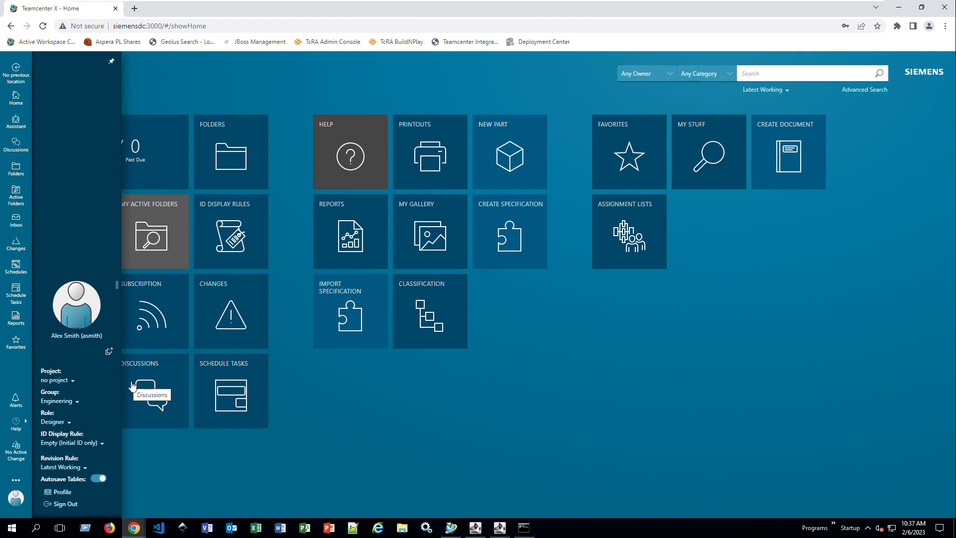
pyautogui.moveTo(168, 515)
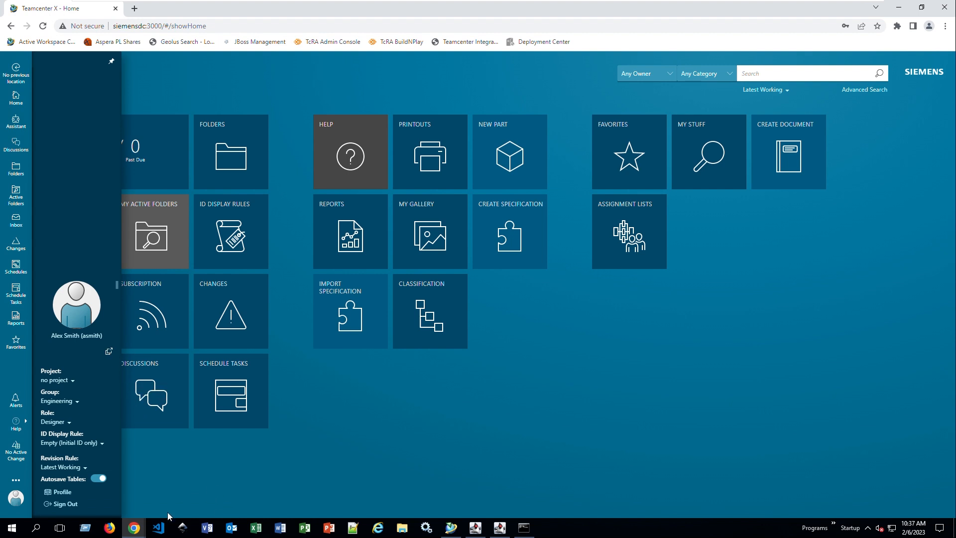
pyautogui.moveTo(113, 354)
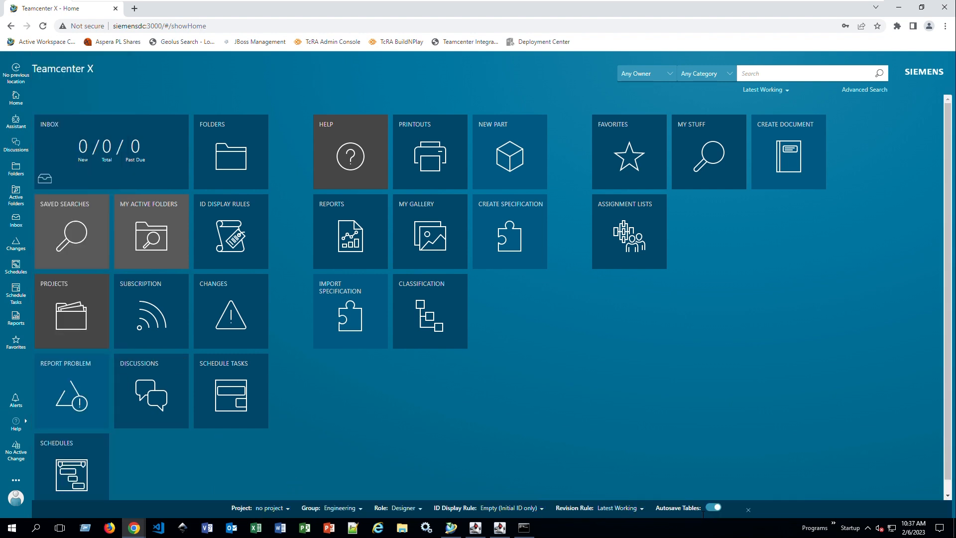
pyautogui.moveTo(410, 513)
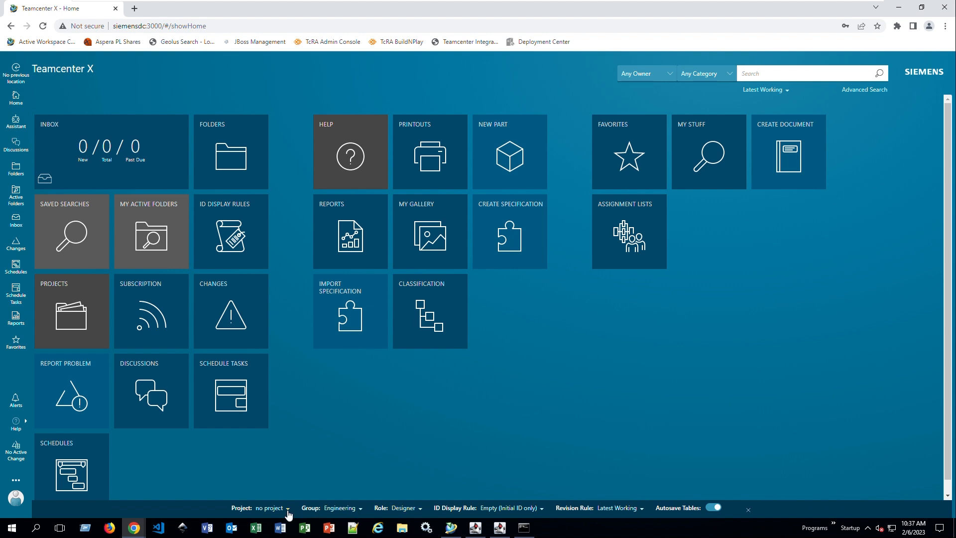
pyautogui.moveTo(355, 503)
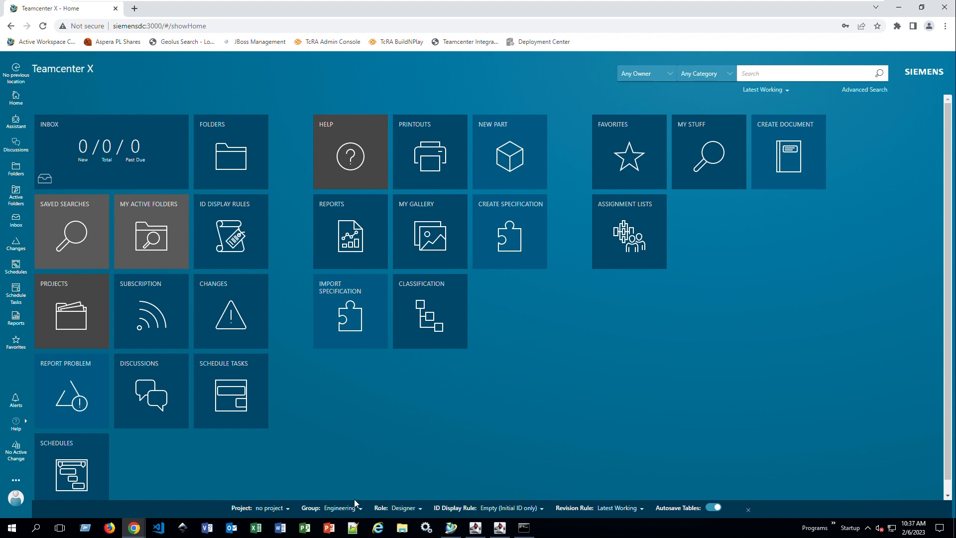
pyautogui.moveTo(210, 516)
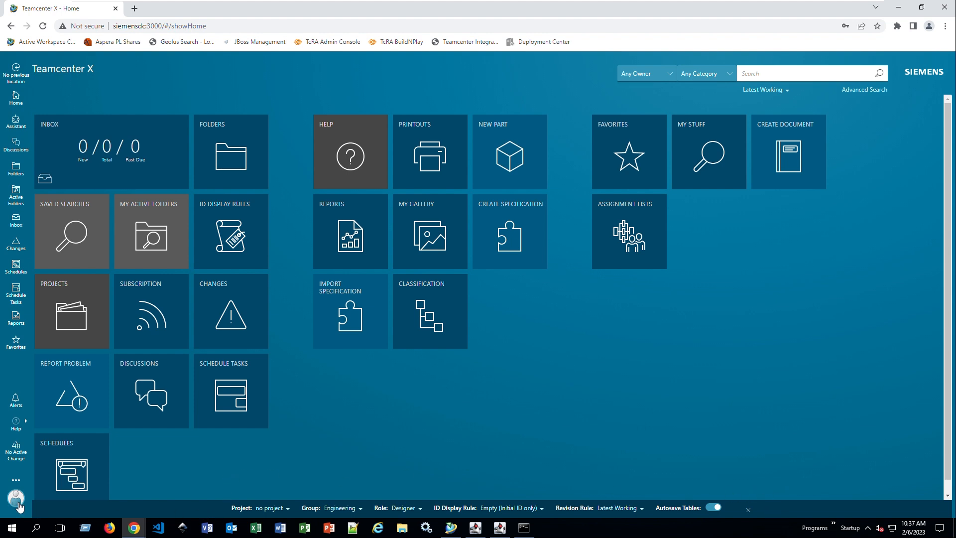
pyautogui.click(16, 497)
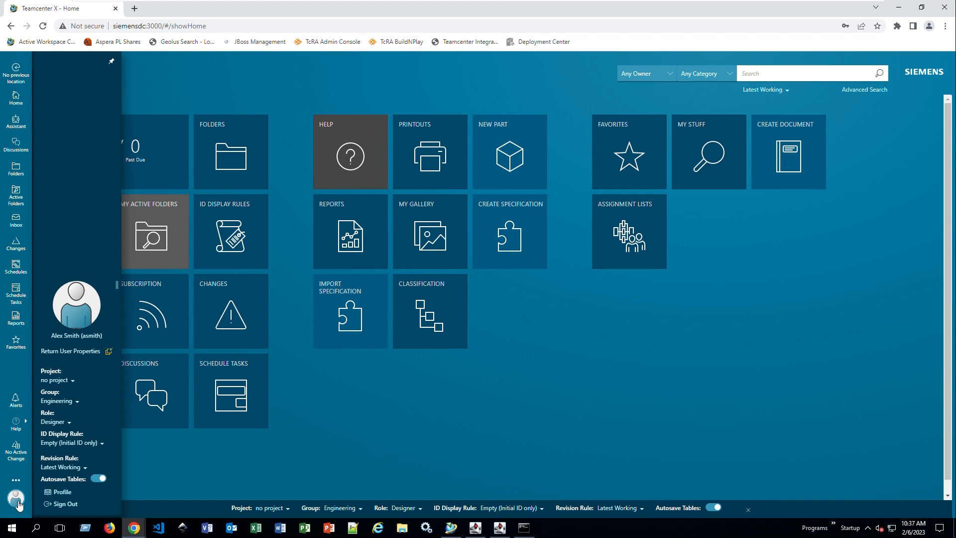
pyautogui.moveTo(105, 65)
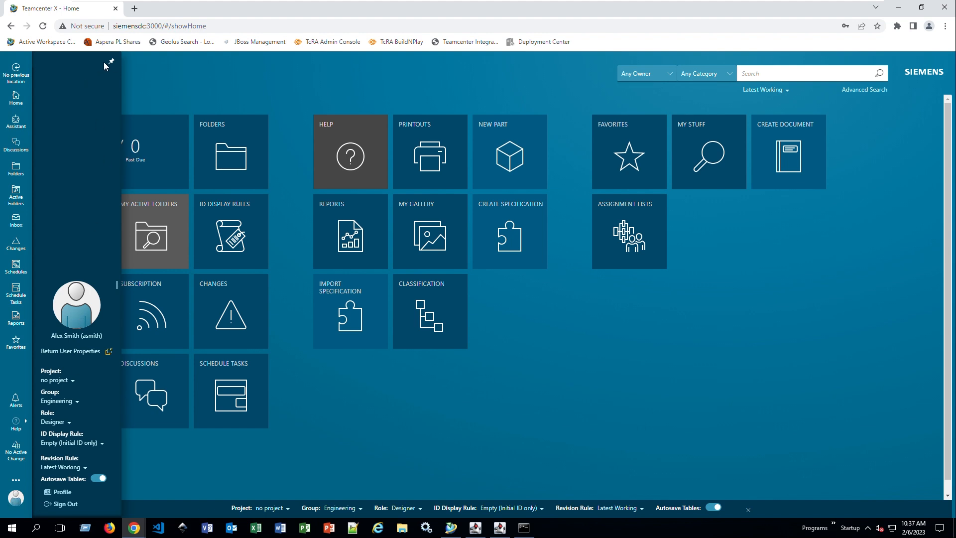
pyautogui.click(111, 61)
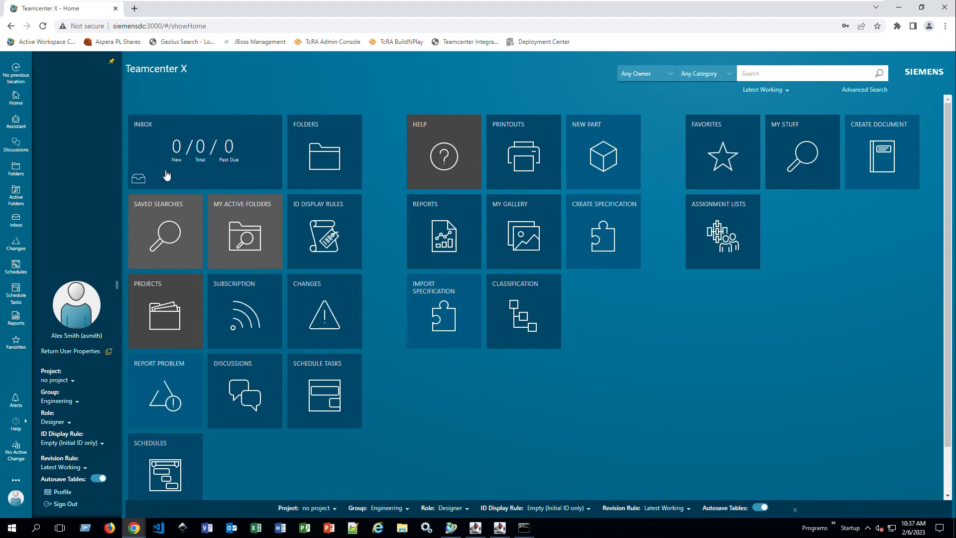
pyautogui.moveTo(120, 321)
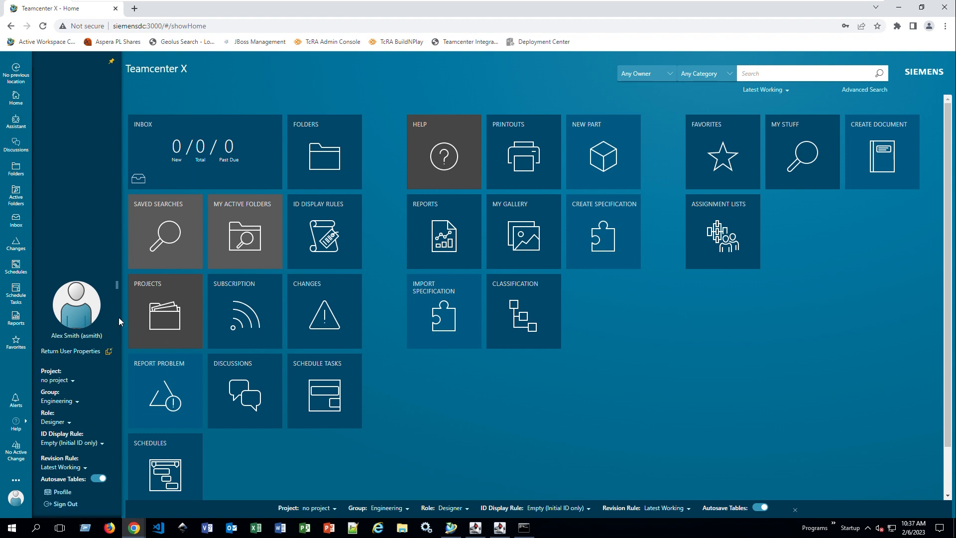
pyautogui.moveTo(294, 167)
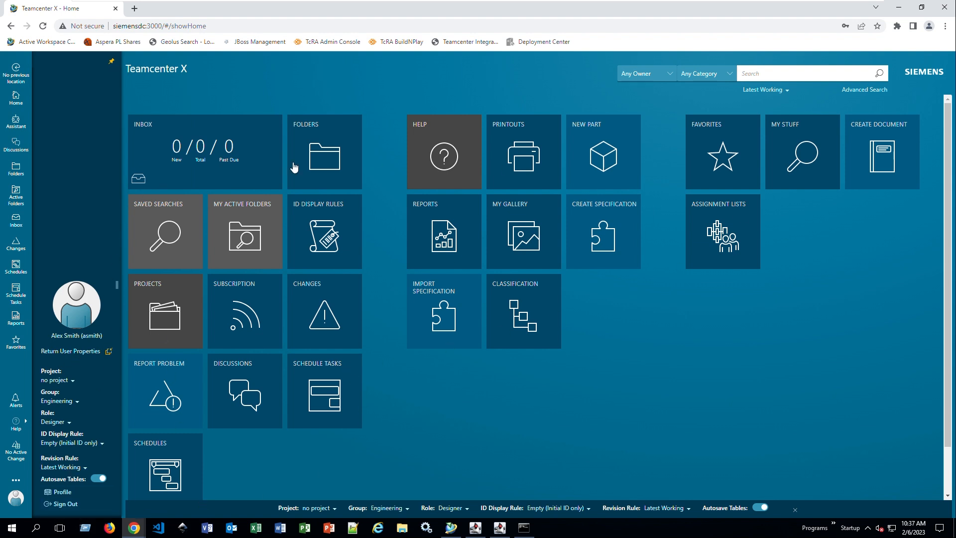
pyautogui.moveTo(169, 103)
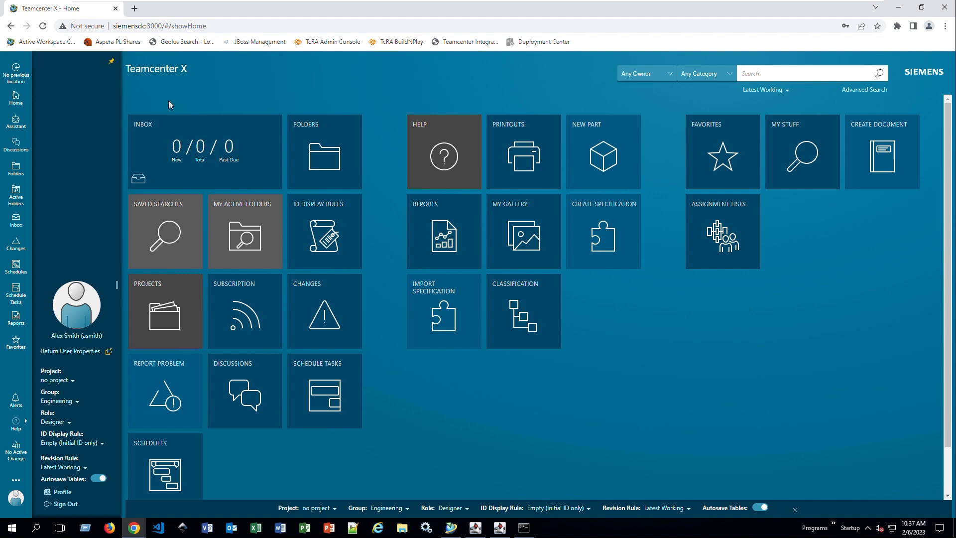
pyautogui.moveTo(120, 127)
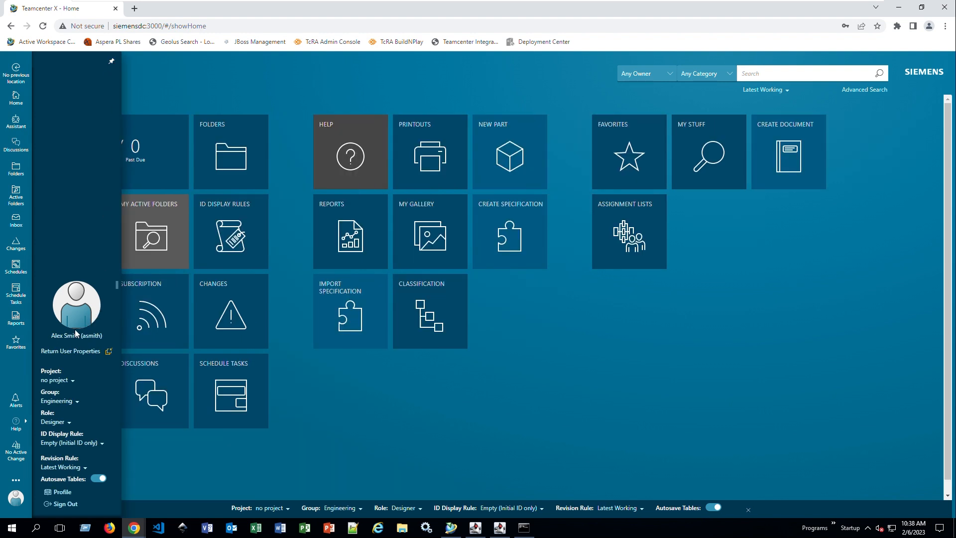
pyautogui.click(76, 335)
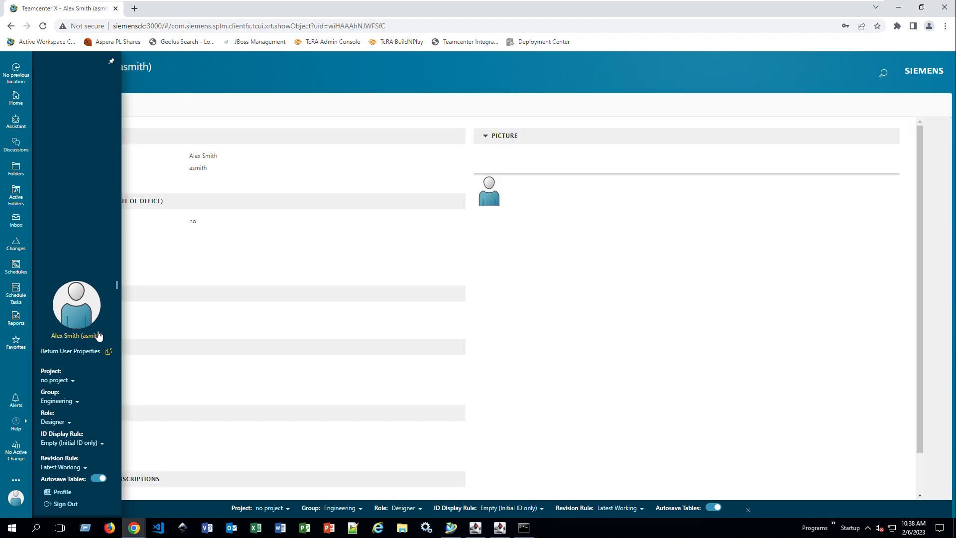
pyautogui.click(413, 111)
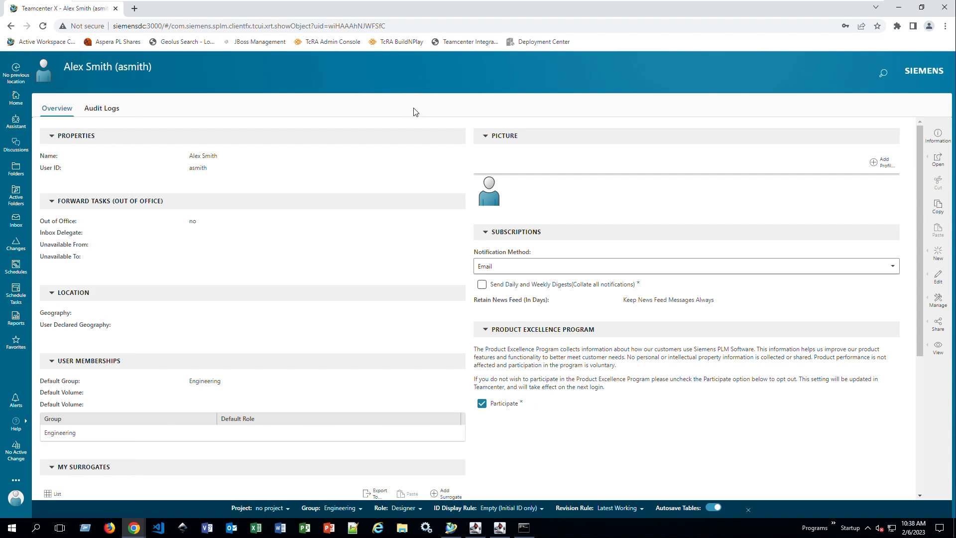
pyautogui.moveTo(882, 163)
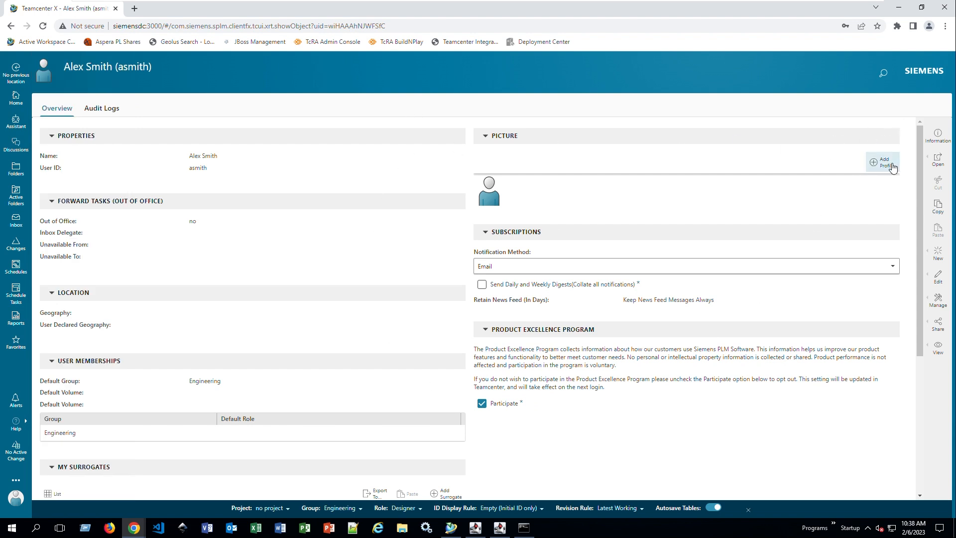
pyautogui.moveTo(937, 304)
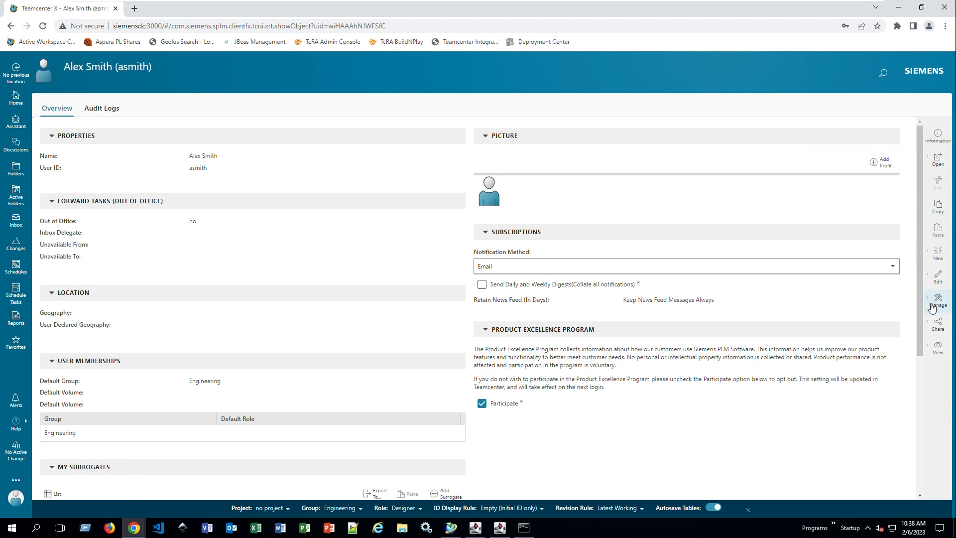
pyautogui.click(937, 301)
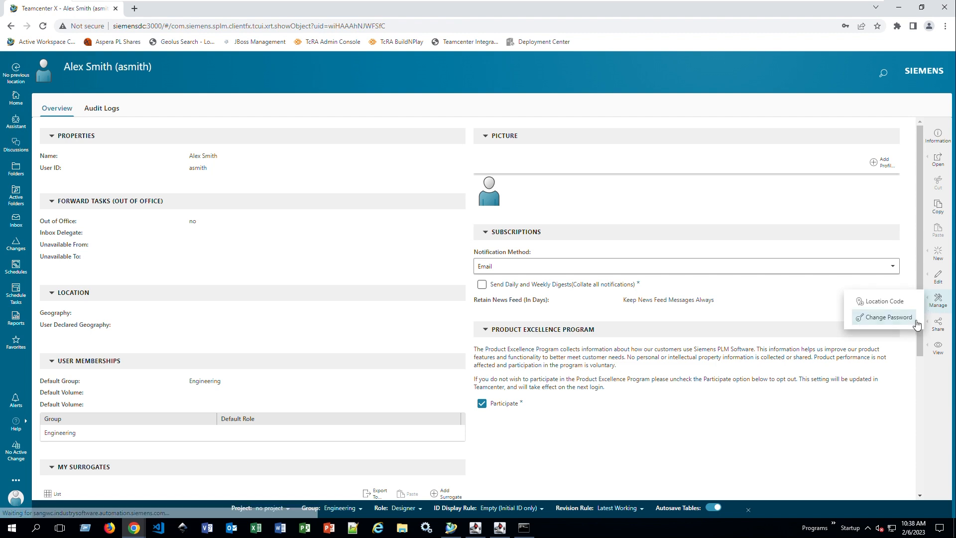
pyautogui.click(888, 317)
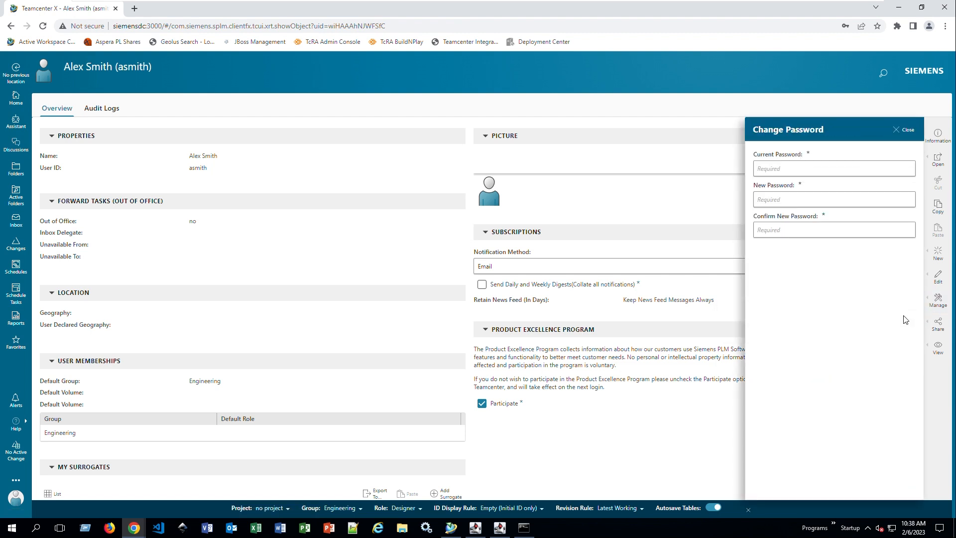
pyautogui.click(833, 168)
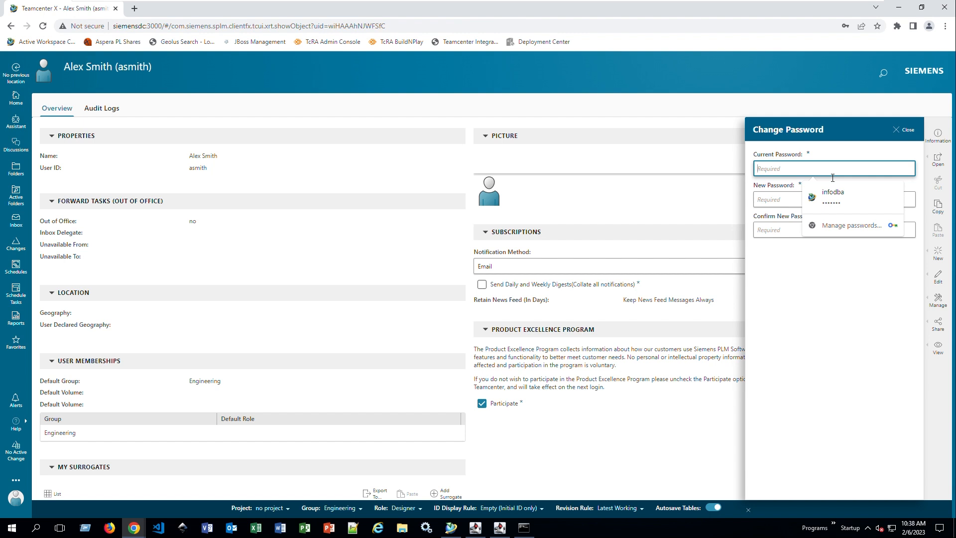
pyautogui.click(832, 229)
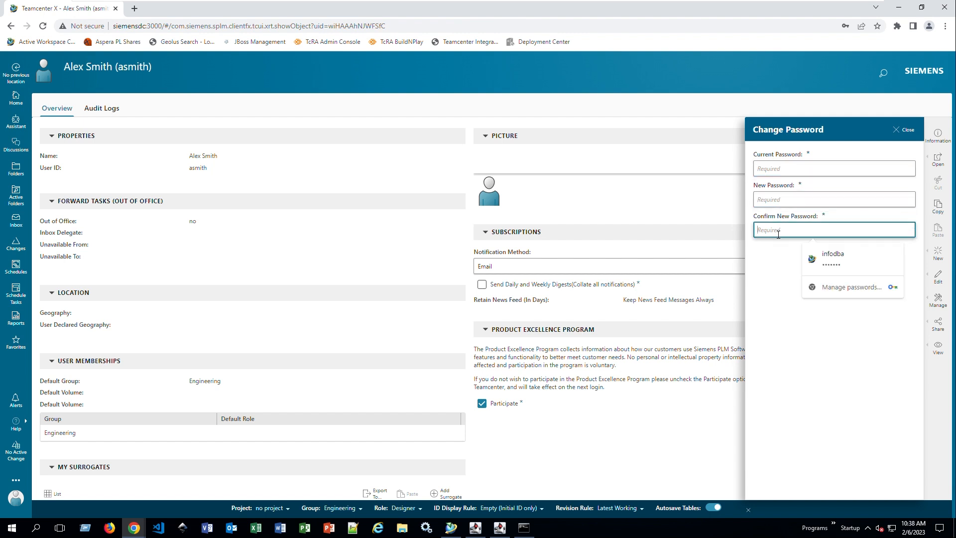
pyautogui.click(905, 129)
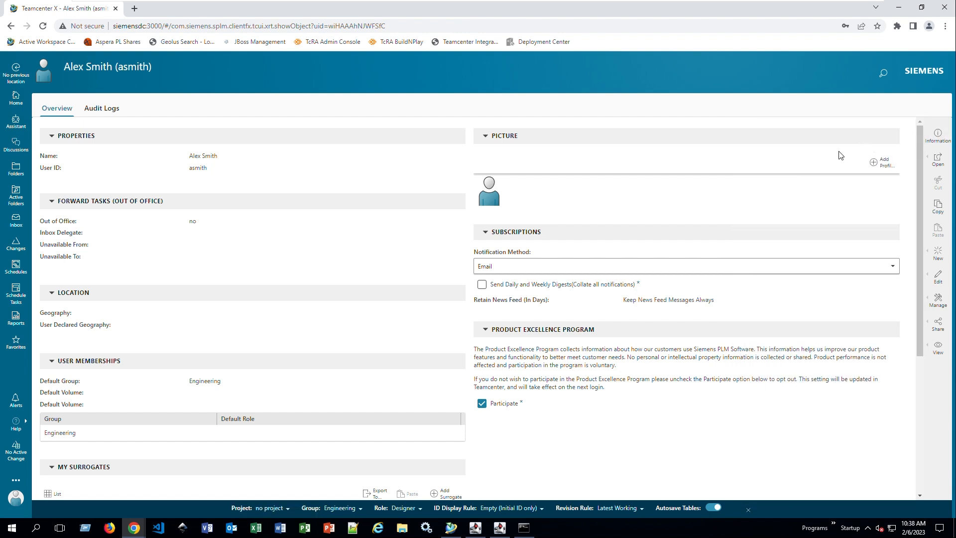
pyautogui.moveTo(663, 206)
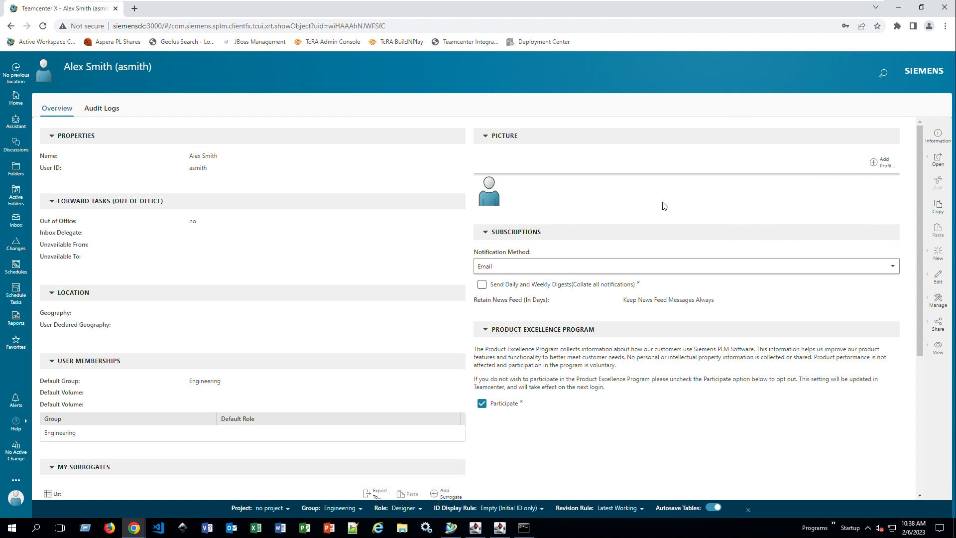
pyautogui.moveTo(375, 400)
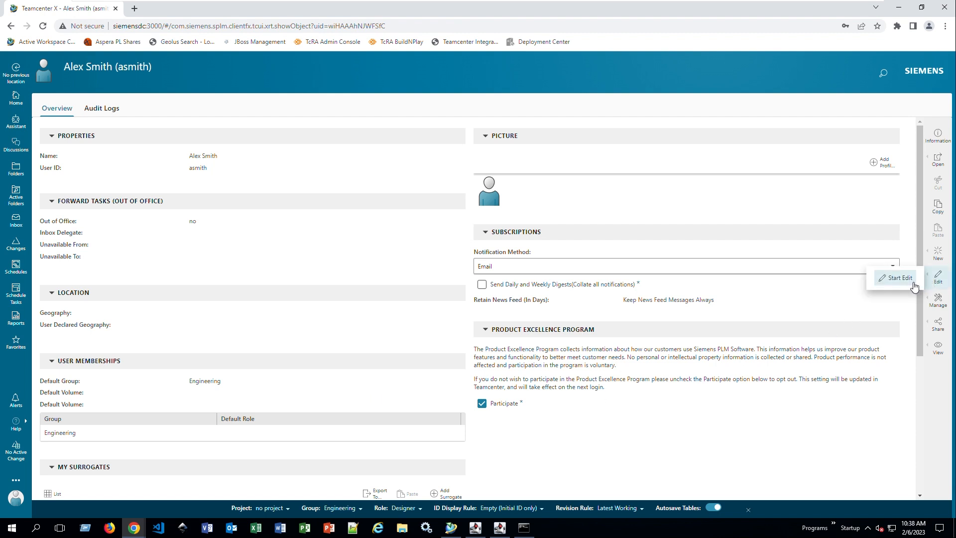
pyautogui.click(897, 278)
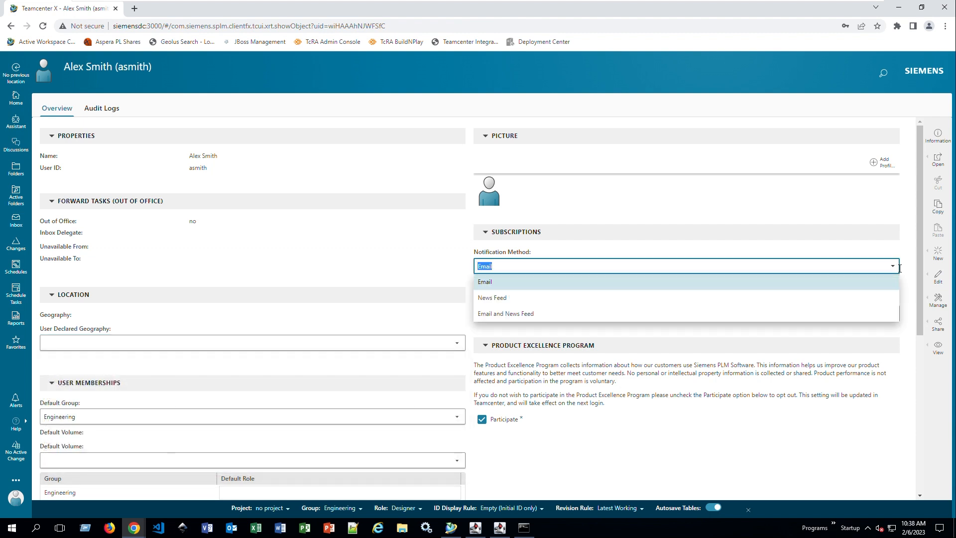
pyautogui.click(484, 281)
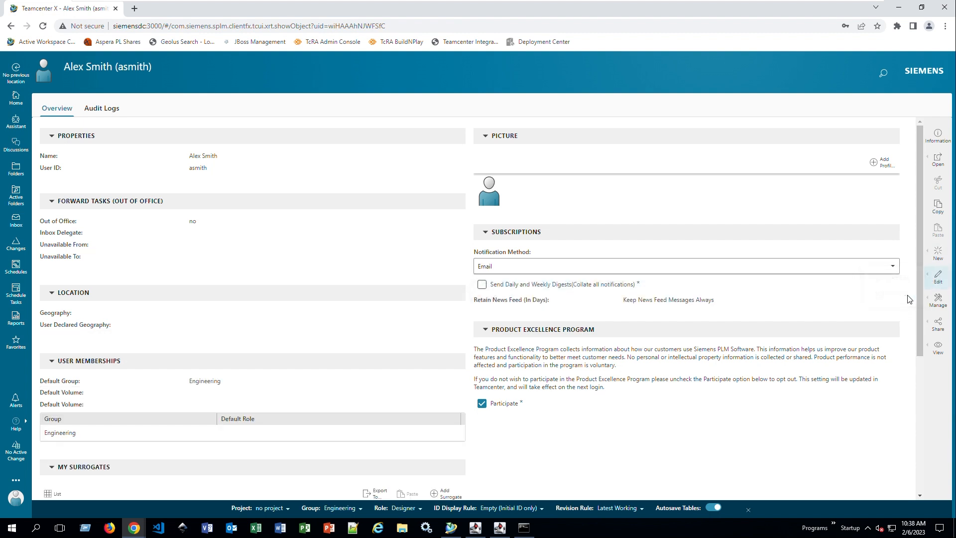
pyautogui.moveTo(937, 278)
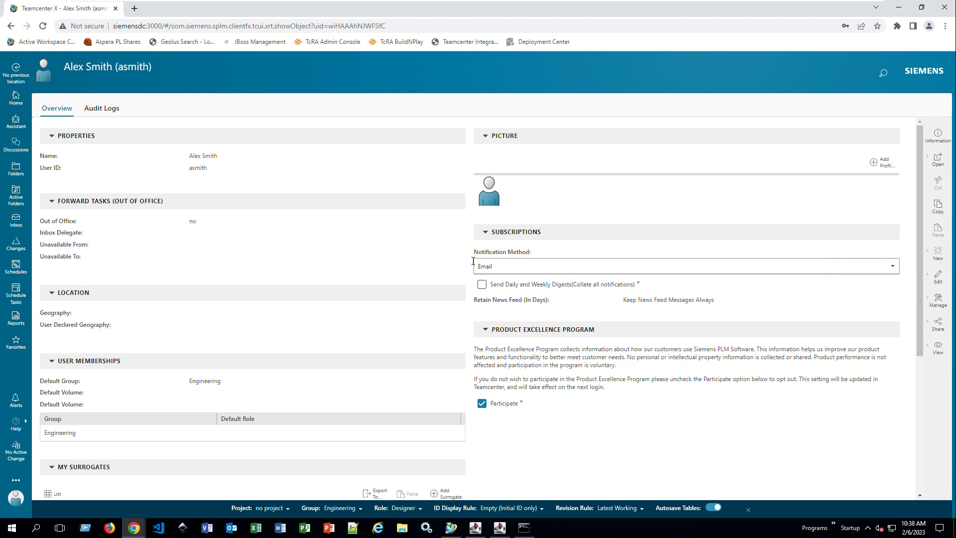
pyautogui.moveTo(299, 209)
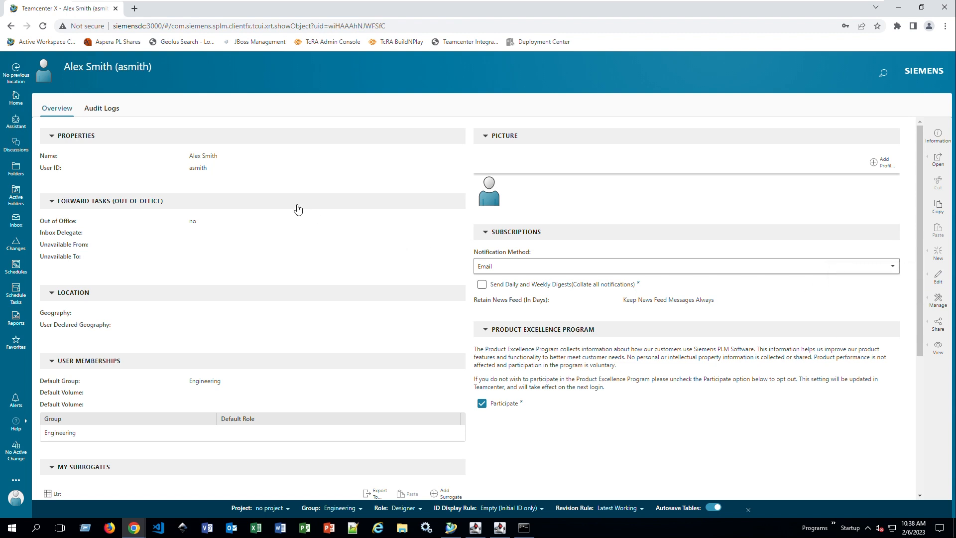
# - Go Home, open the Home folder, then open the Demo folder listing Sphere Test
pyautogui.click(16, 98)
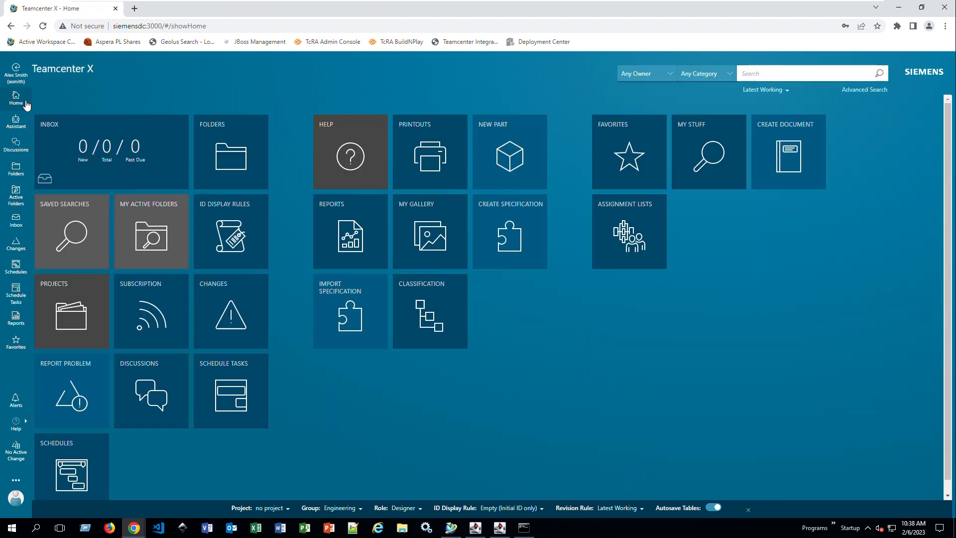
pyautogui.click(16, 95)
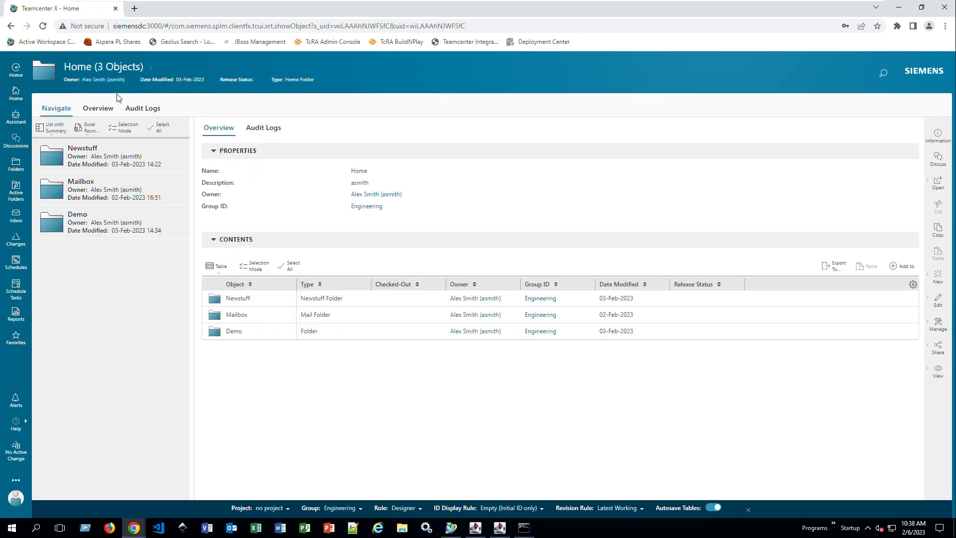
pyautogui.moveTo(108, 72)
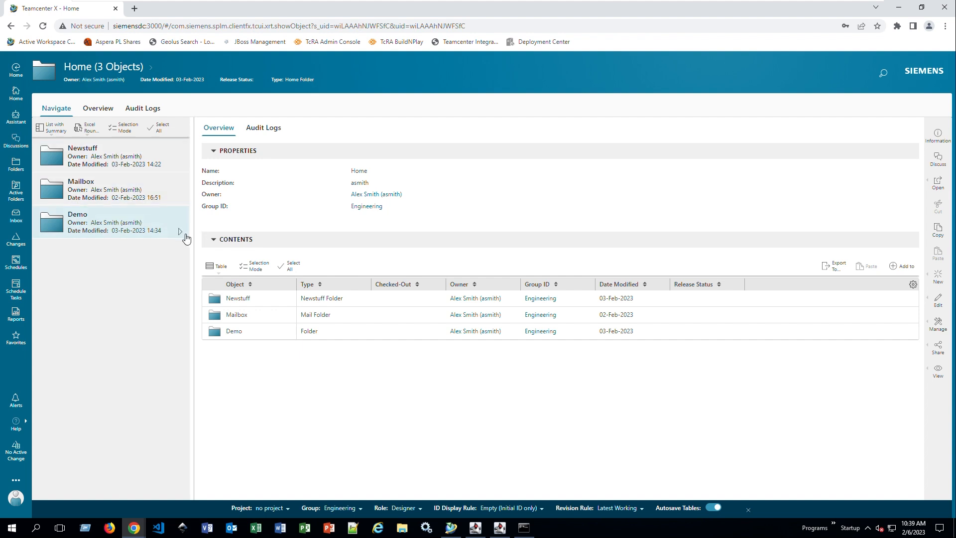
pyautogui.moveTo(180, 232)
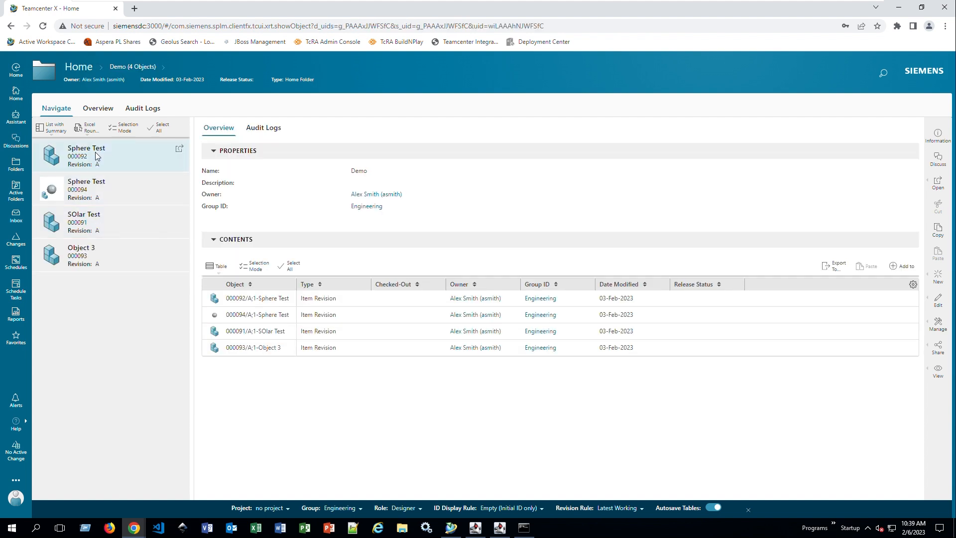
pyautogui.click(85, 255)
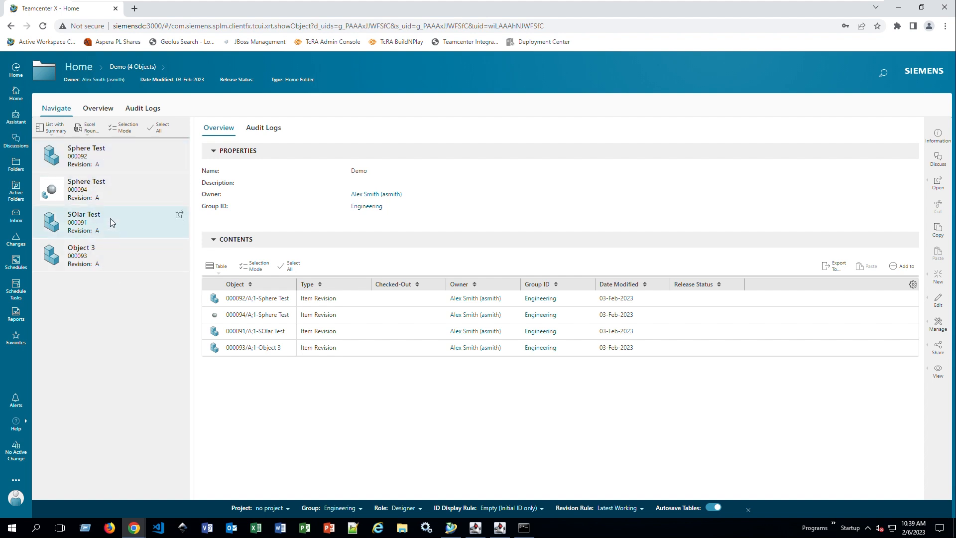
pyautogui.moveTo(84, 220)
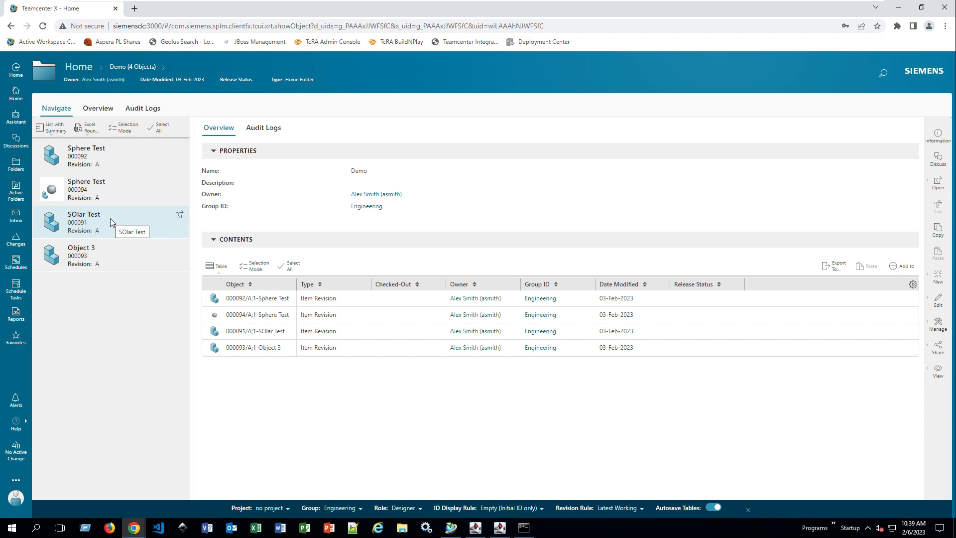
pyautogui.moveTo(117, 204)
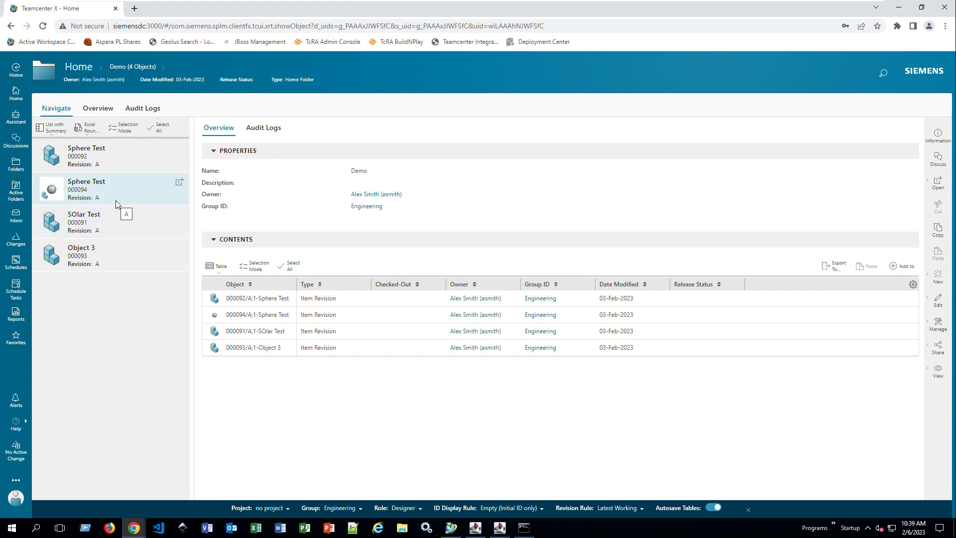
pyautogui.moveTo(65, 214)
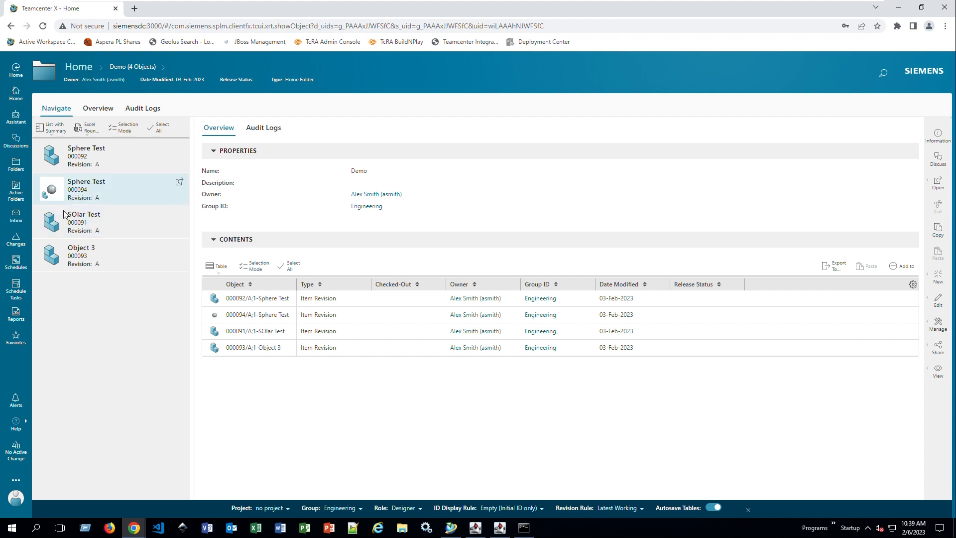
pyautogui.moveTo(79, 195)
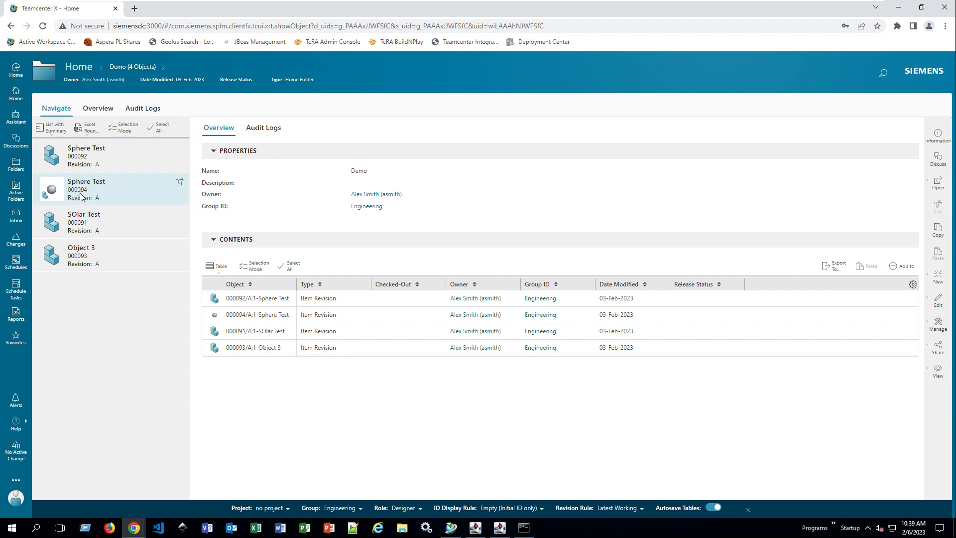
pyautogui.moveTo(176, 188)
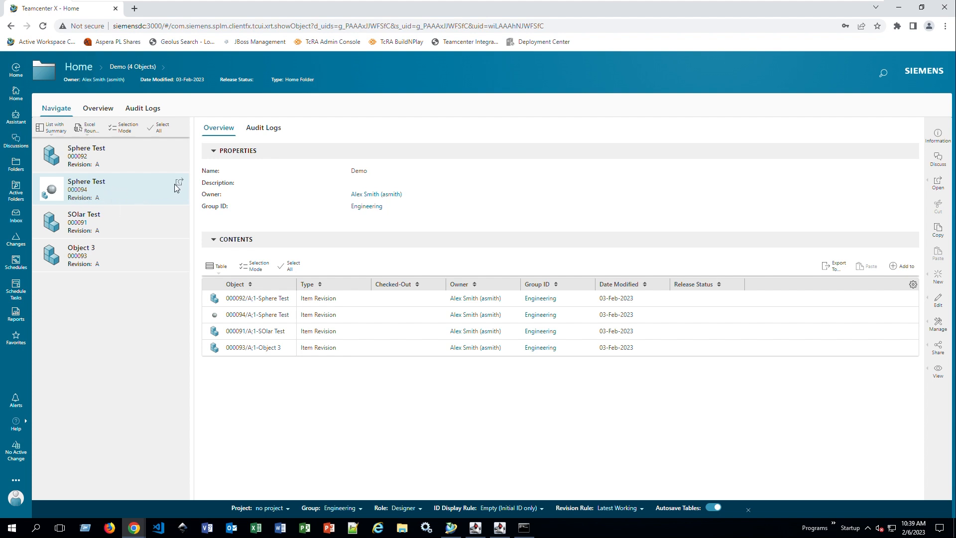
pyautogui.moveTo(178, 182)
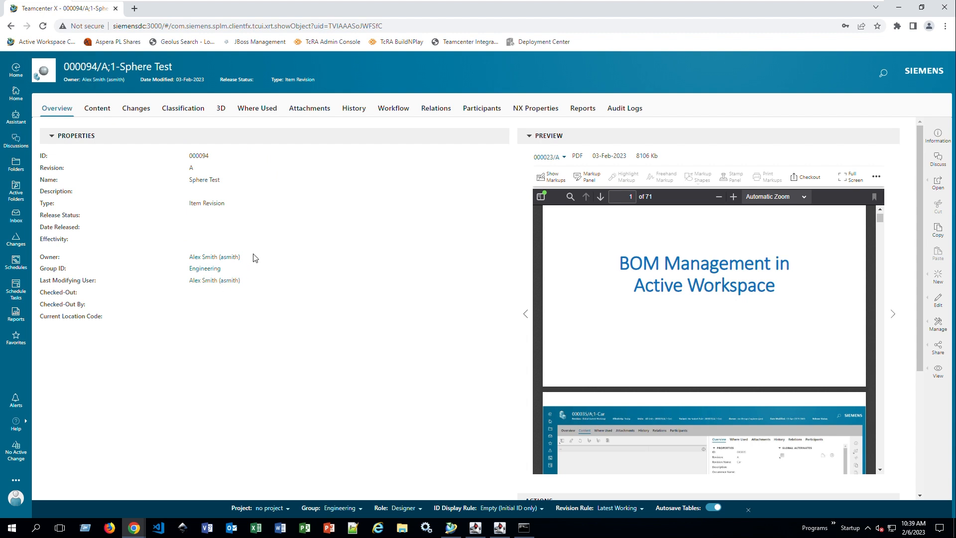
pyautogui.moveTo(283, 280)
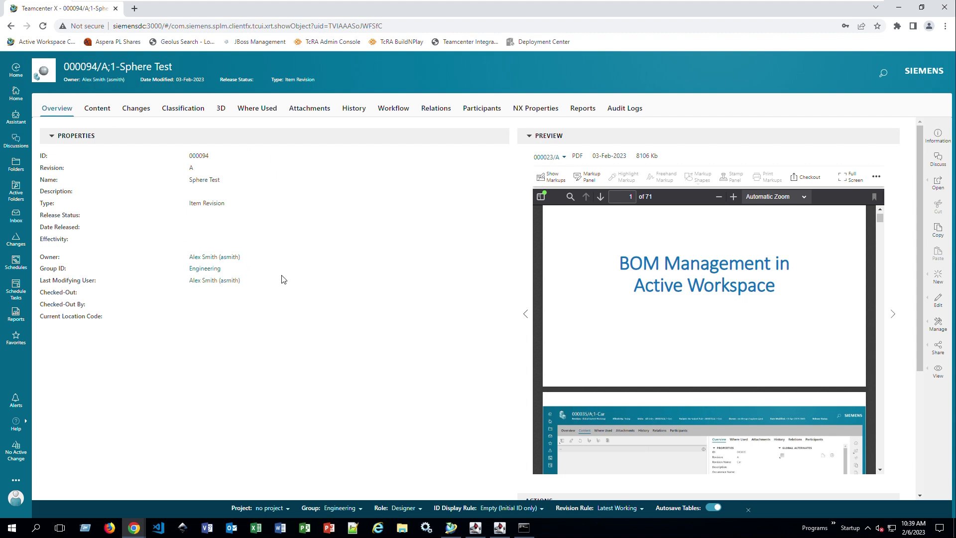
pyautogui.moveTo(571, 266)
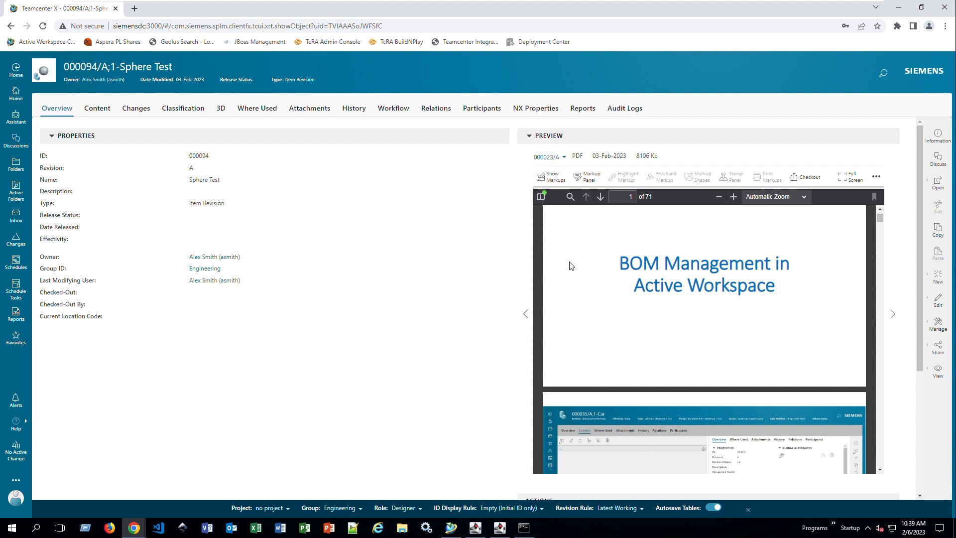
pyautogui.moveTo(579, 254)
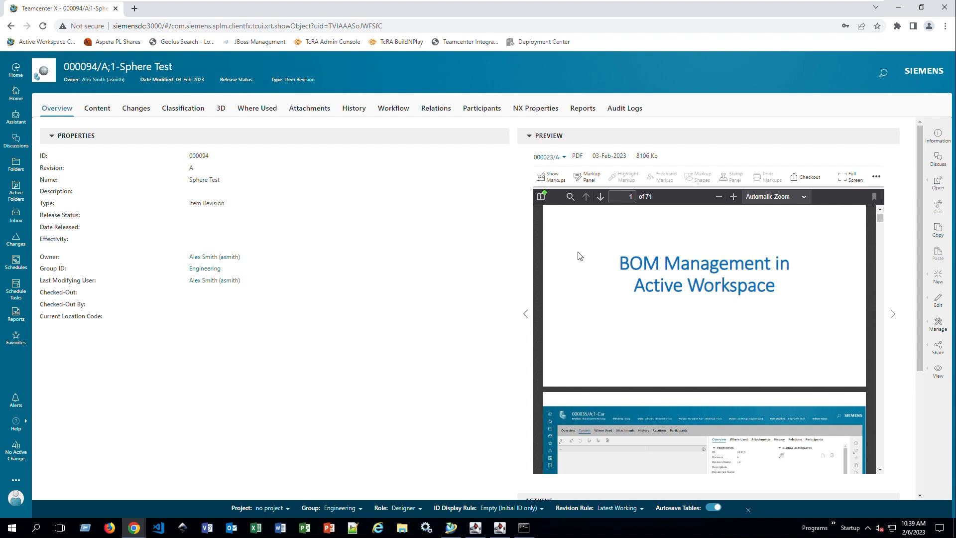
pyautogui.moveTo(583, 241)
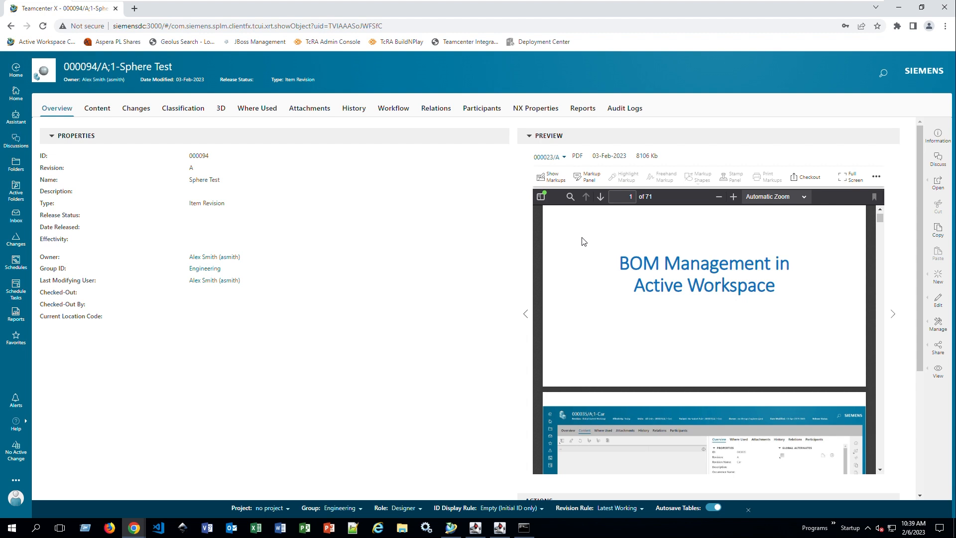
pyautogui.moveTo(585, 212)
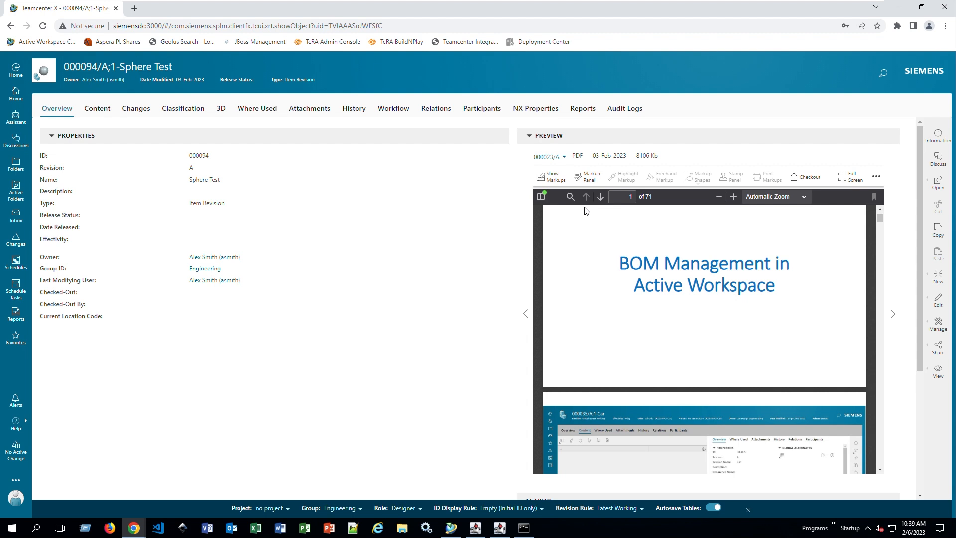
pyautogui.moveTo(620, 218)
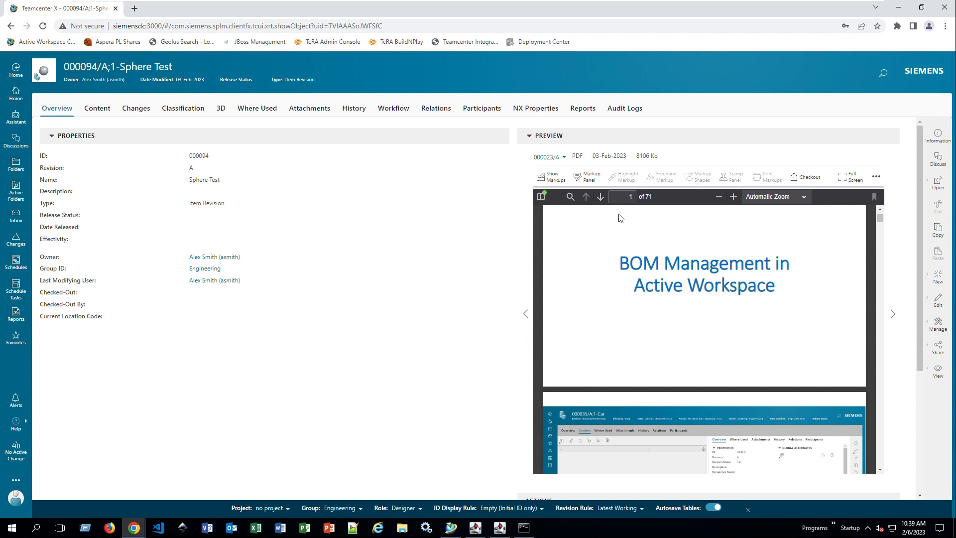
pyautogui.moveTo(857, 252)
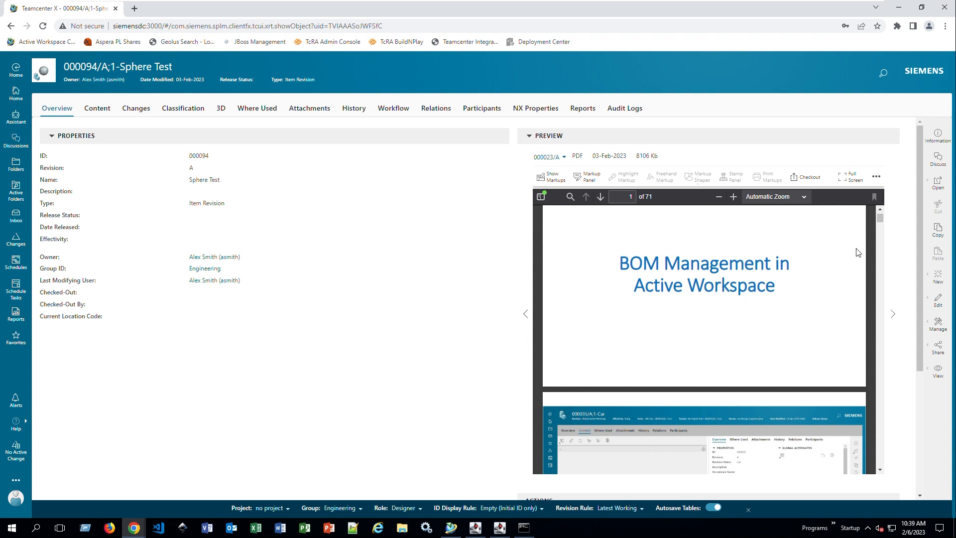
pyautogui.moveTo(561, 190)
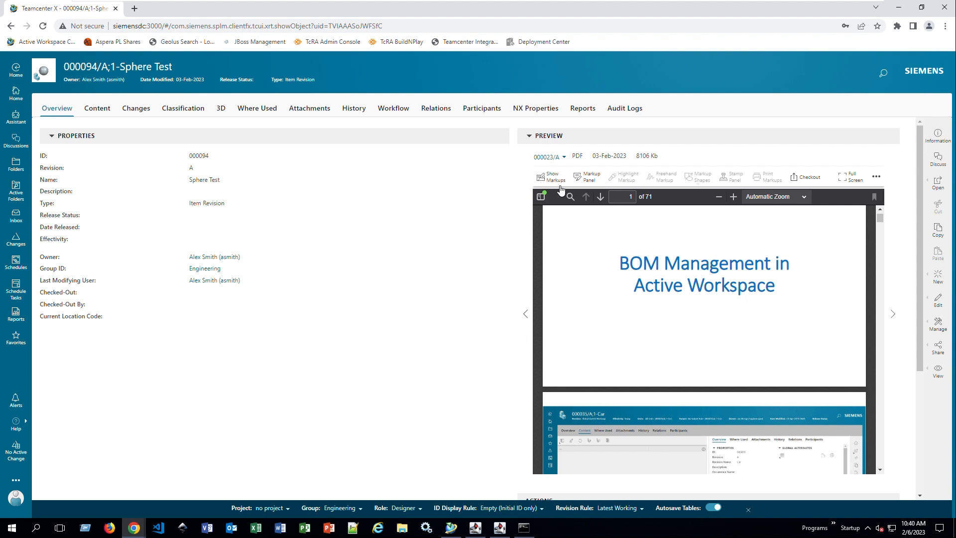
pyautogui.moveTo(549, 178)
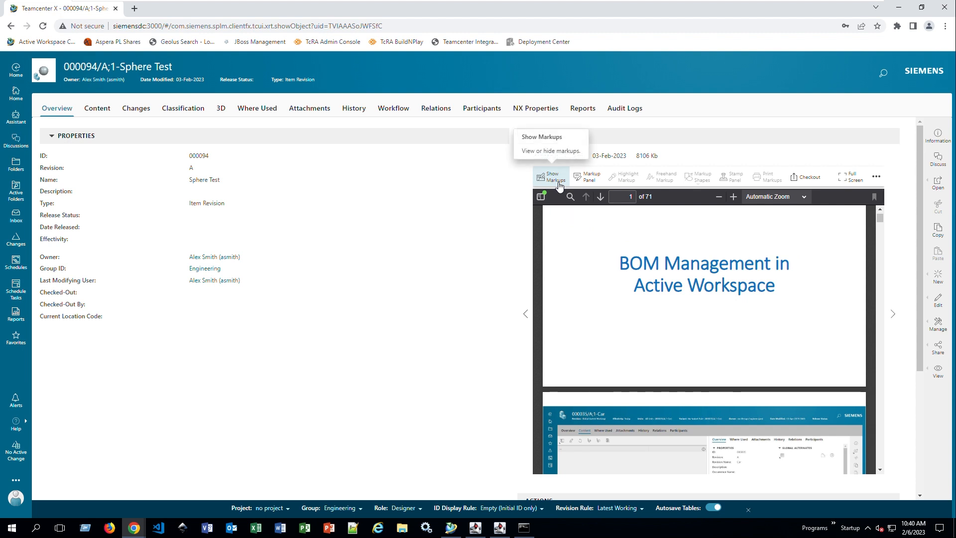
# - Show markups on the BOM Management PDF preview, revealing the APPROVED stamp
pyautogui.click(550, 177)
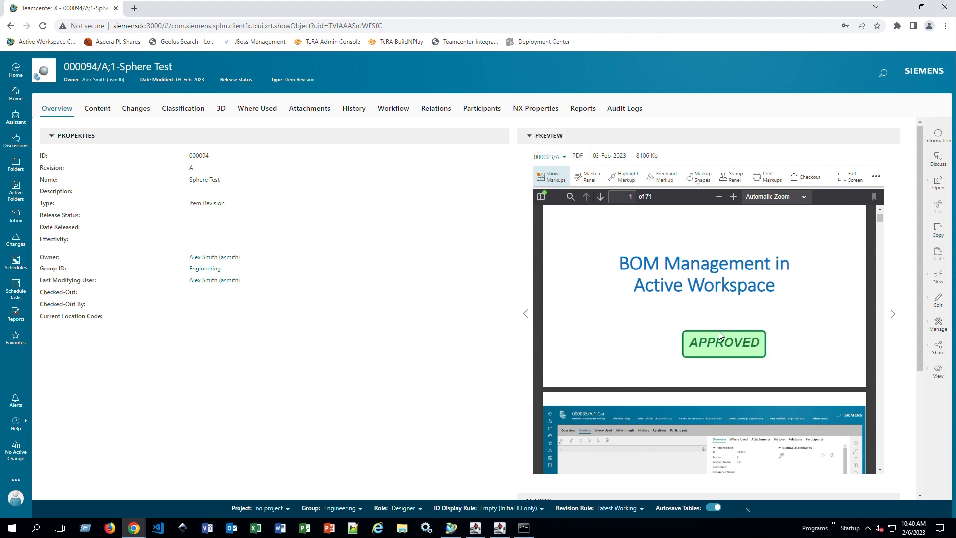
pyautogui.moveTo(744, 349)
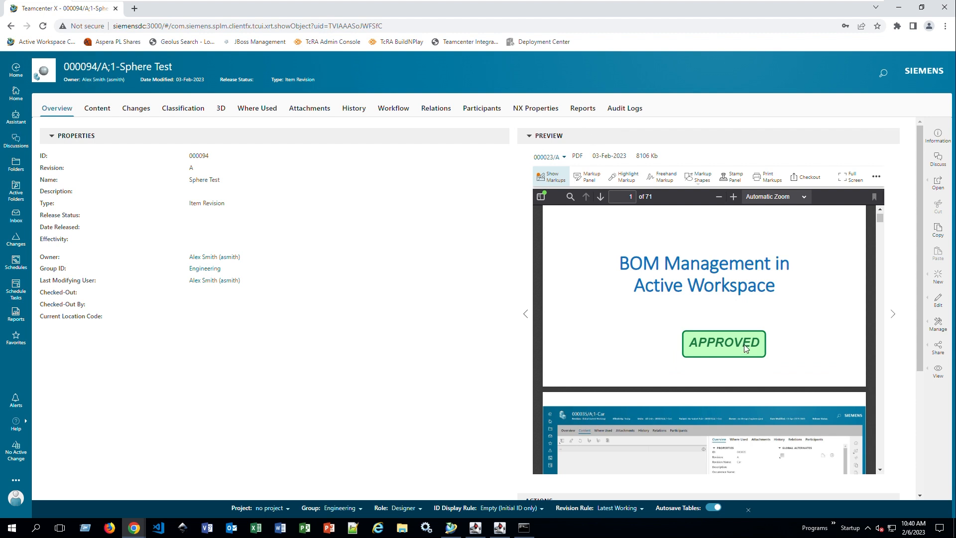
pyautogui.moveTo(761, 347)
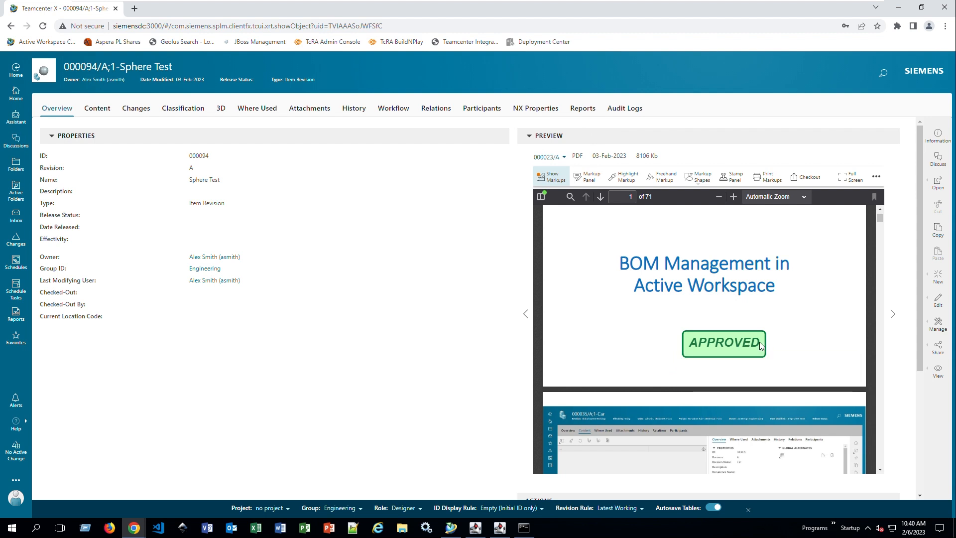
pyautogui.moveTo(758, 346)
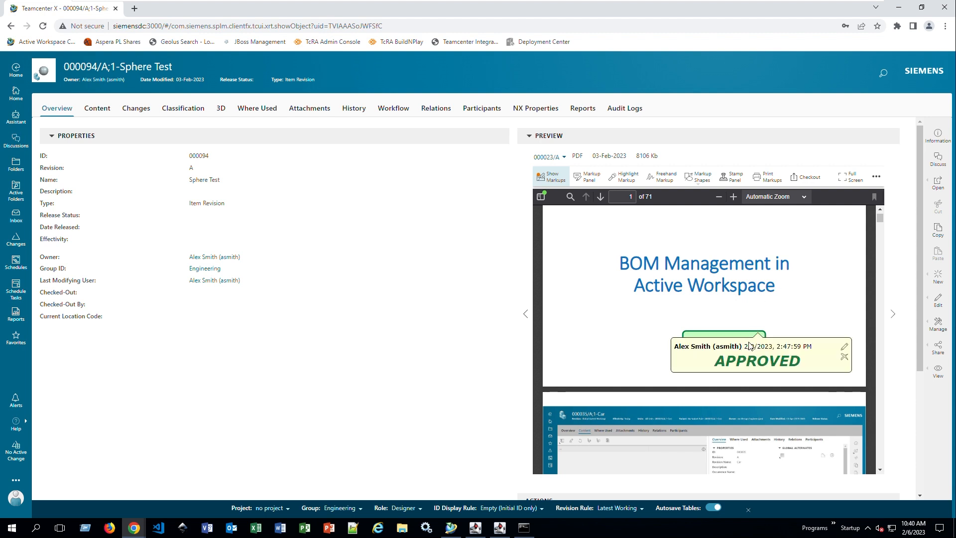
pyautogui.moveTo(749, 347)
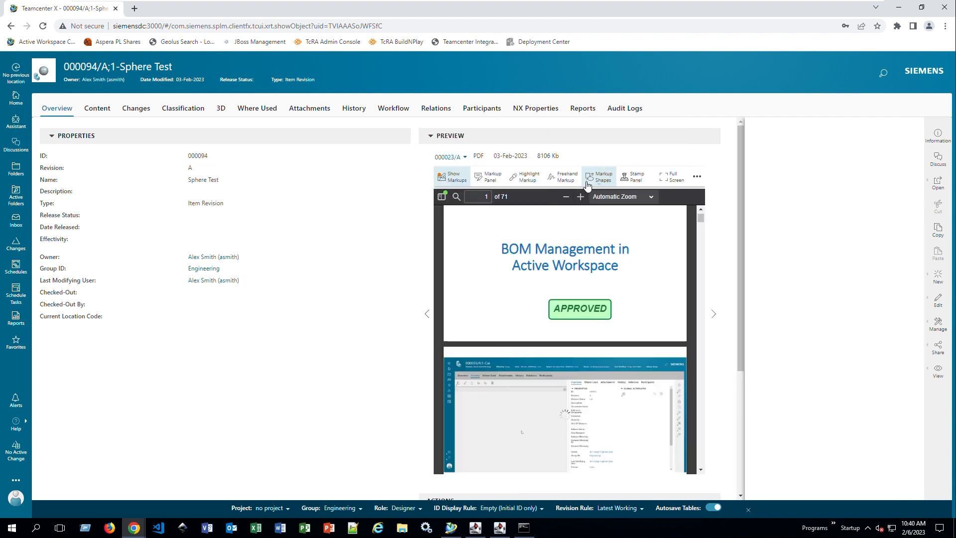
# - Delete the APPROVED stamp markup from the title page and list the shared stamps
pyautogui.click(487, 177)
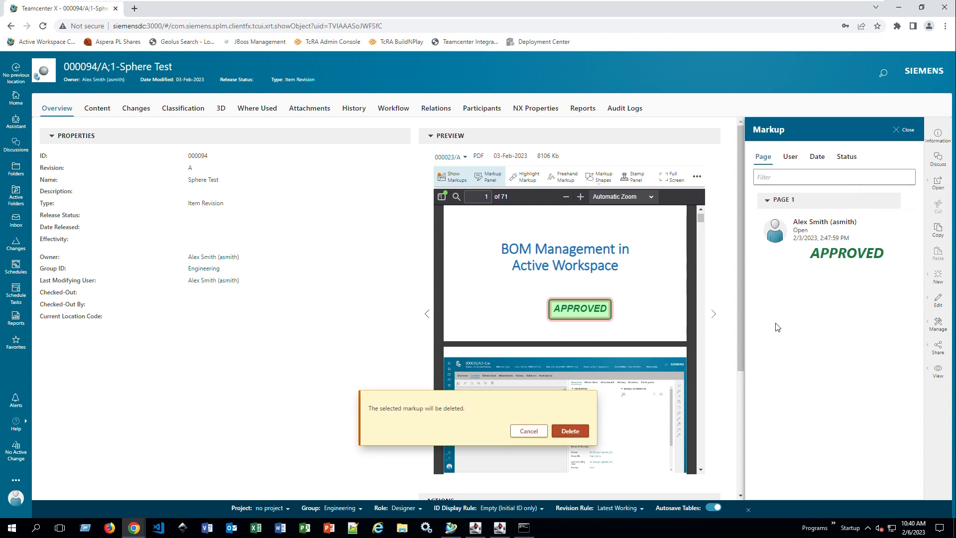
pyautogui.click(569, 430)
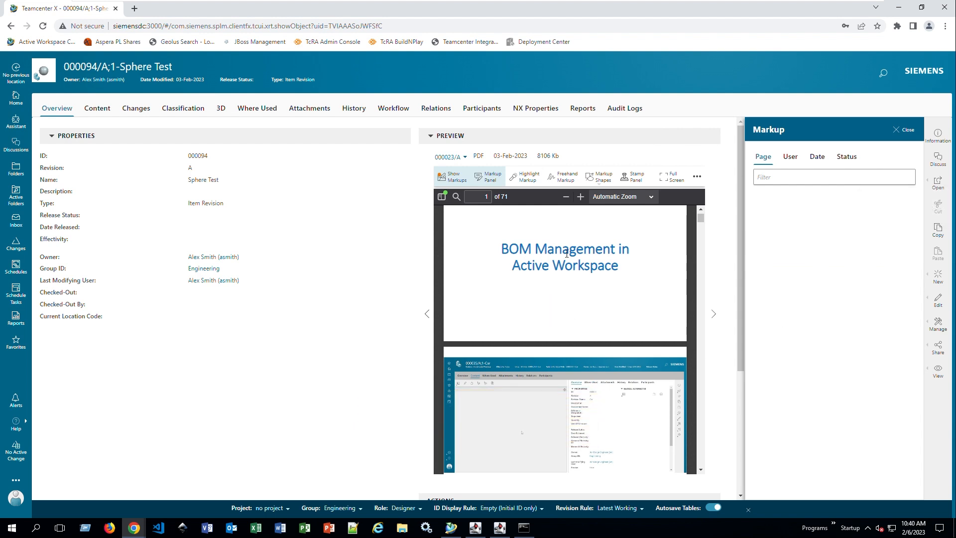
pyautogui.click(634, 177)
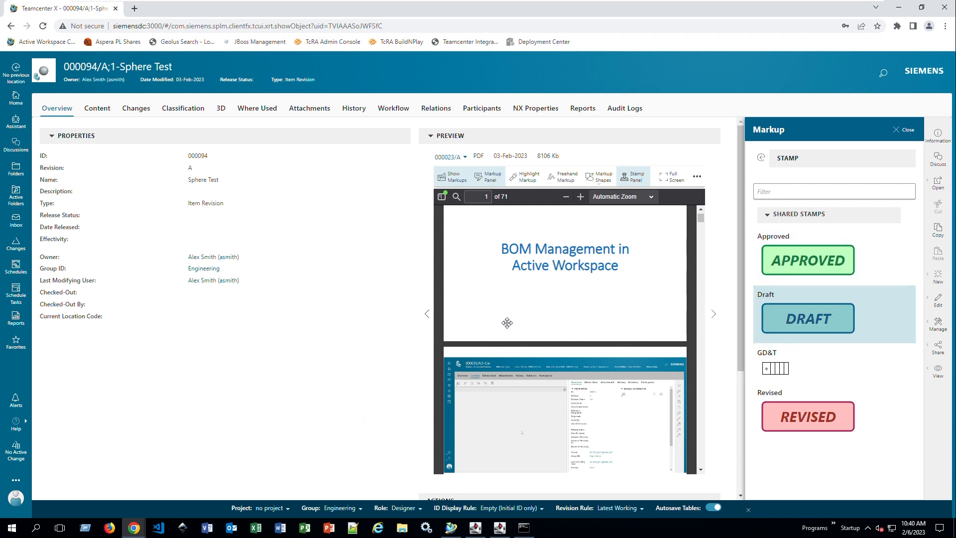
pyautogui.moveTo(655, 195)
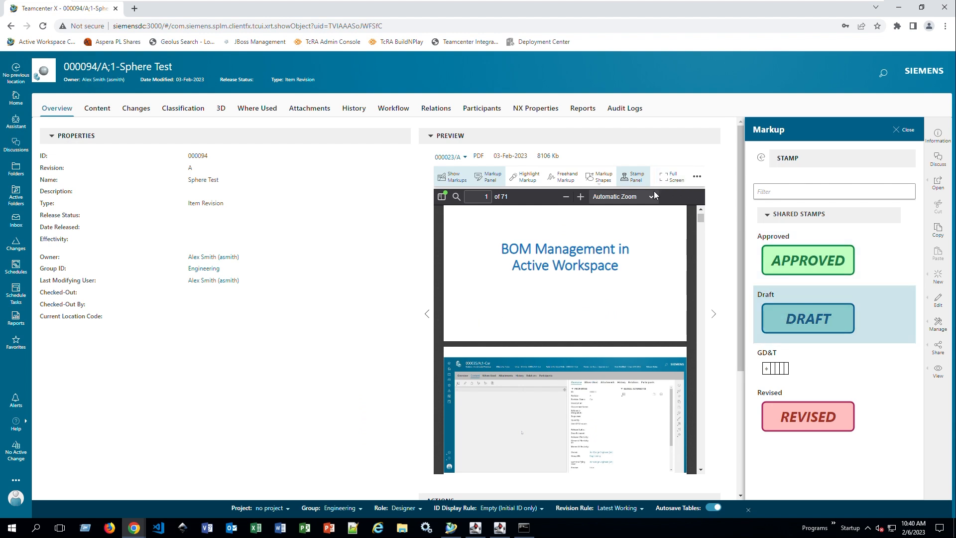
pyautogui.moveTo(807, 318)
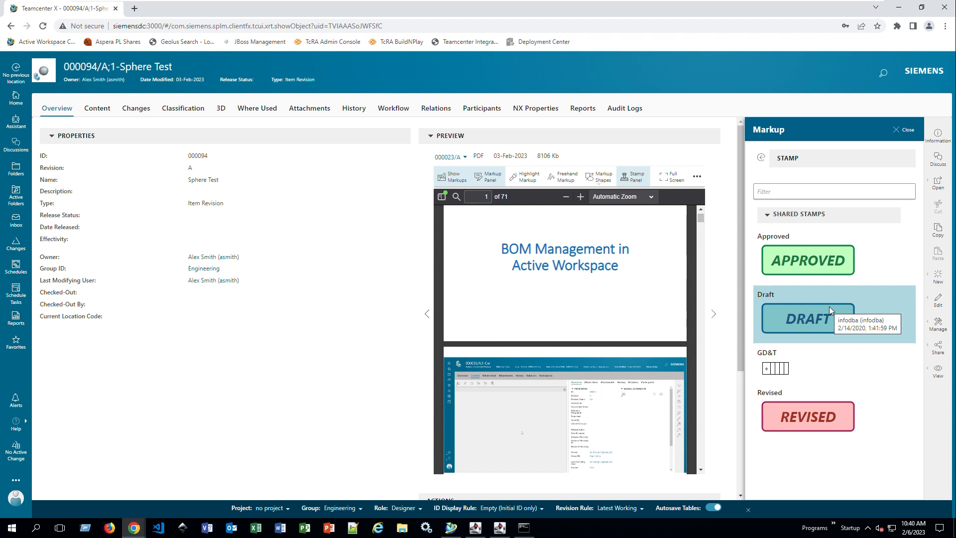
pyautogui.moveTo(497, 316)
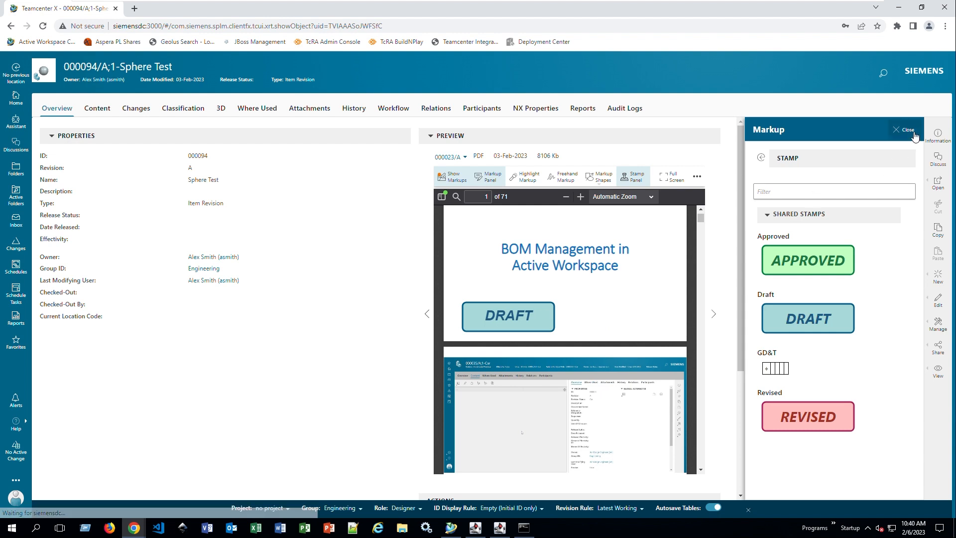
# - Highlight 'Management' in the PDF title with the comment 'Review'
pyautogui.click(909, 129)
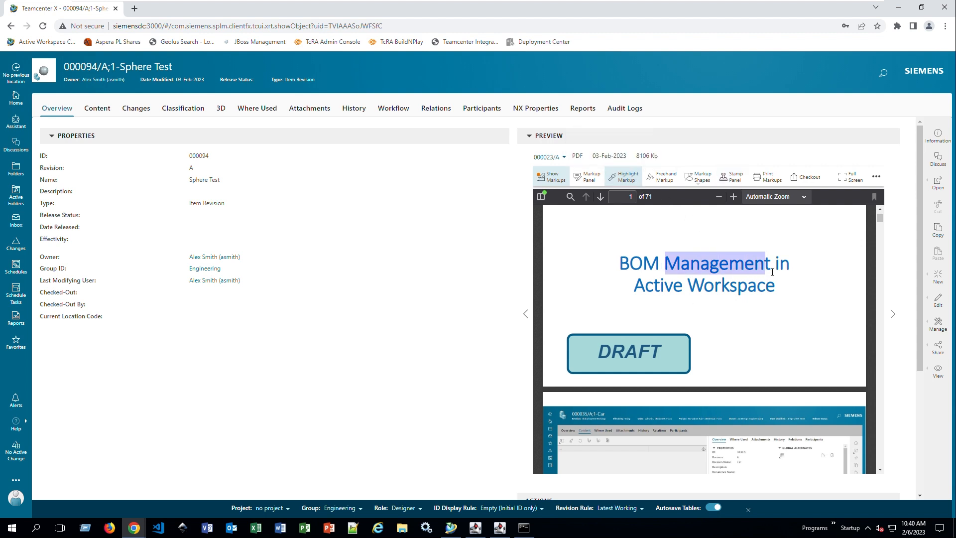
pyautogui.click(624, 177)
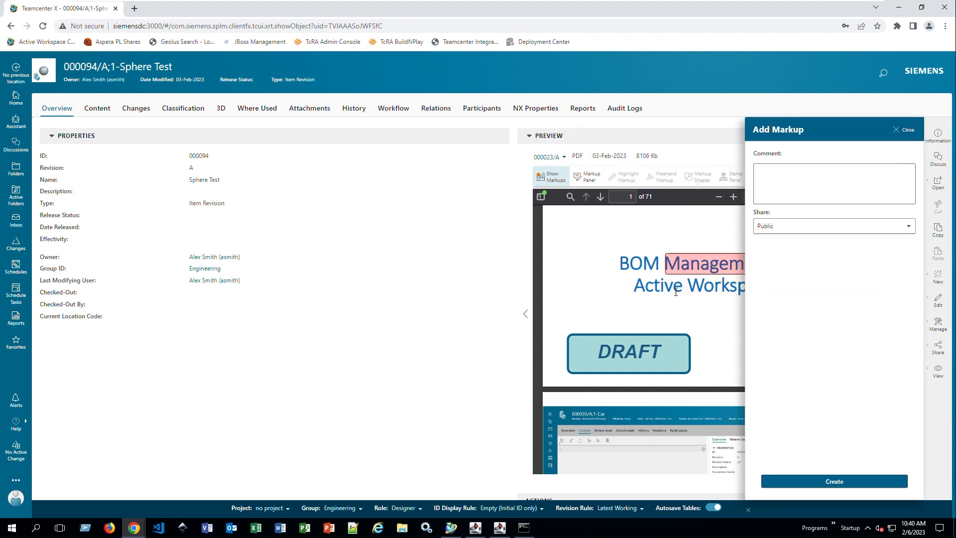
pyautogui.click(833, 184)
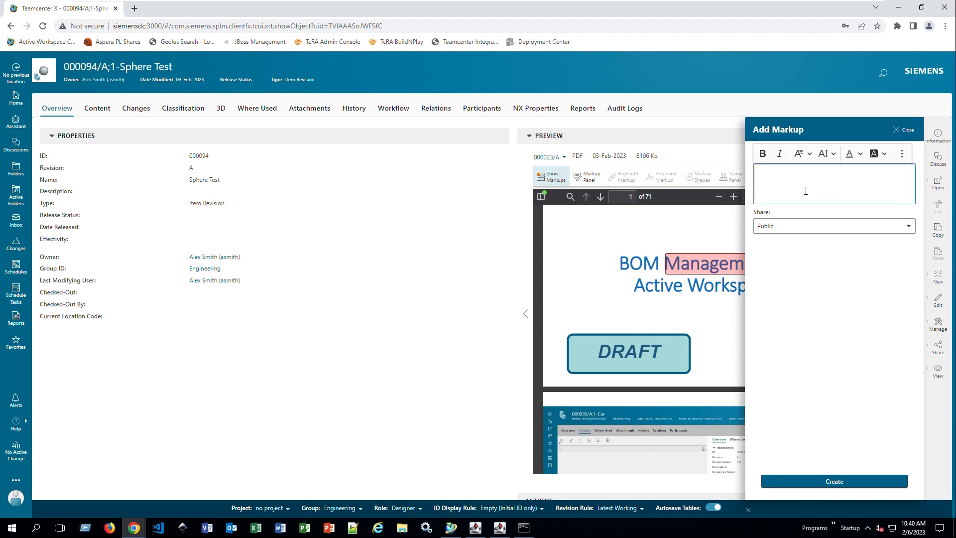
pyautogui.write('Review')
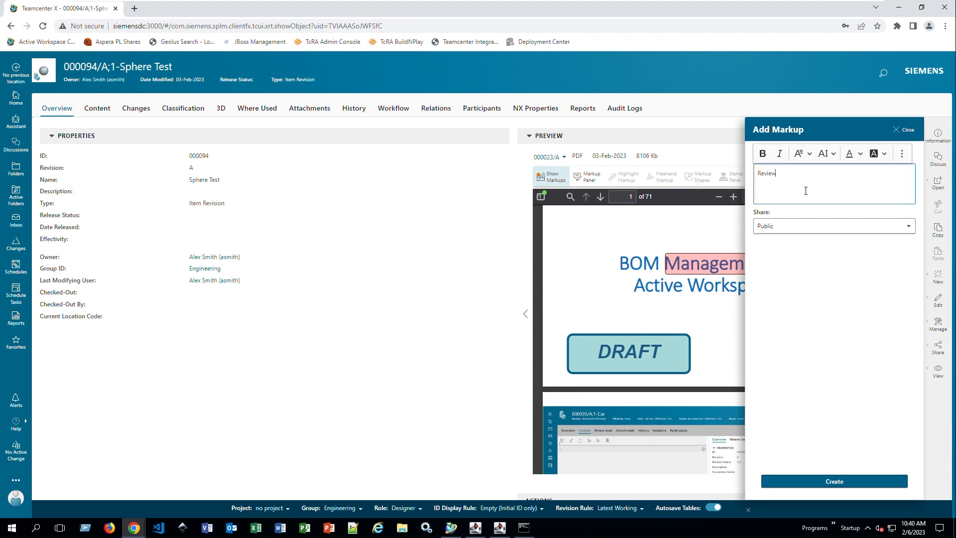
pyautogui.moveTo(853, 486)
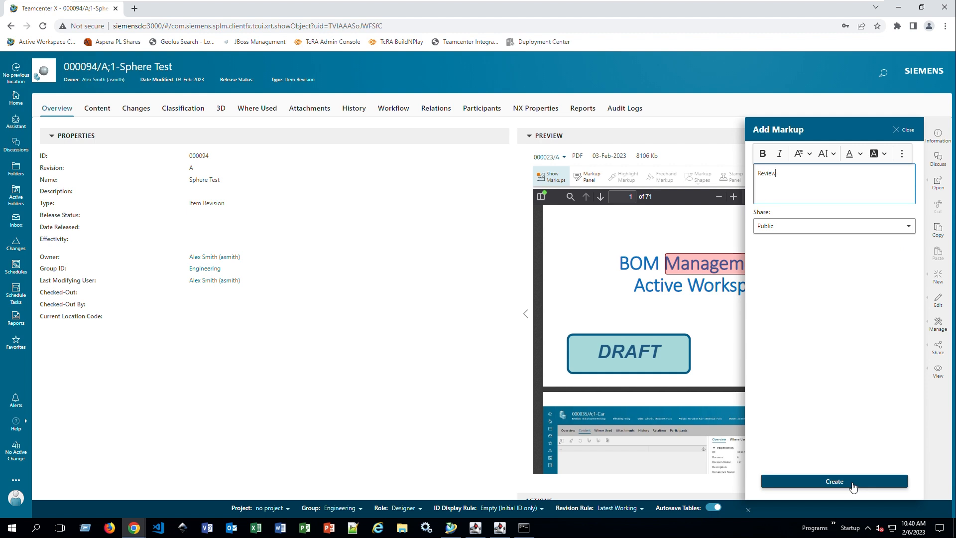
pyautogui.click(833, 481)
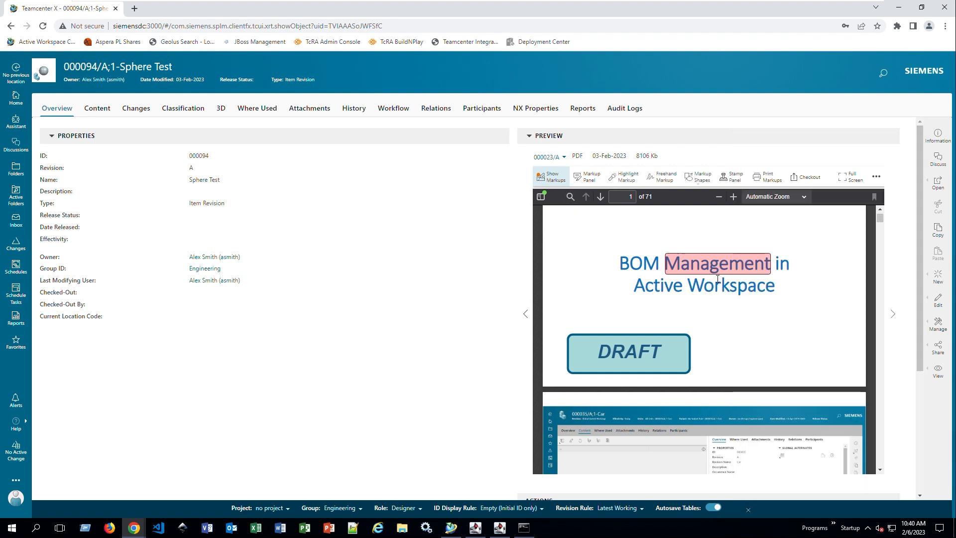
pyautogui.click(719, 263)
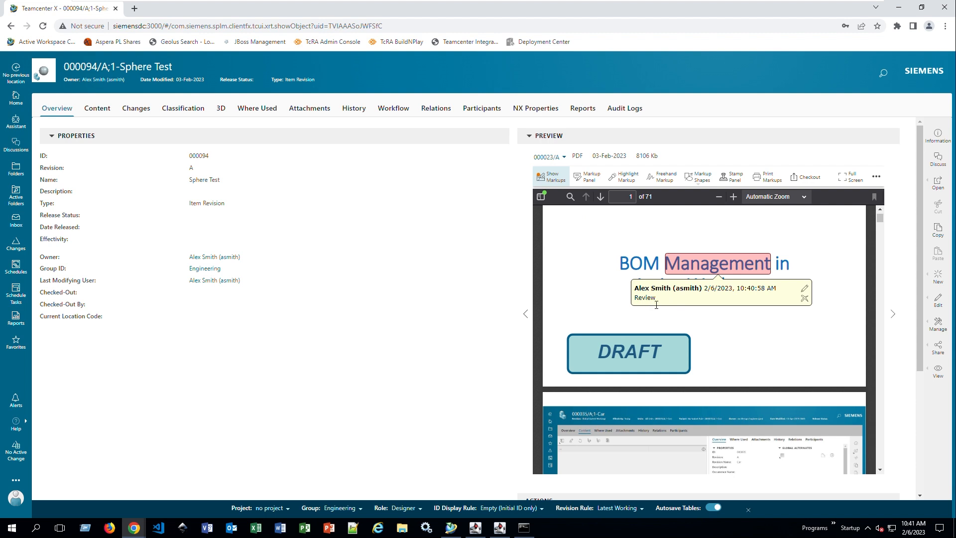
pyautogui.moveTo(657, 304)
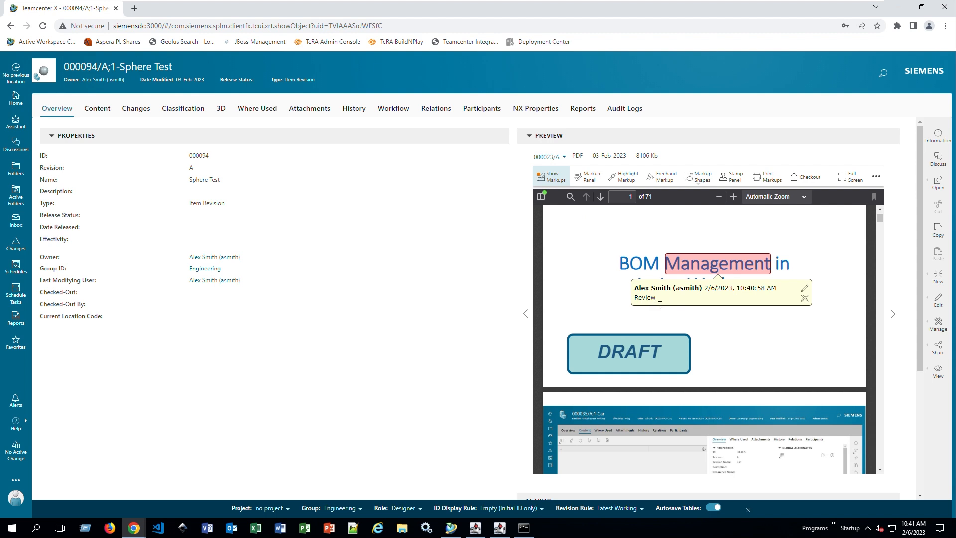
pyautogui.moveTo(675, 306)
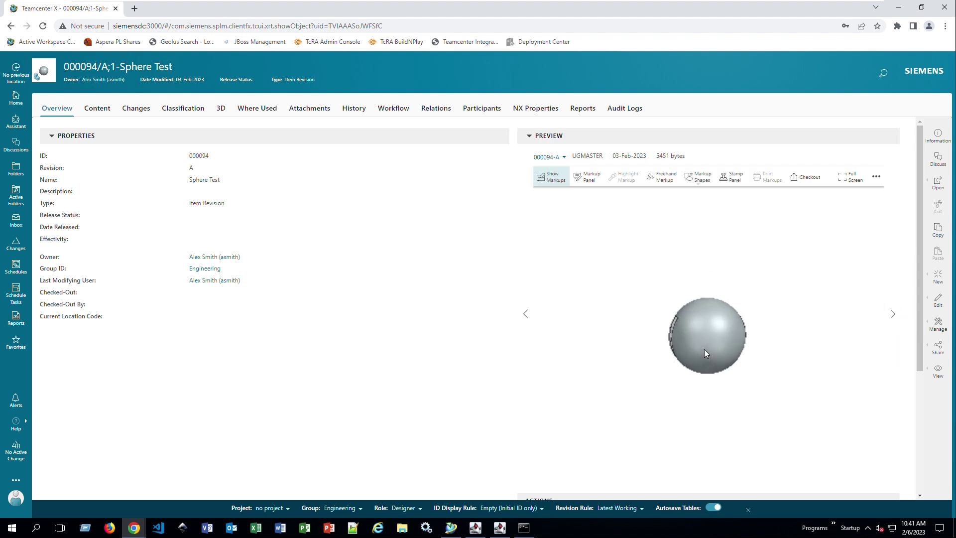
pyautogui.moveTo(712, 372)
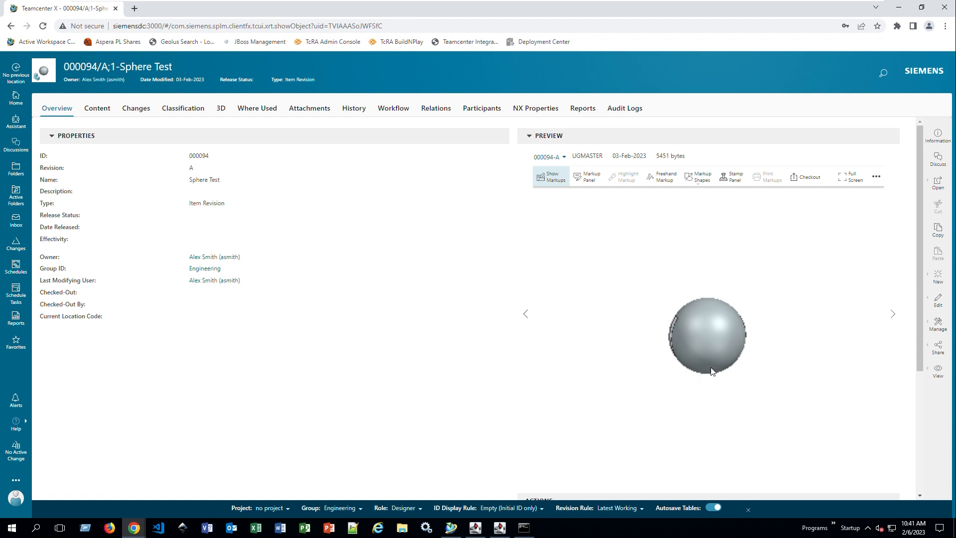
pyautogui.moveTo(927, 253)
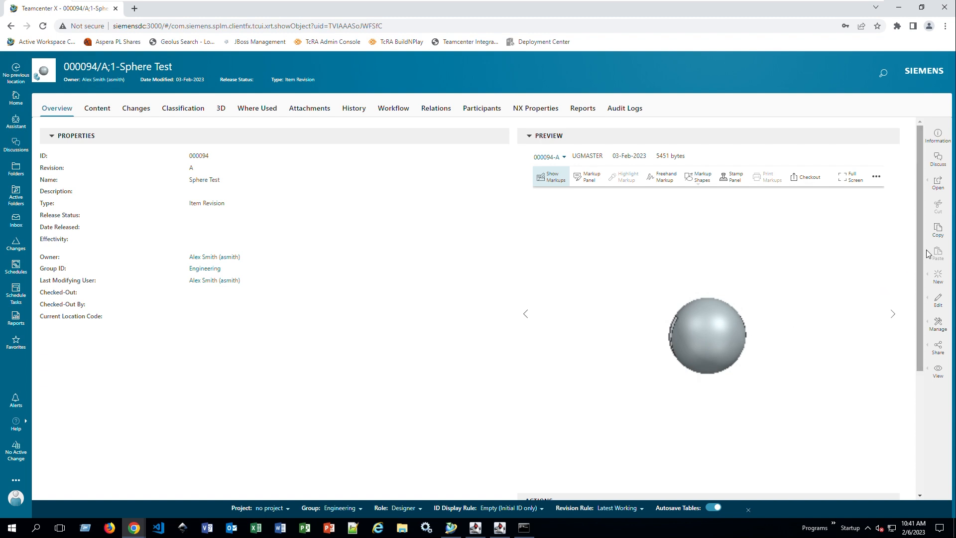
# - Scroll the Sphere Test overview and expand its Projects section
pyautogui.scroll(-3)
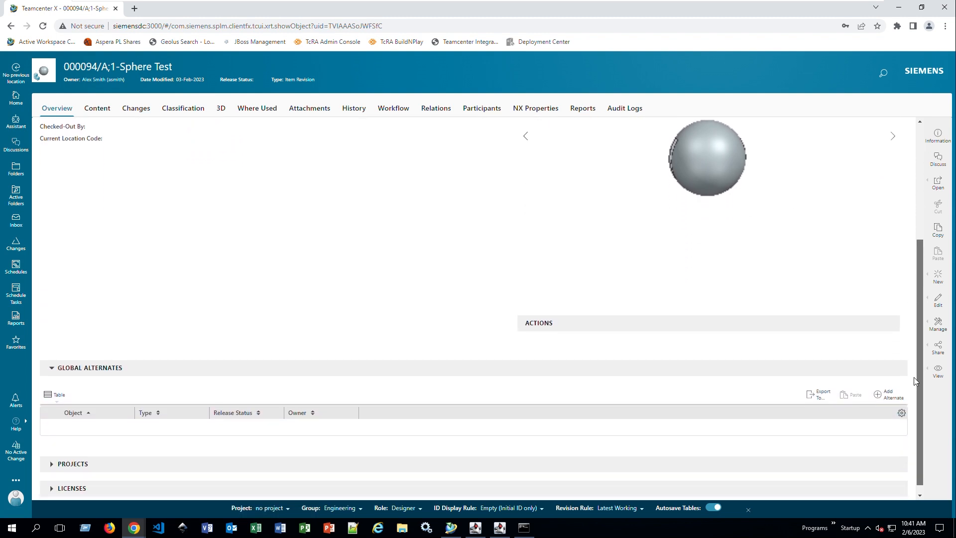
pyautogui.scroll(-3)
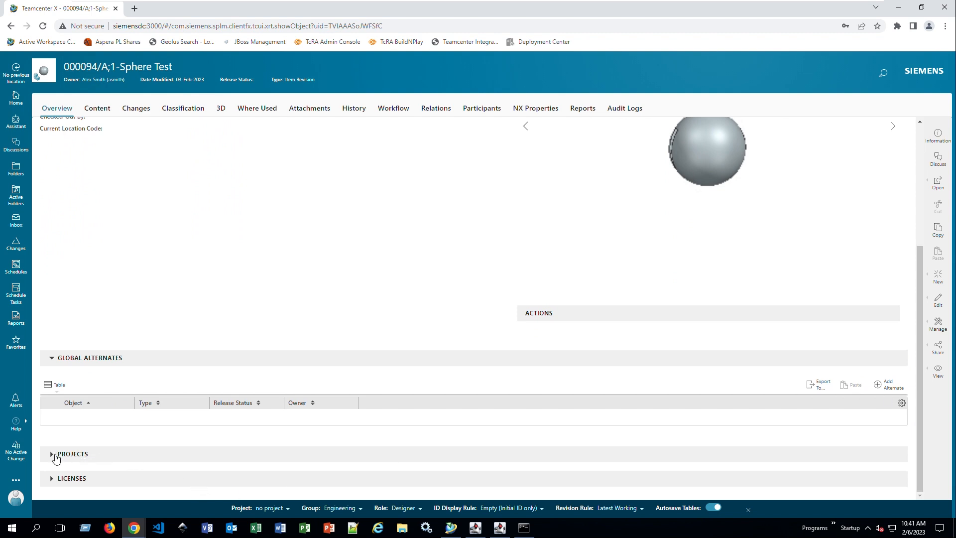
pyautogui.click(52, 453)
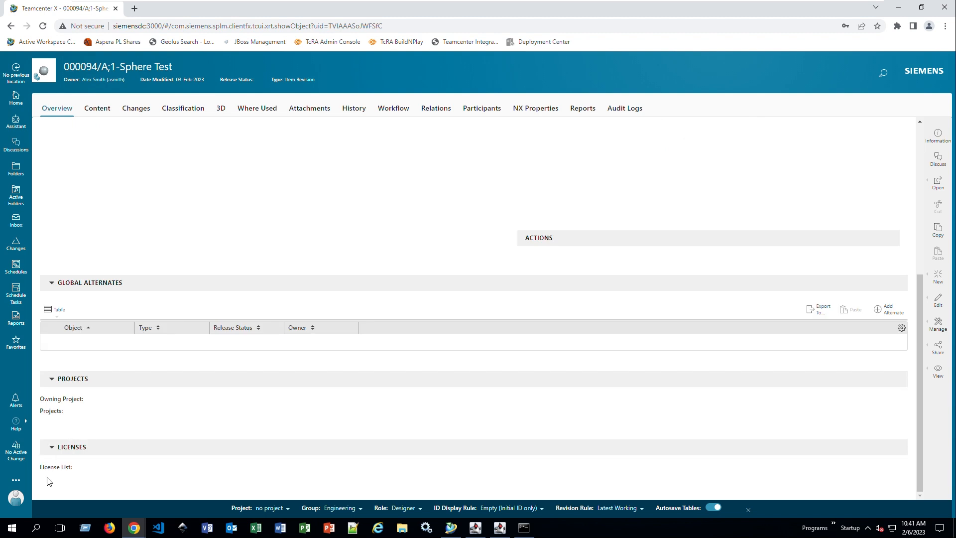
pyautogui.moveTo(156, 471)
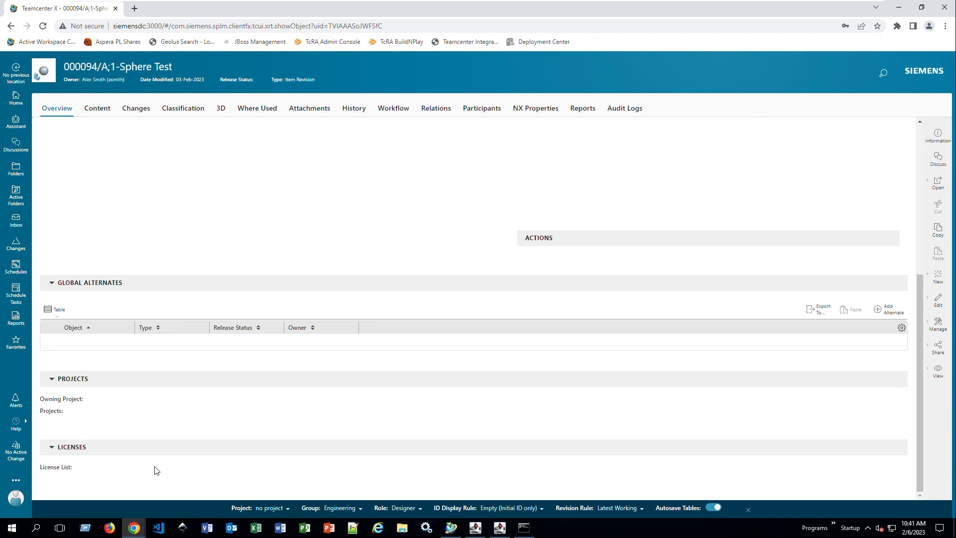
pyautogui.moveTo(138, 430)
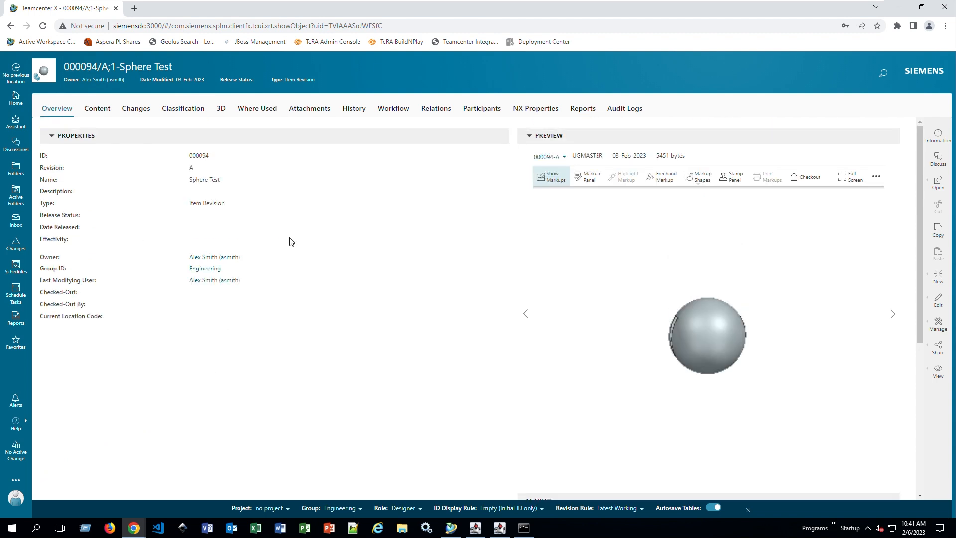
pyautogui.moveTo(106, 329)
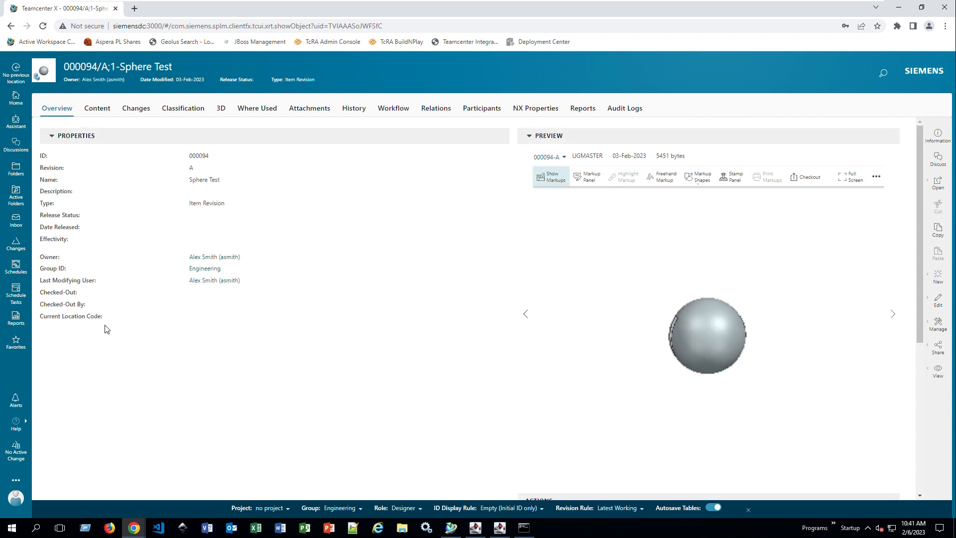
pyautogui.moveTo(112, 304)
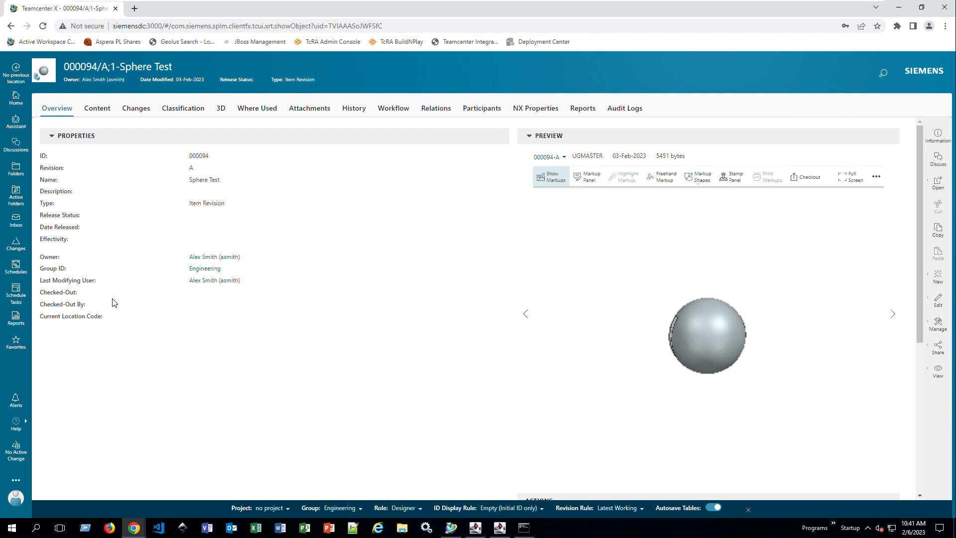
pyautogui.moveTo(217, 116)
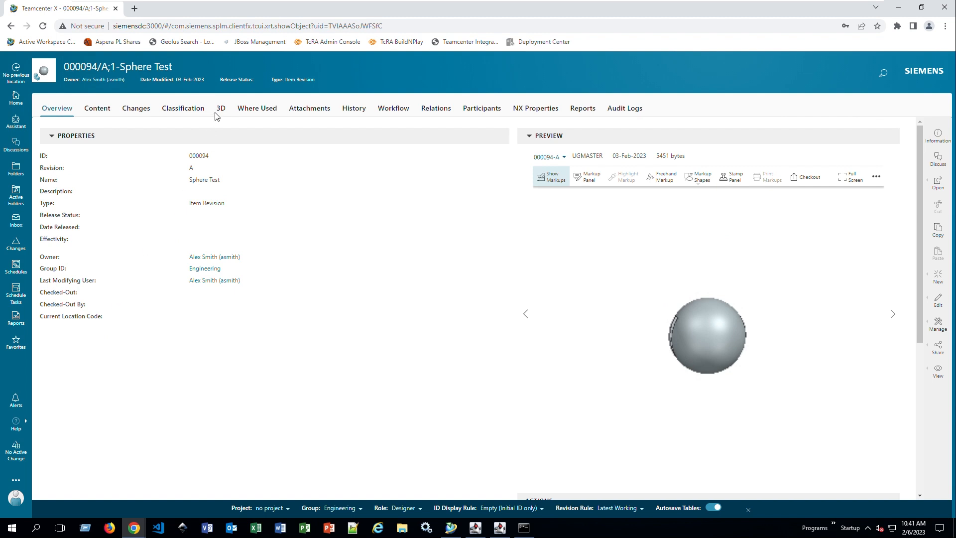
# - Load the sphere in the 3D tab and open Viewer Options showing Meters units
pyautogui.click(220, 108)
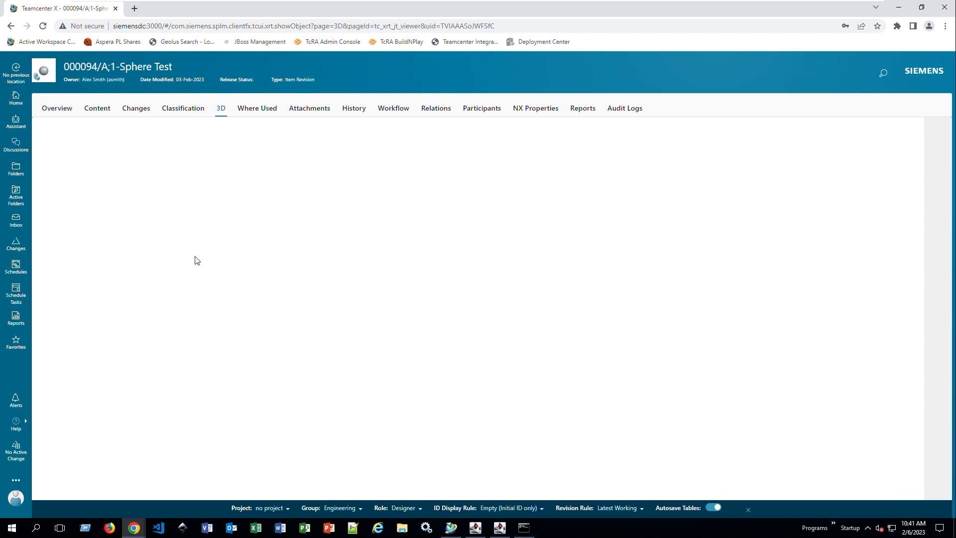
pyautogui.click(220, 108)
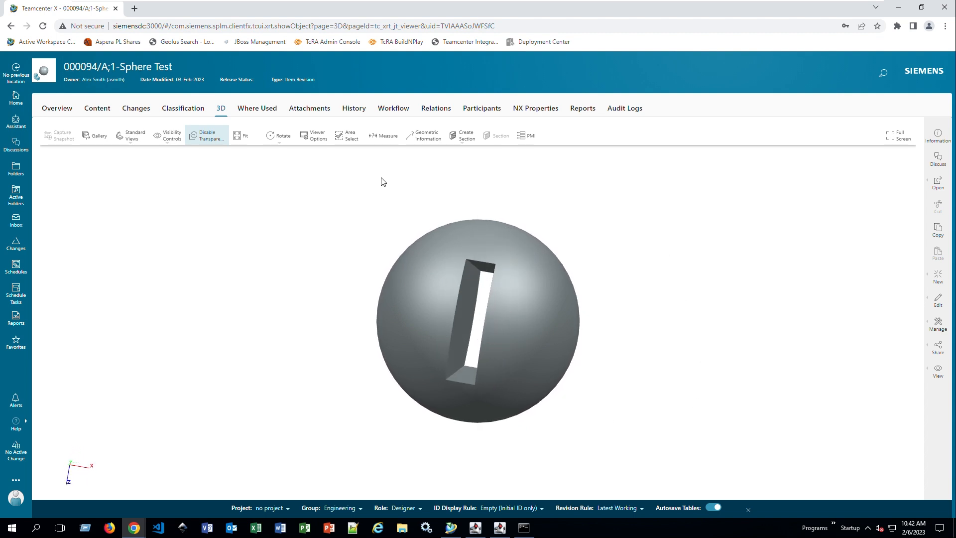
pyautogui.moveTo(314, 135)
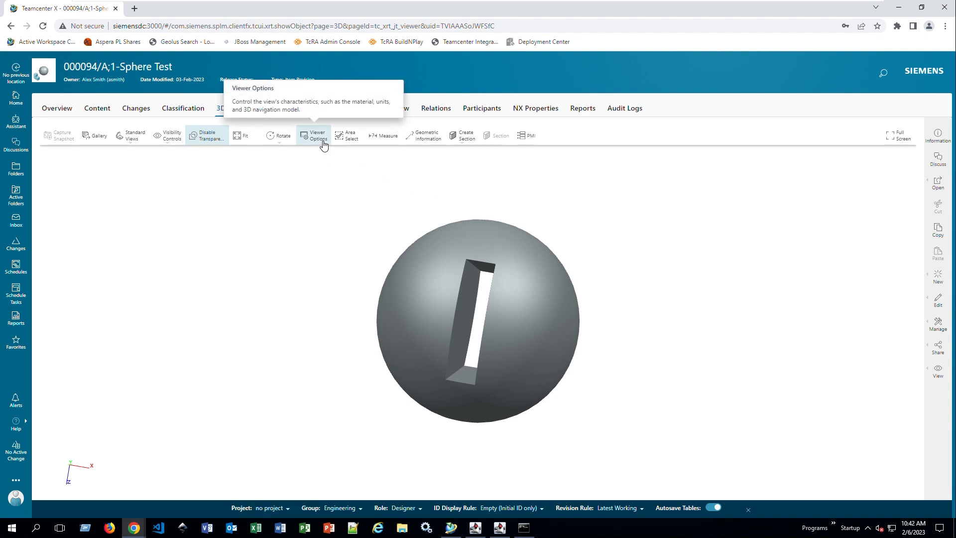
pyautogui.click(315, 135)
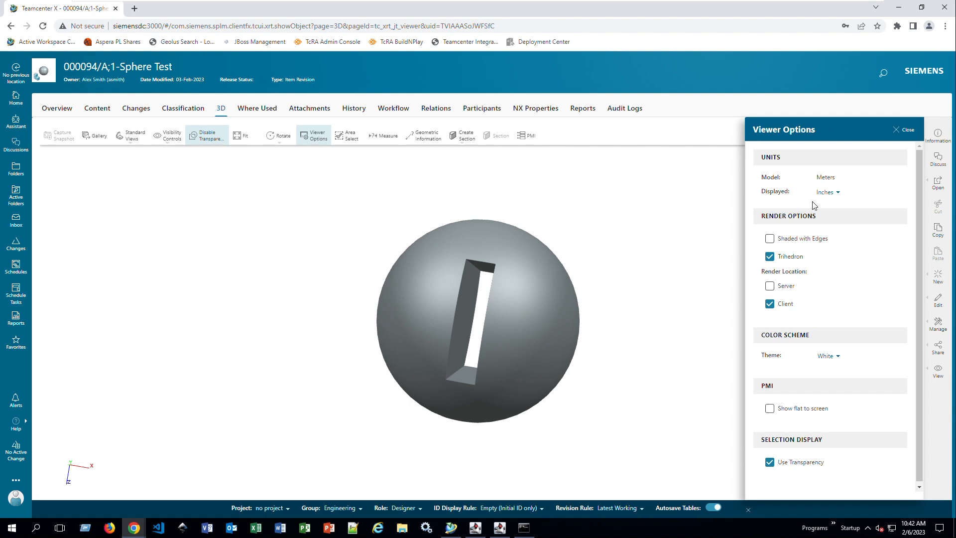
pyautogui.moveTo(799, 285)
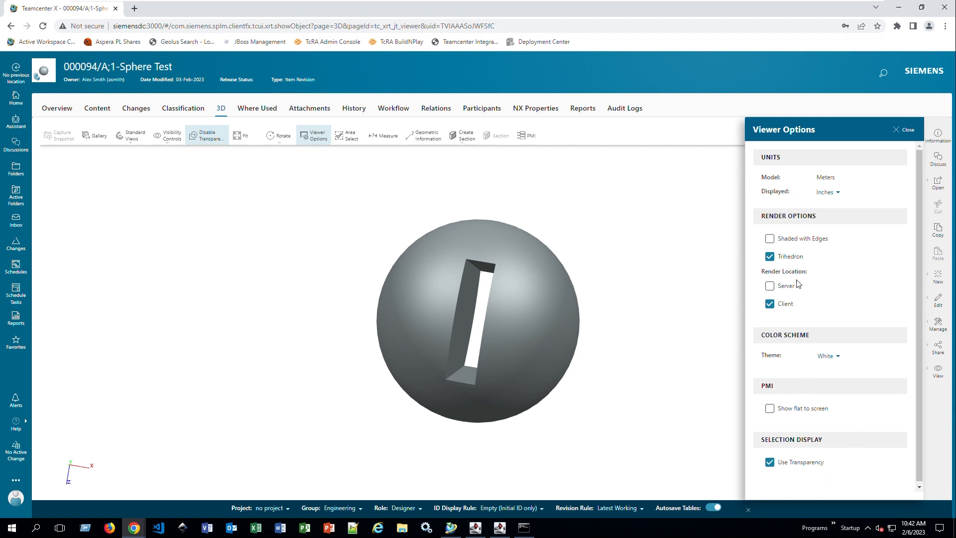
pyautogui.moveTo(386, 135)
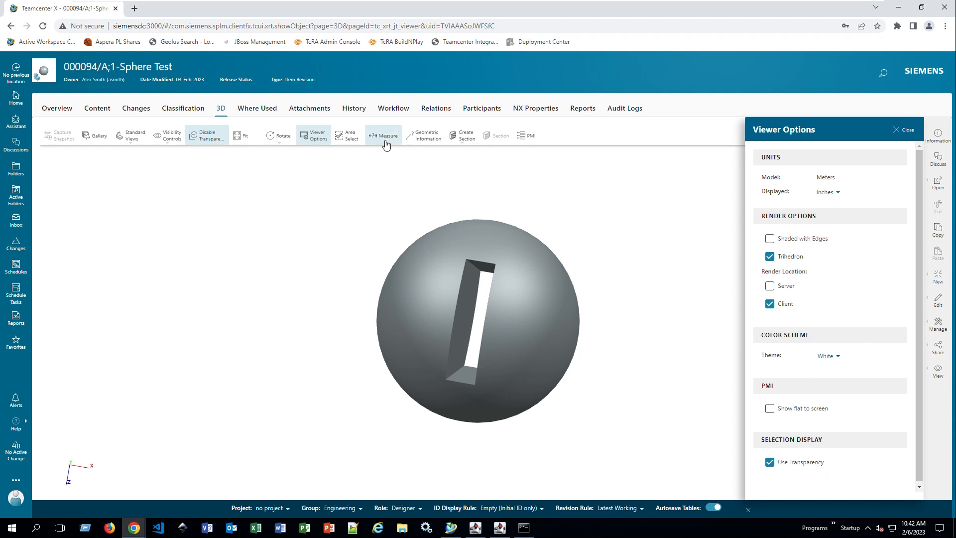
# - Measure the sphere's inner slot face as a surface, reading 2.3622 in
pyautogui.click(385, 135)
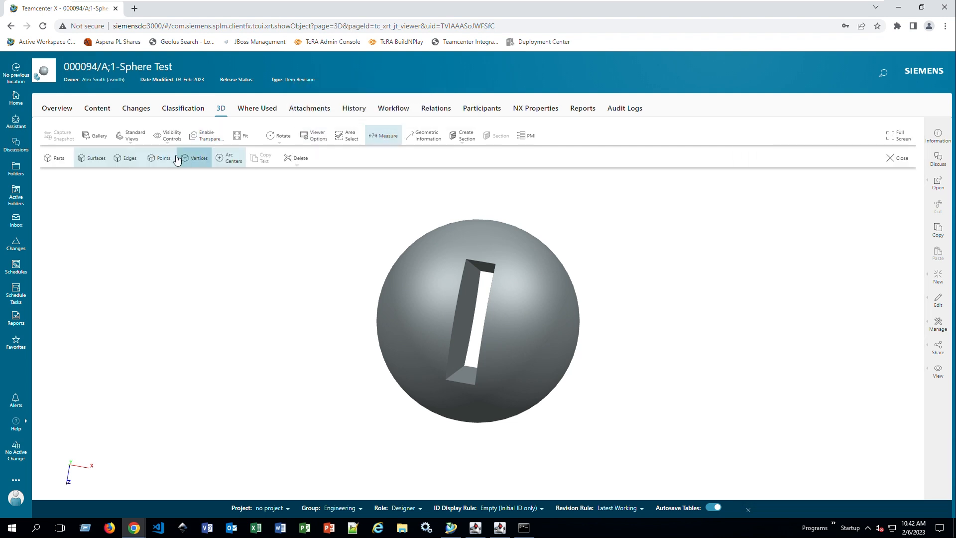
pyautogui.moveTo(158, 160)
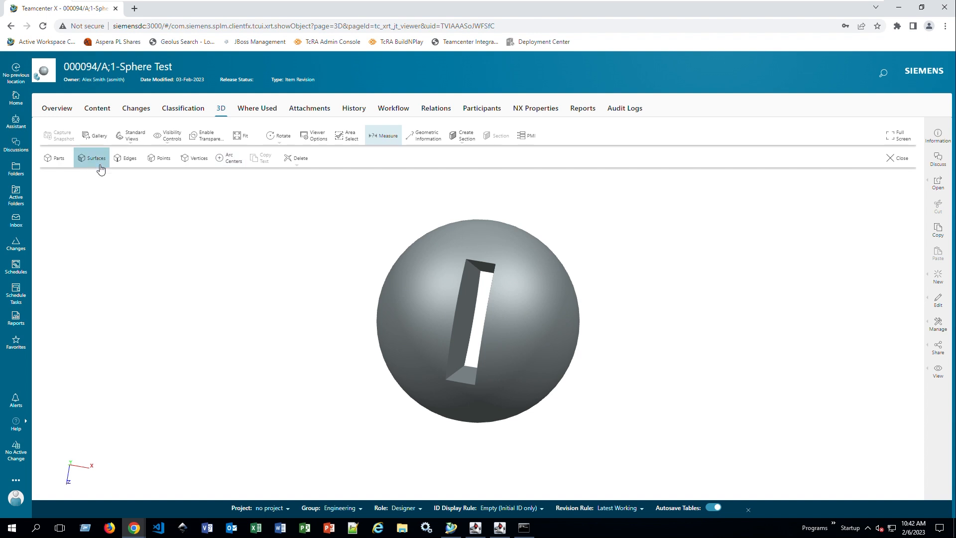
pyautogui.moveTo(205, 249)
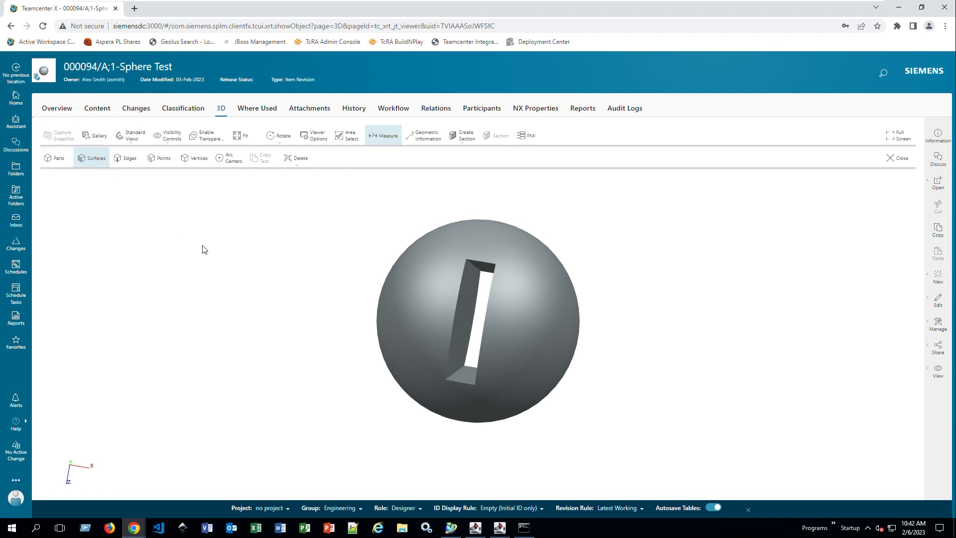
pyautogui.click(469, 317)
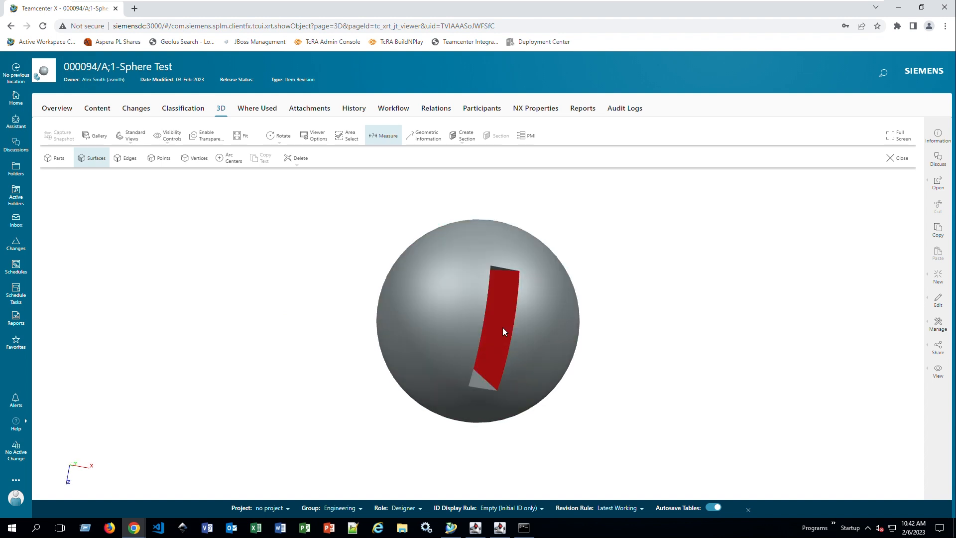
pyautogui.click(500, 323)
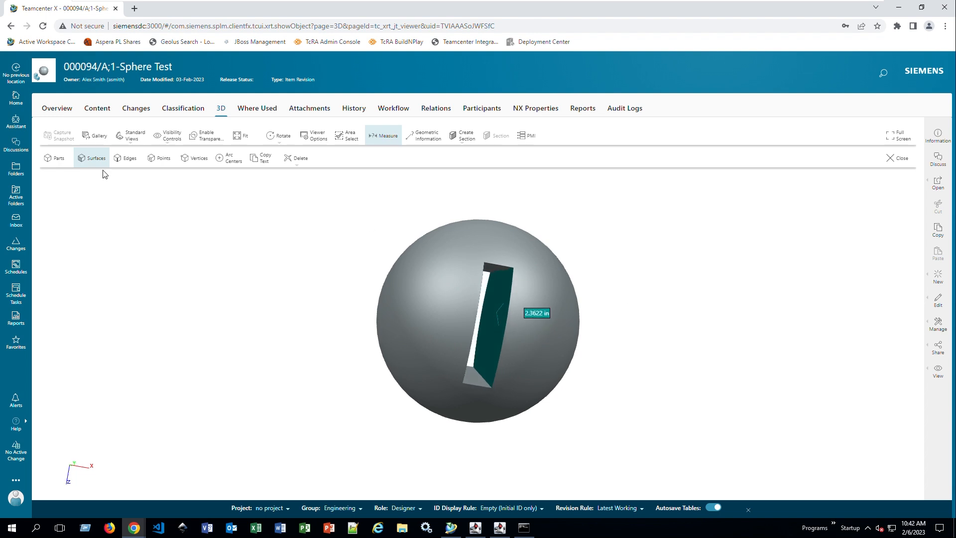
pyautogui.moveTo(126, 158)
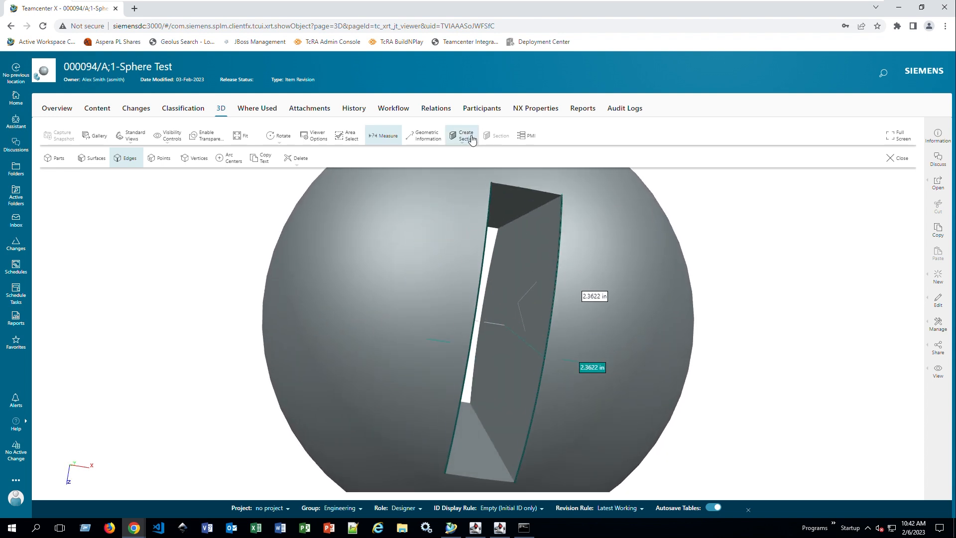
# - Cut the sphere along the XZ plane and show the section list
pyautogui.click(465, 135)
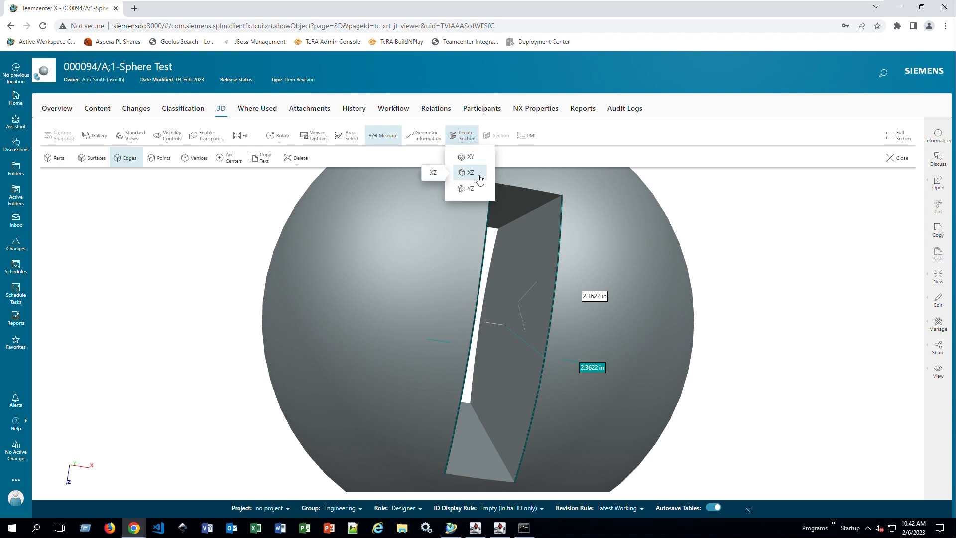
pyautogui.click(470, 173)
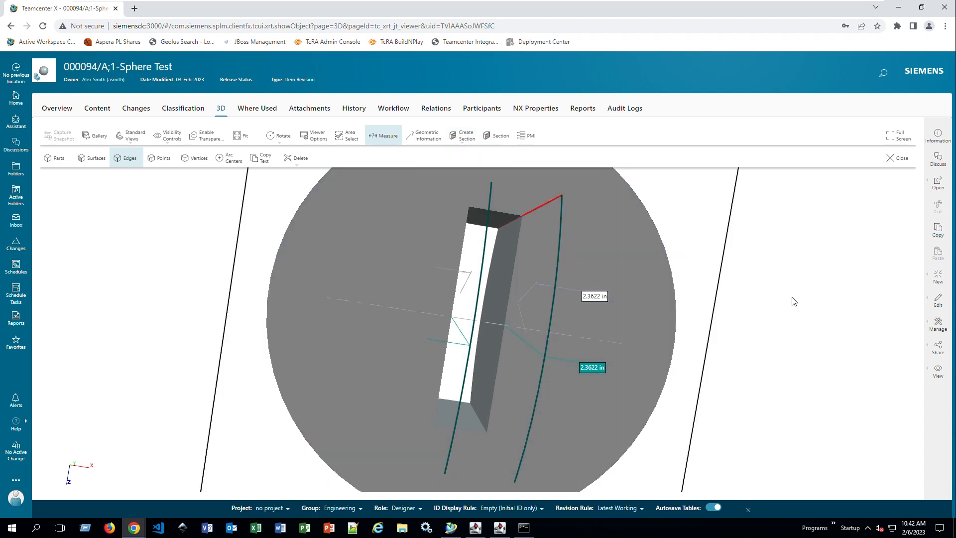
pyautogui.click(500, 135)
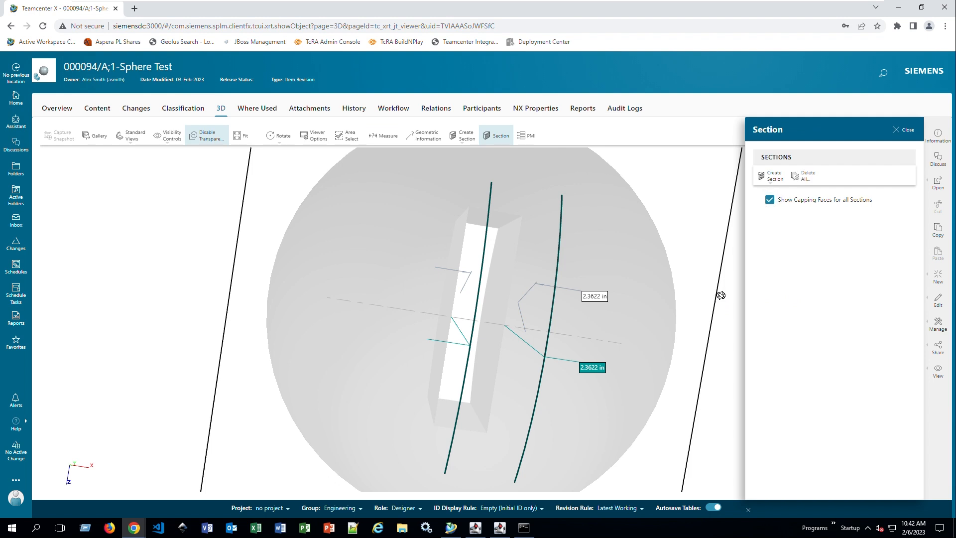
pyautogui.click(773, 175)
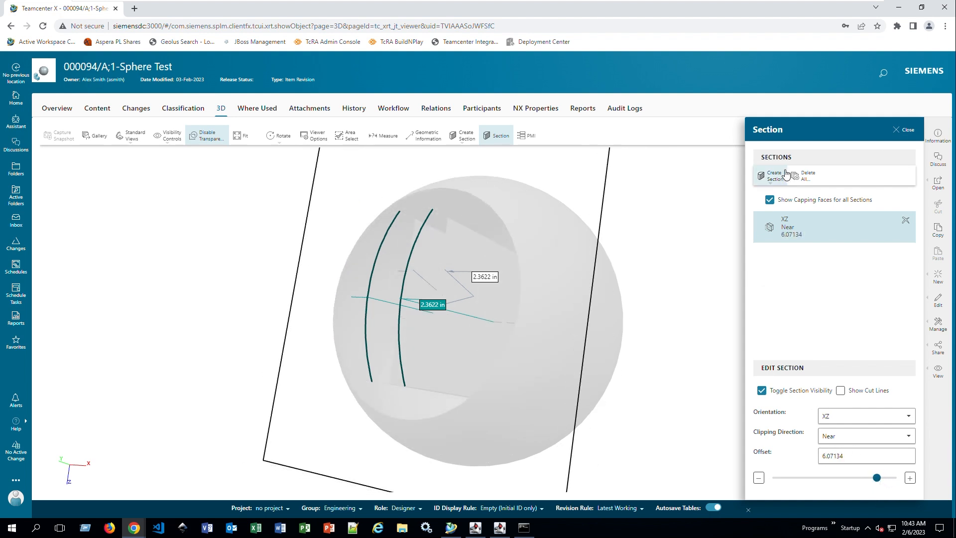
pyautogui.moveTo(895, 133)
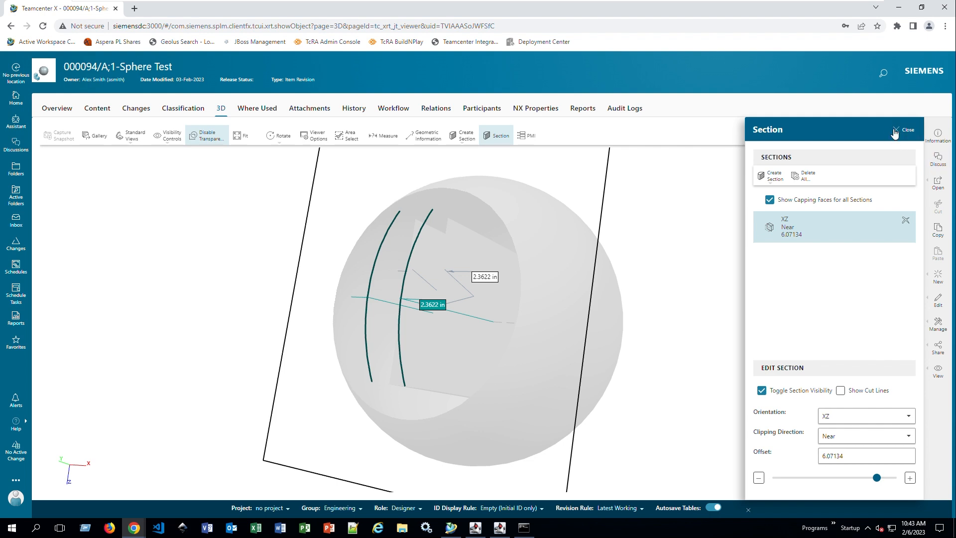
# - Dismiss and reopen the section settings, then remove the XZ section cut
pyautogui.click(905, 130)
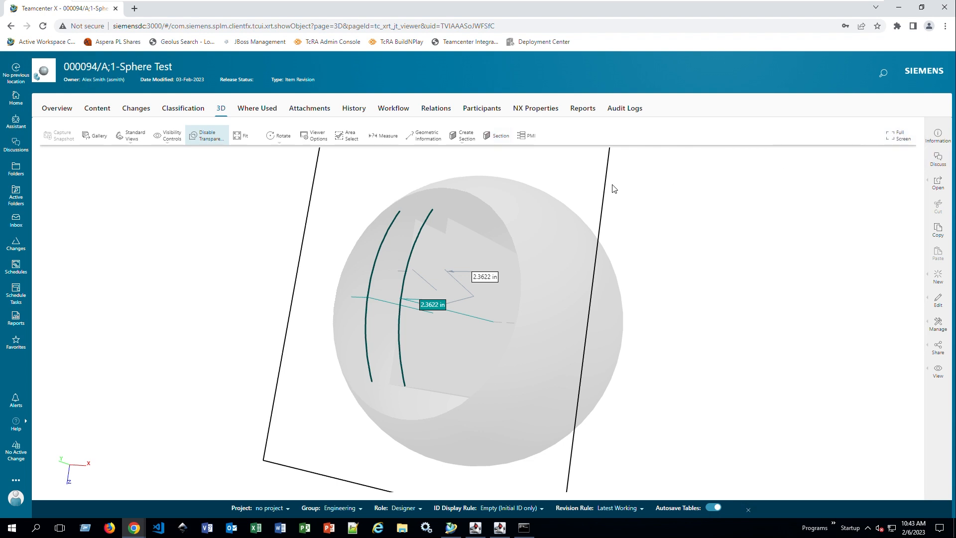
pyautogui.moveTo(315, 135)
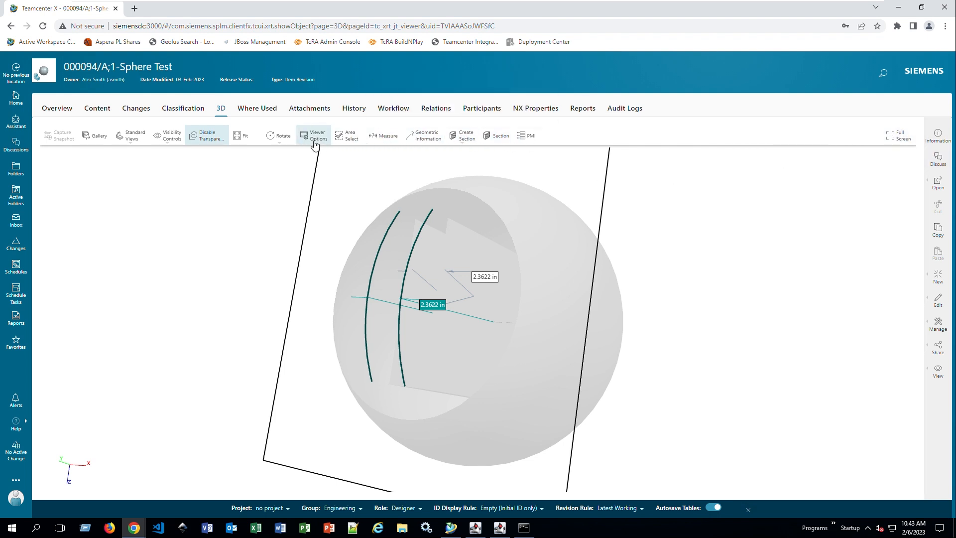
pyautogui.moveTo(230, 306)
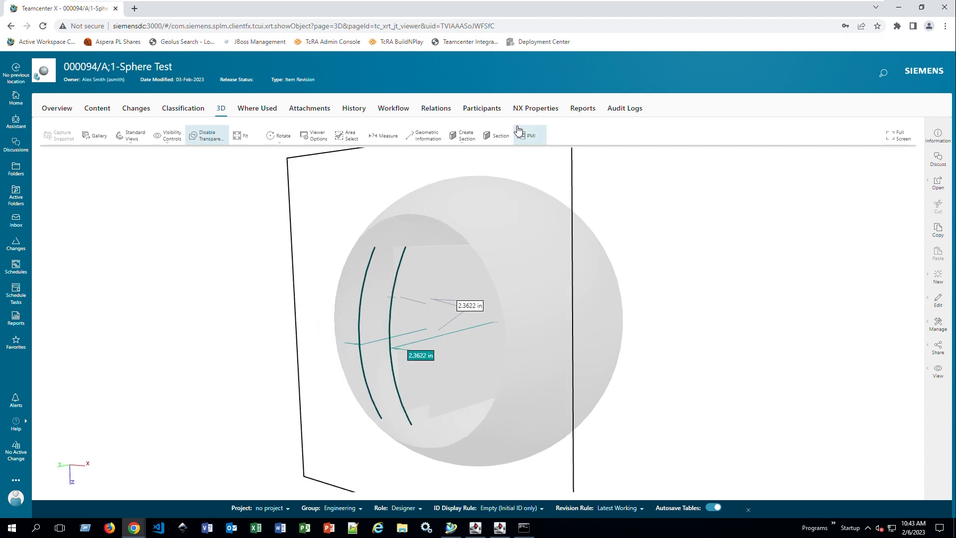
pyautogui.click(499, 135)
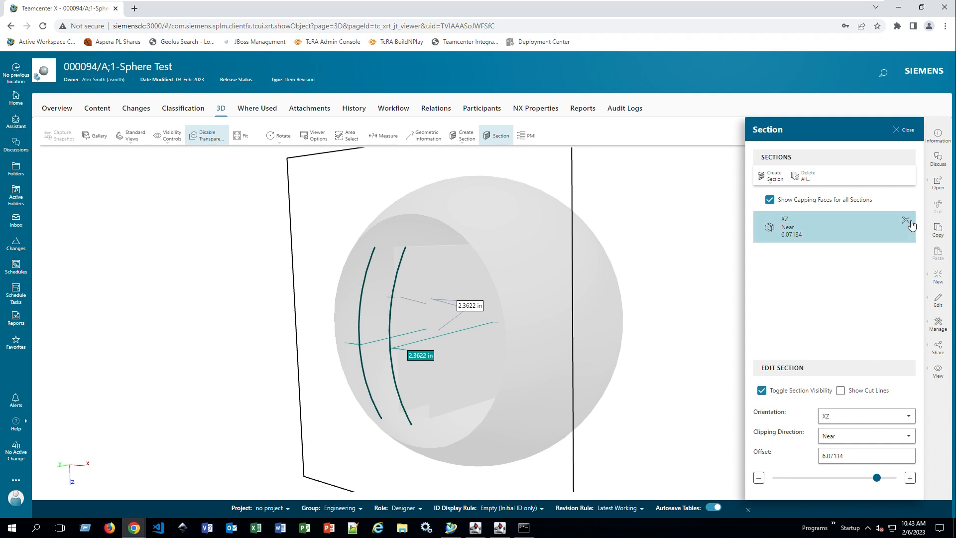
pyautogui.click(309, 108)
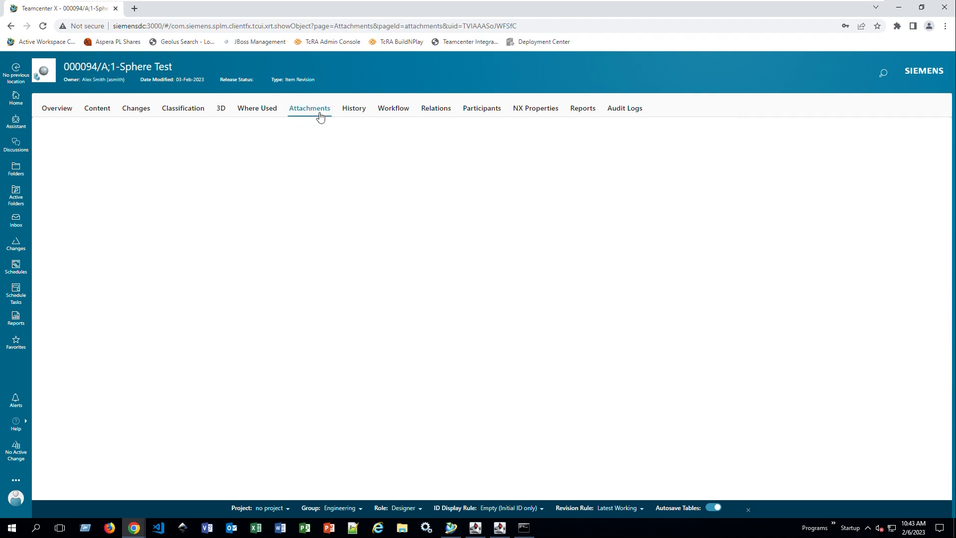
# - Review the revision's four attached files, then go to the Sphere Test workflow view
pyautogui.click(309, 108)
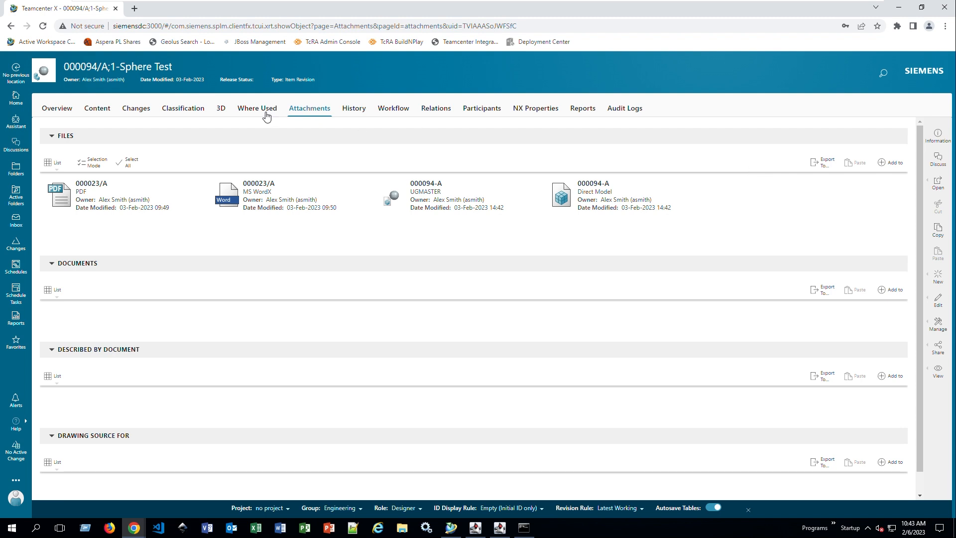
pyautogui.moveTo(595, 252)
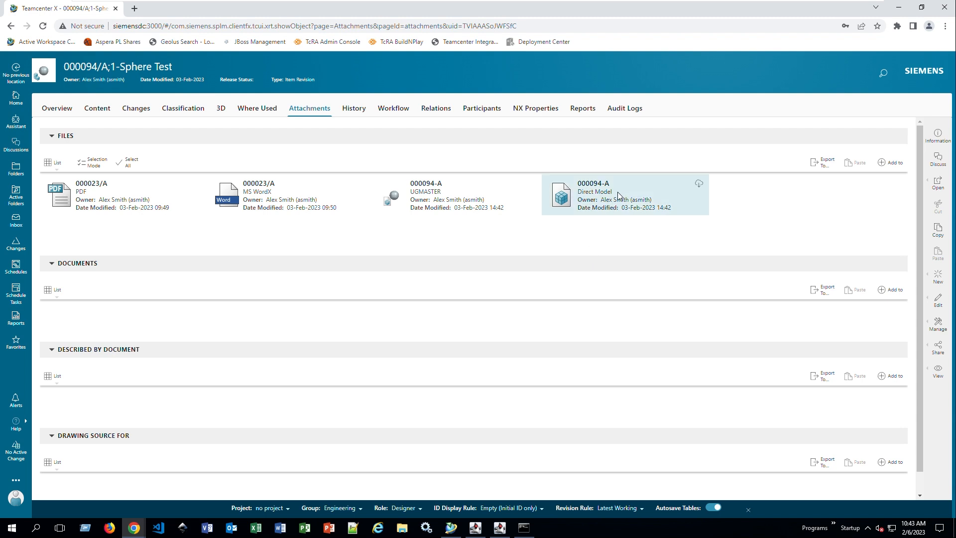
pyautogui.click(290, 194)
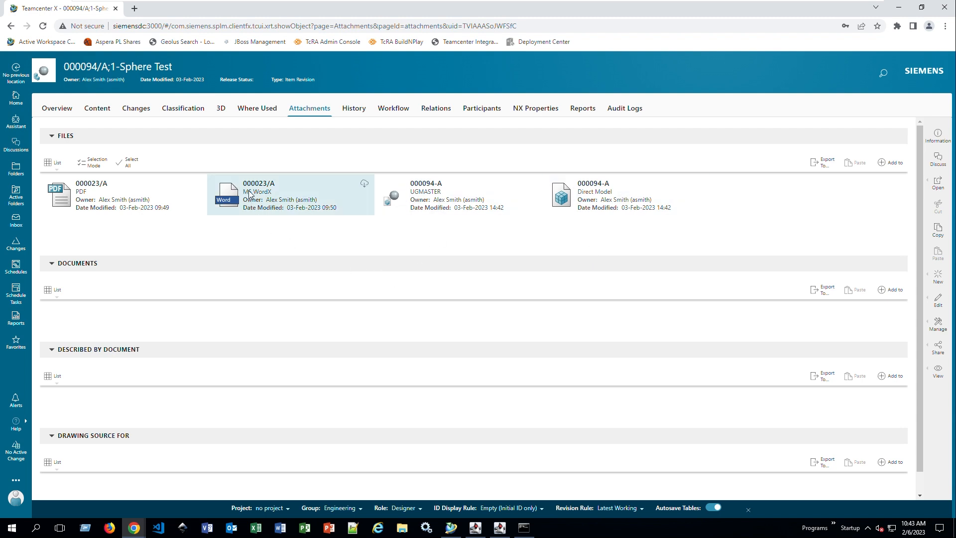
pyautogui.click(92, 193)
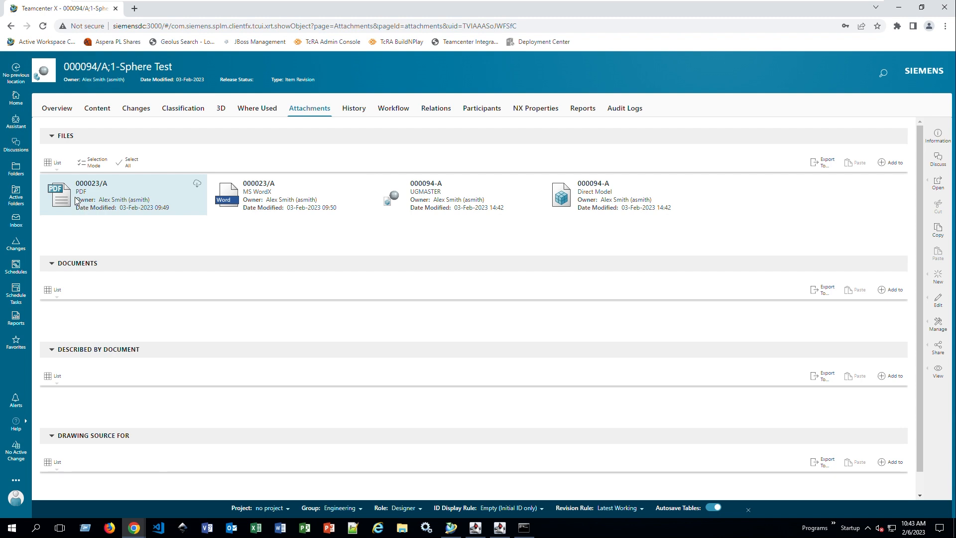
pyautogui.moveTo(114, 189)
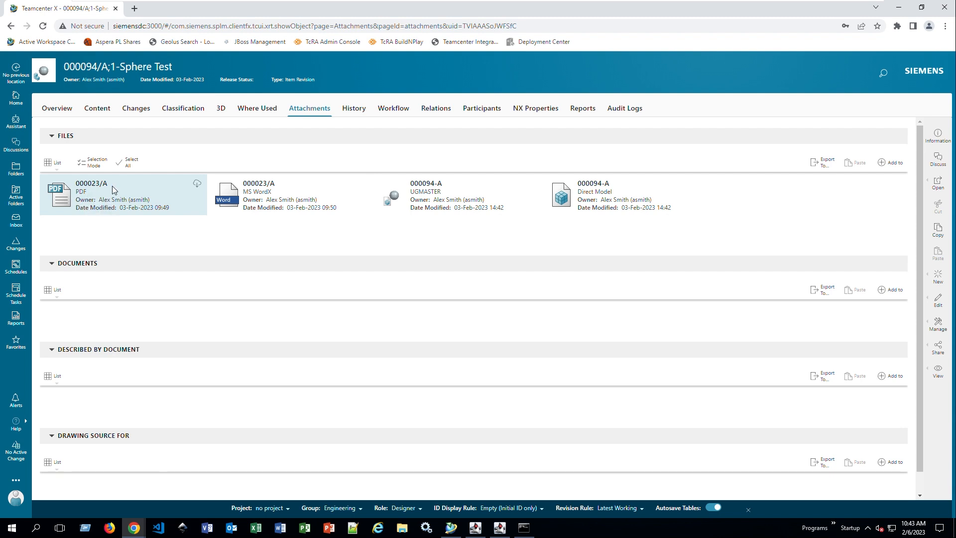
pyautogui.click(290, 193)
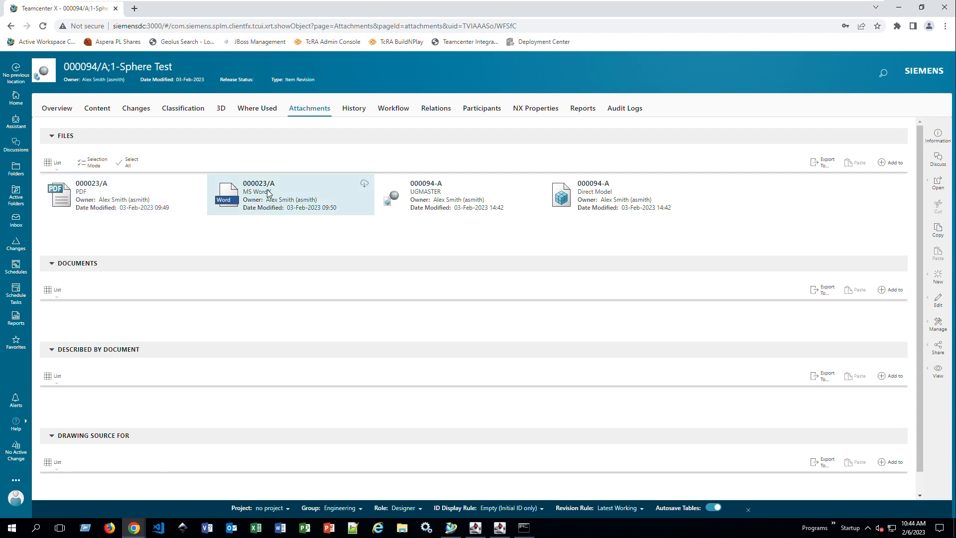
pyautogui.moveTo(282, 206)
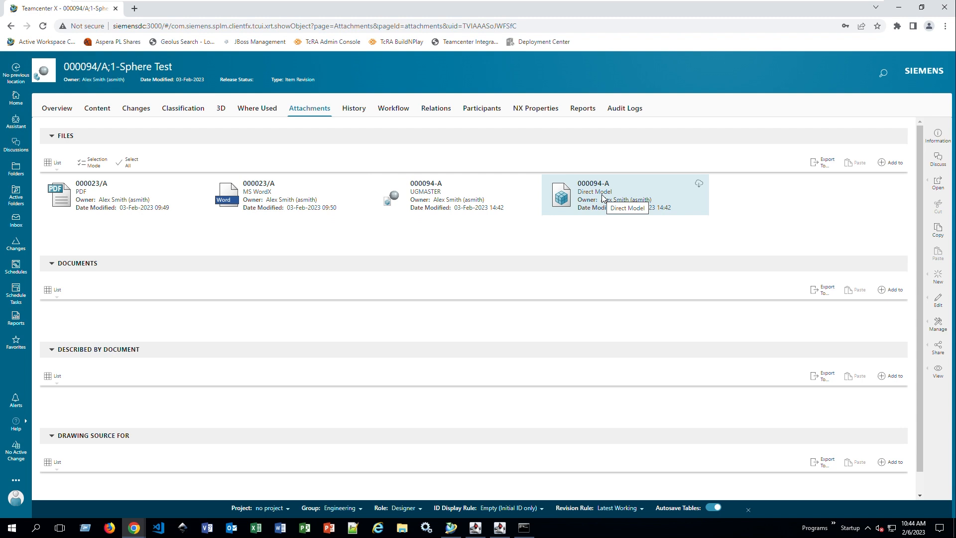
pyautogui.click(393, 108)
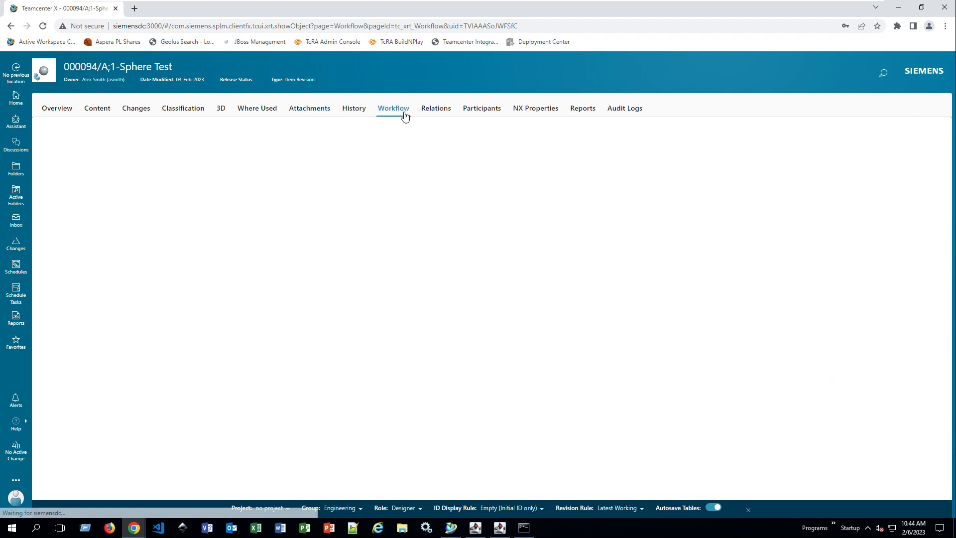
pyautogui.click(393, 108)
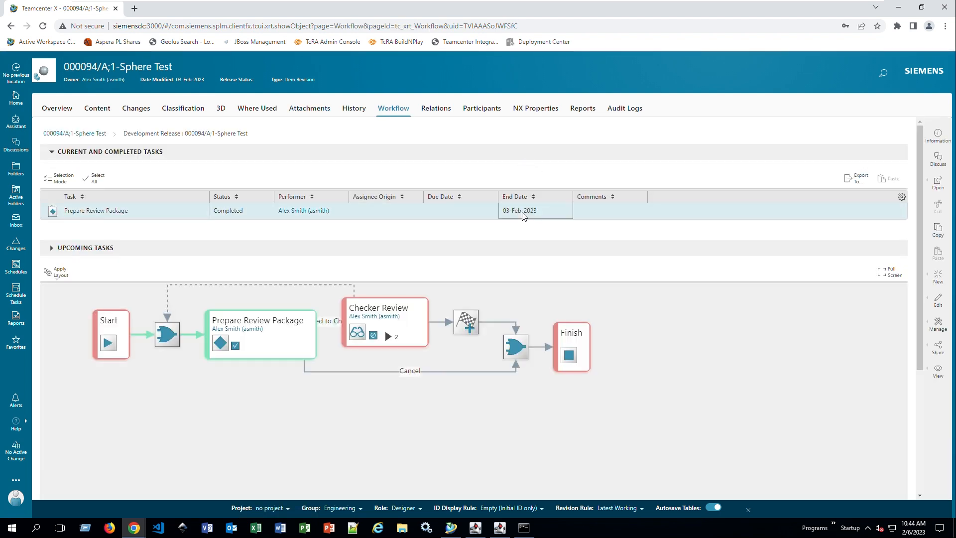
pyautogui.click(344, 393)
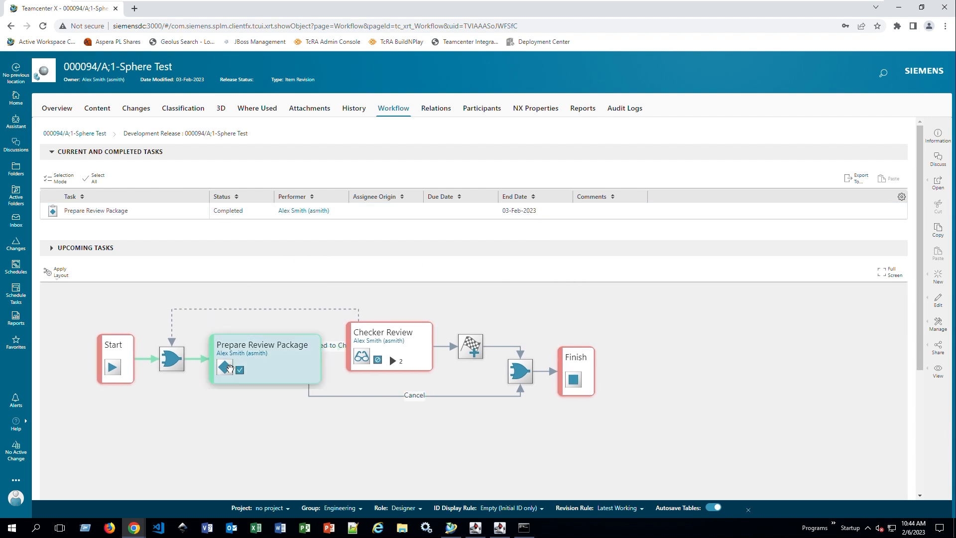
pyautogui.click(395, 361)
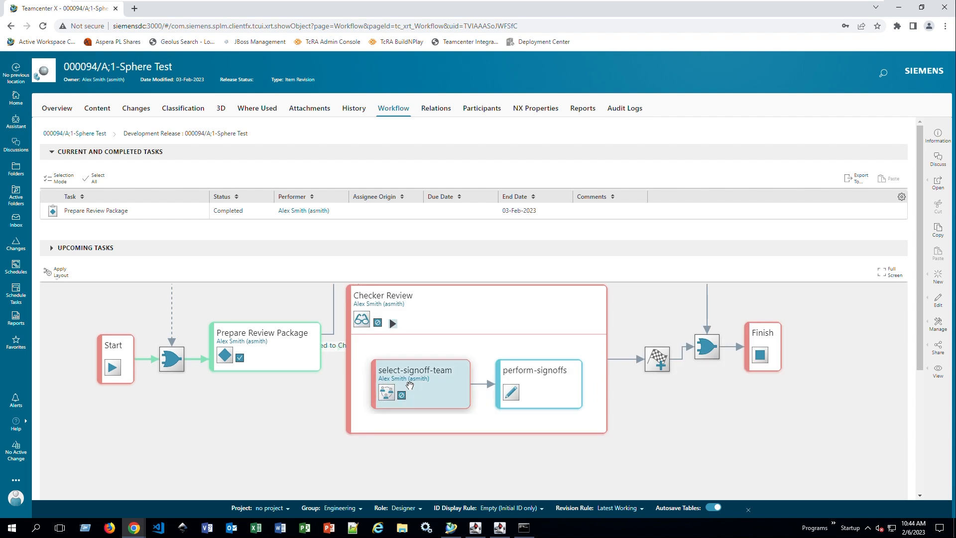
pyautogui.moveTo(442, 387)
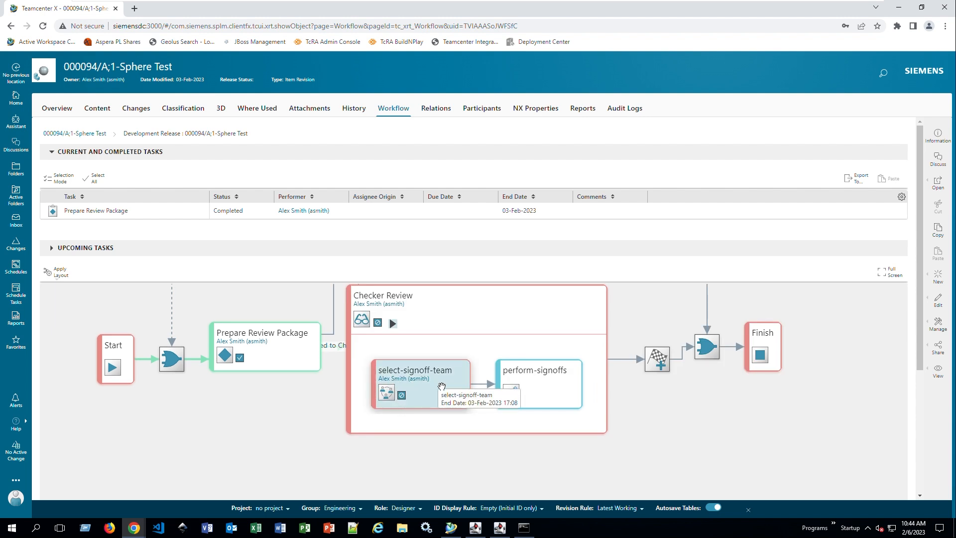
pyautogui.moveTo(413, 350)
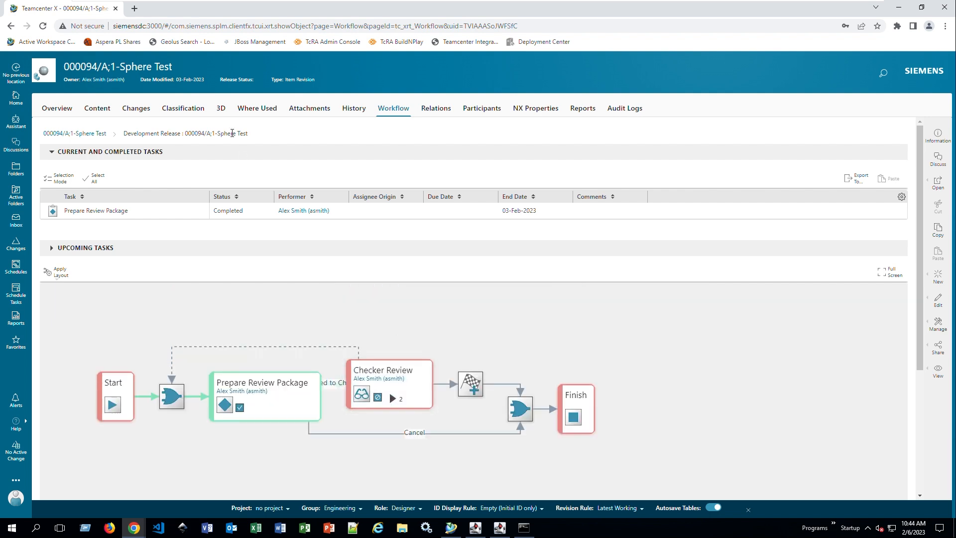
# - Browse Where Used, Changes and Classification, then view the Relations diagram with linked datasets
pyautogui.click(257, 108)
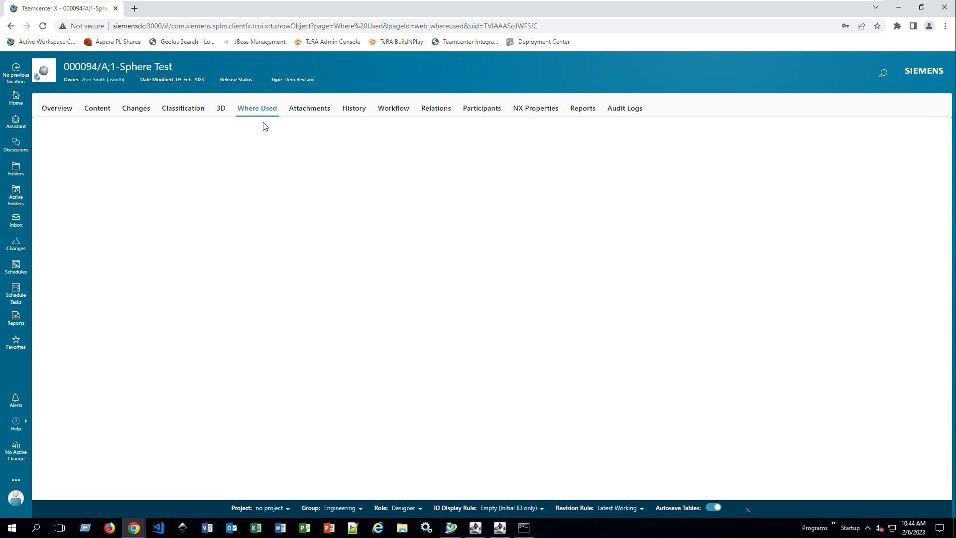
pyautogui.click(257, 108)
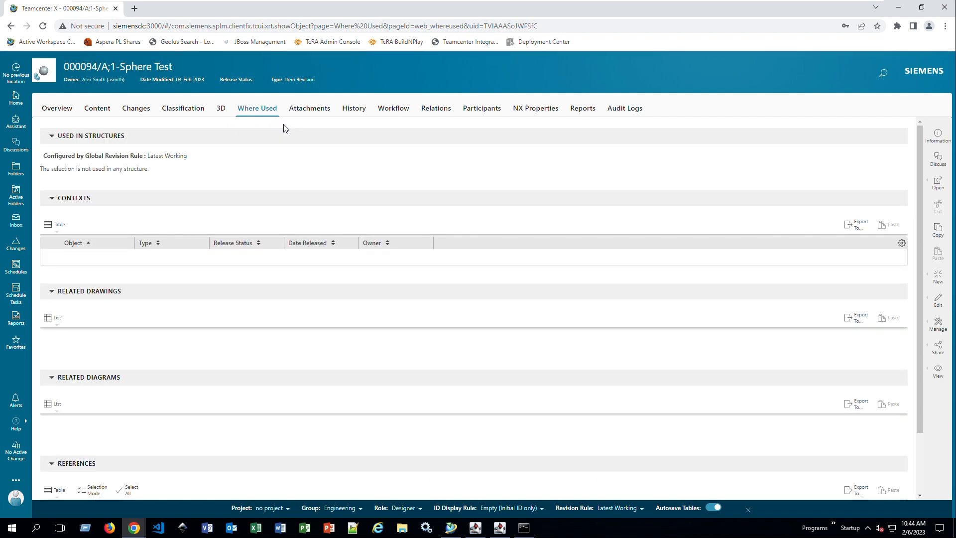
pyautogui.moveTo(249, 136)
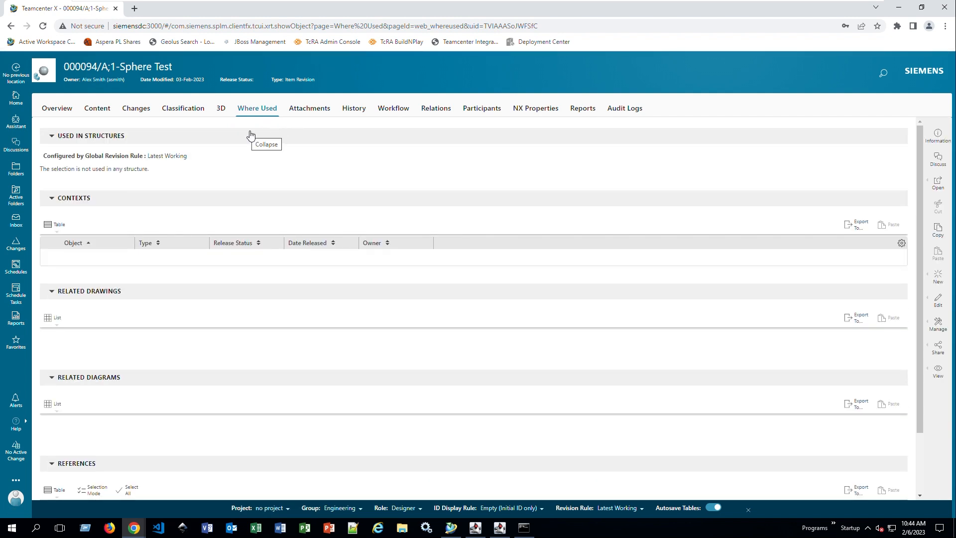
pyautogui.click(135, 108)
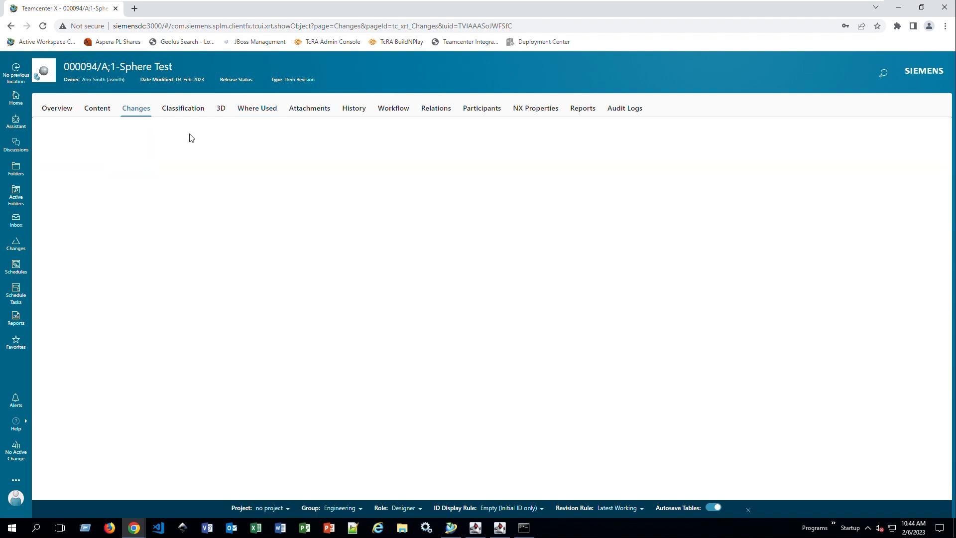
pyautogui.click(135, 108)
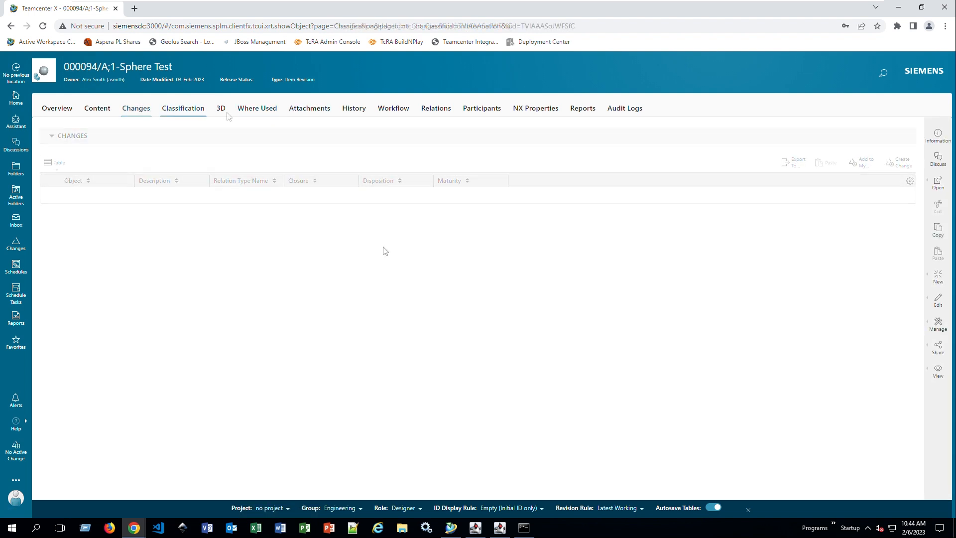
pyautogui.click(182, 108)
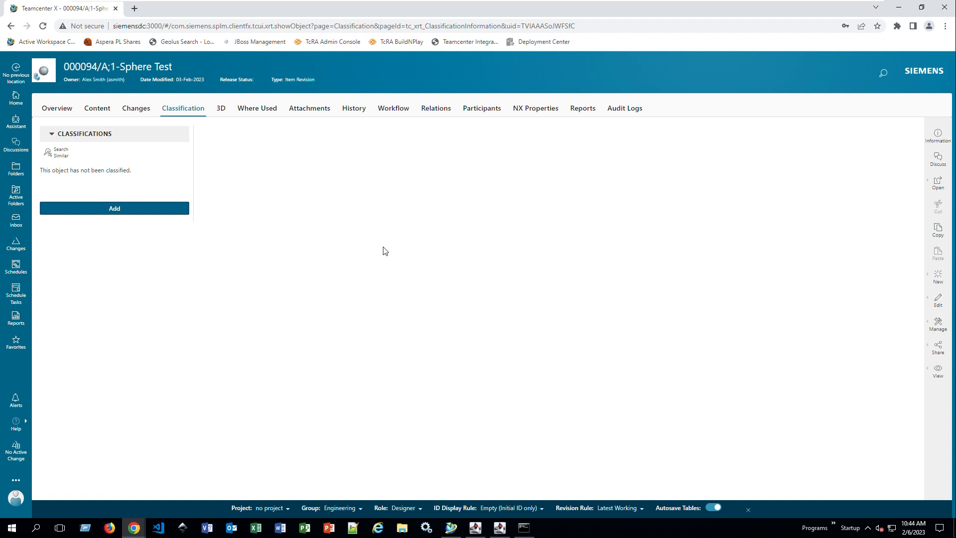
pyautogui.click(435, 108)
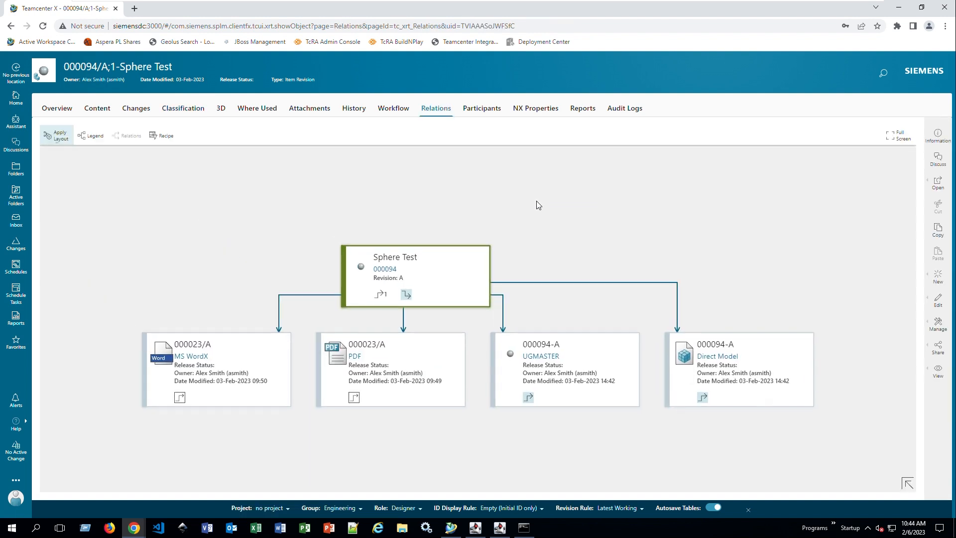
pyautogui.moveTo(427, 291)
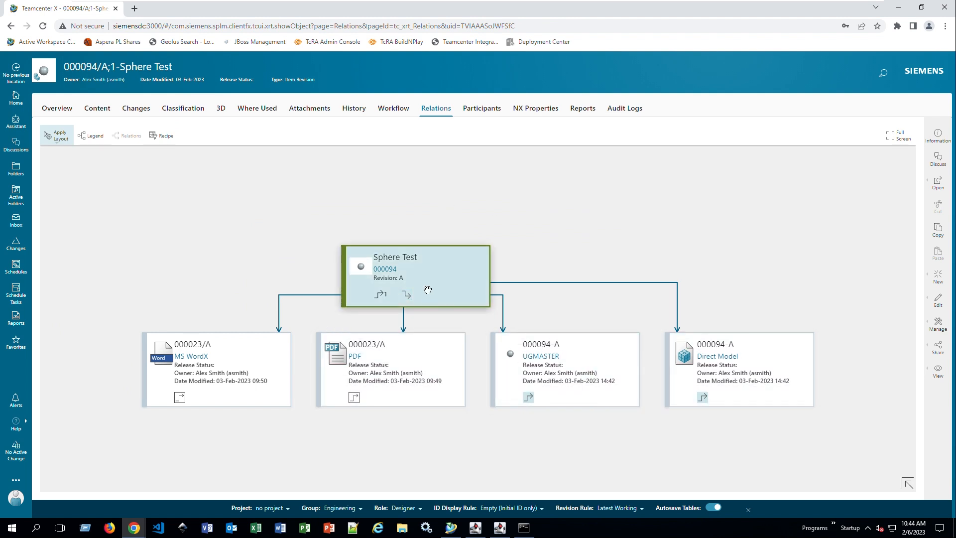
pyautogui.moveTo(388, 299)
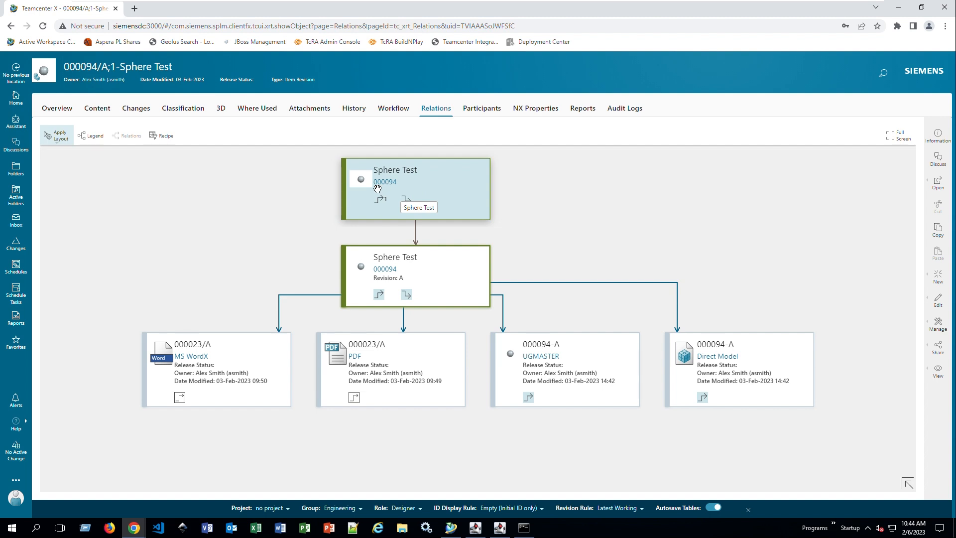
pyautogui.moveTo(386, 196)
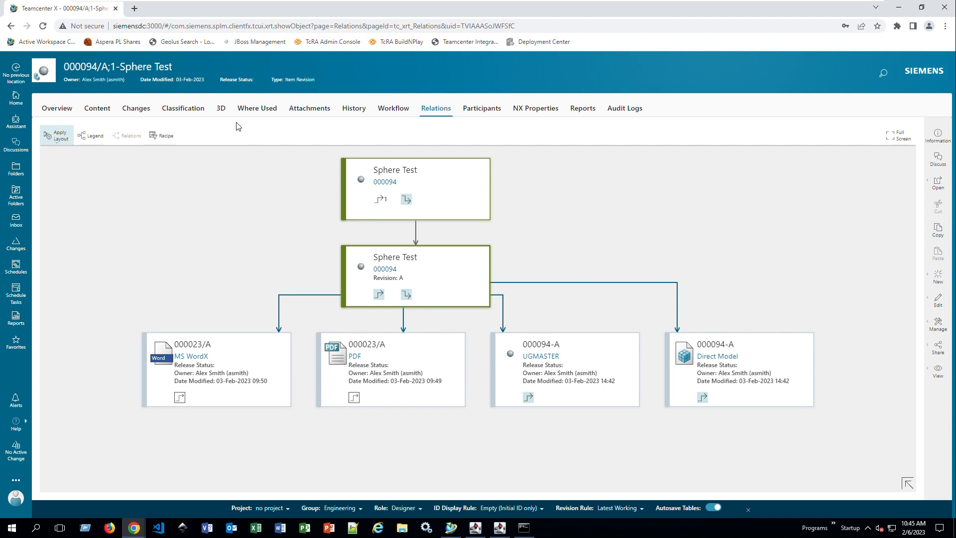
# - From the Home folder, choose Open in NX to download openinnx.nxtcxml
pyautogui.click(15, 98)
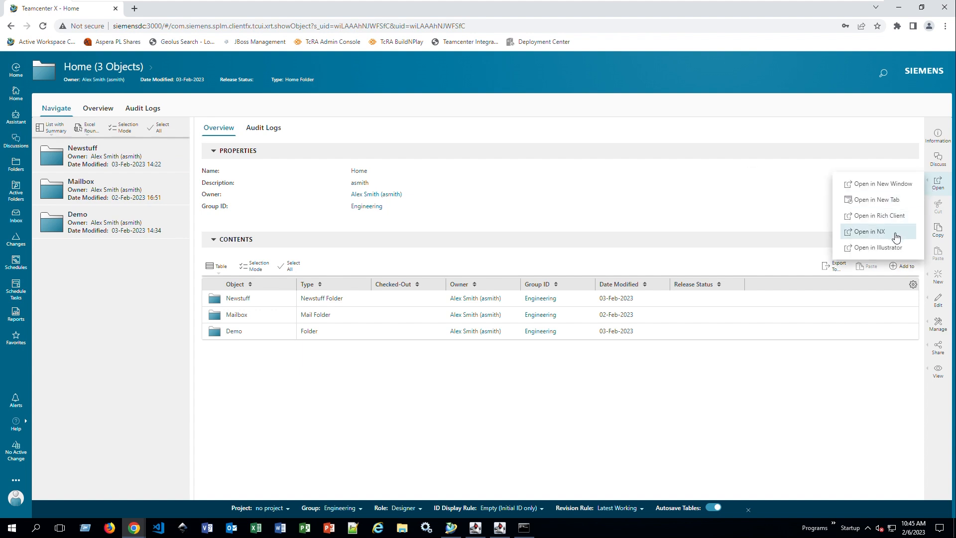
pyautogui.click(867, 230)
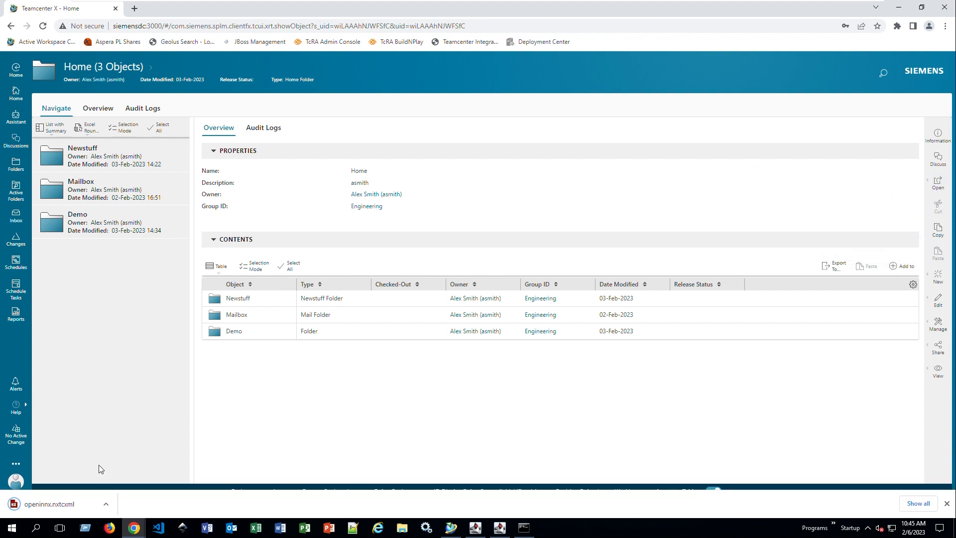
pyautogui.moveTo(65, 503)
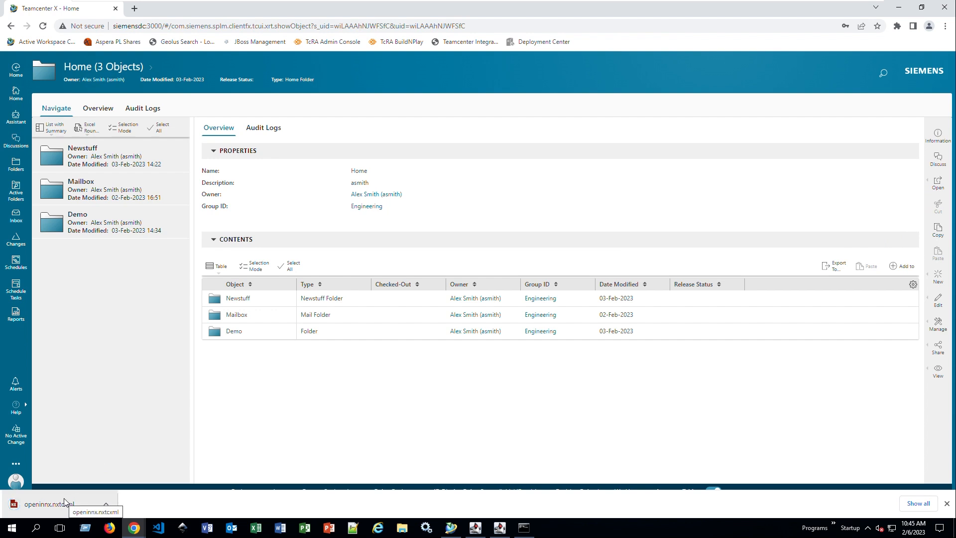
pyautogui.moveTo(65, 507)
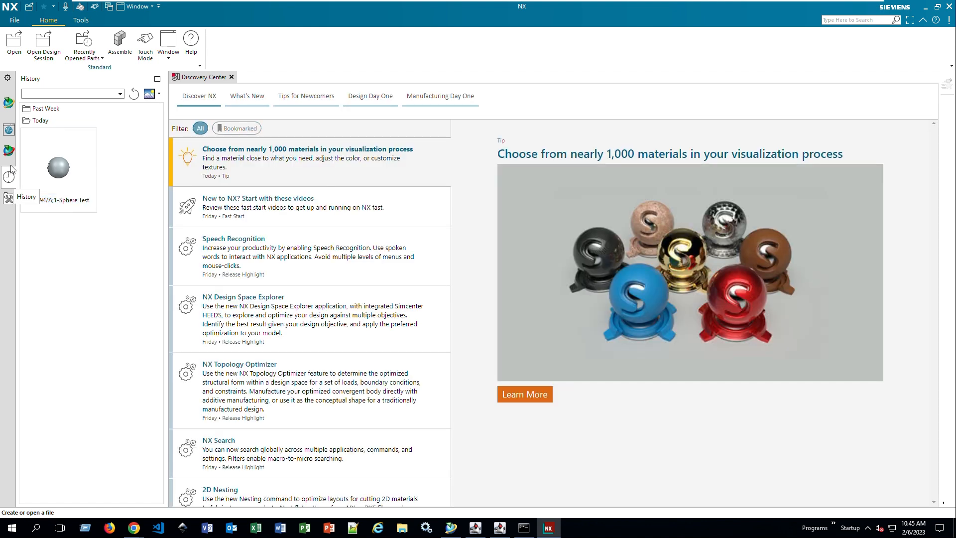
# - Show the embedded Active Workspace home tiles in NX's resource bar
pyautogui.click(232, 77)
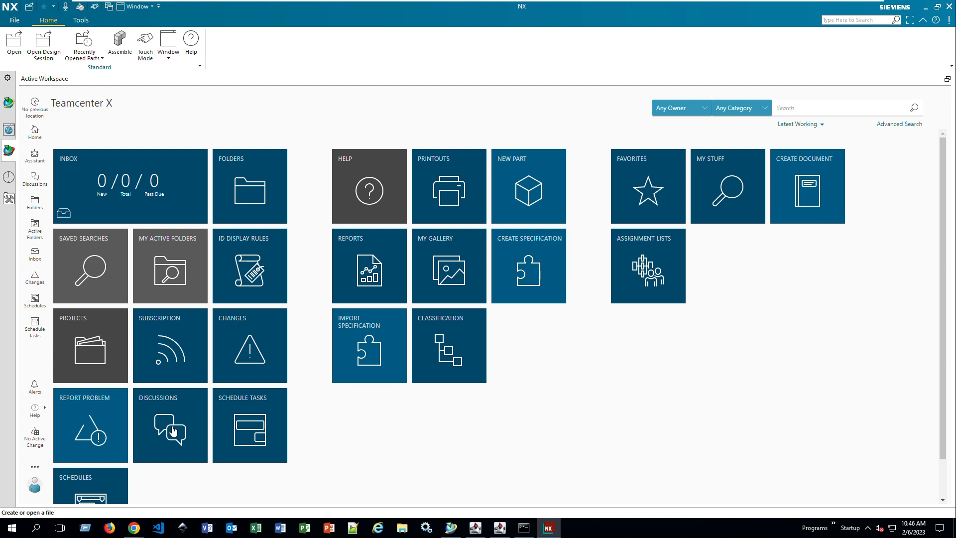
pyautogui.moveTo(133, 527)
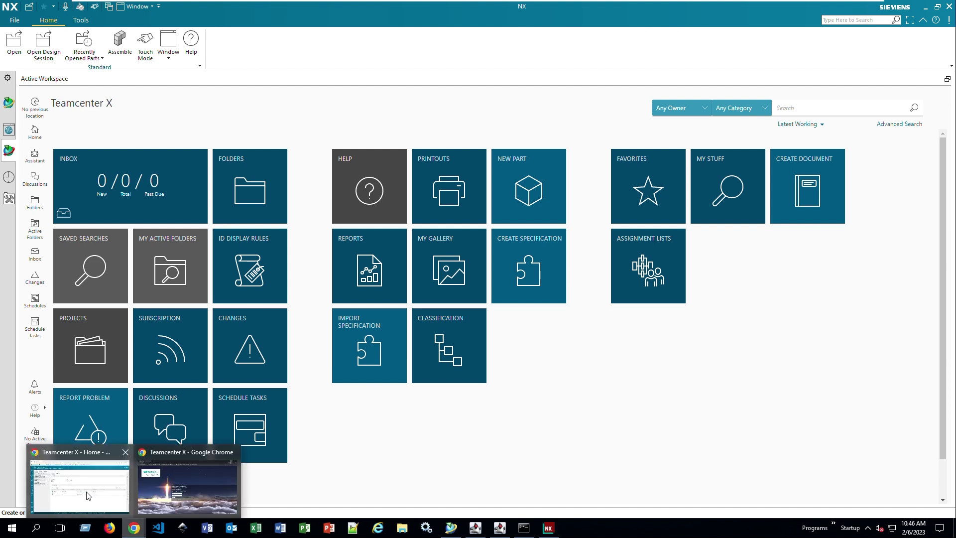
# - Bring the Teamcenter X browser window showing the Home folder back to front
pyautogui.click(79, 481)
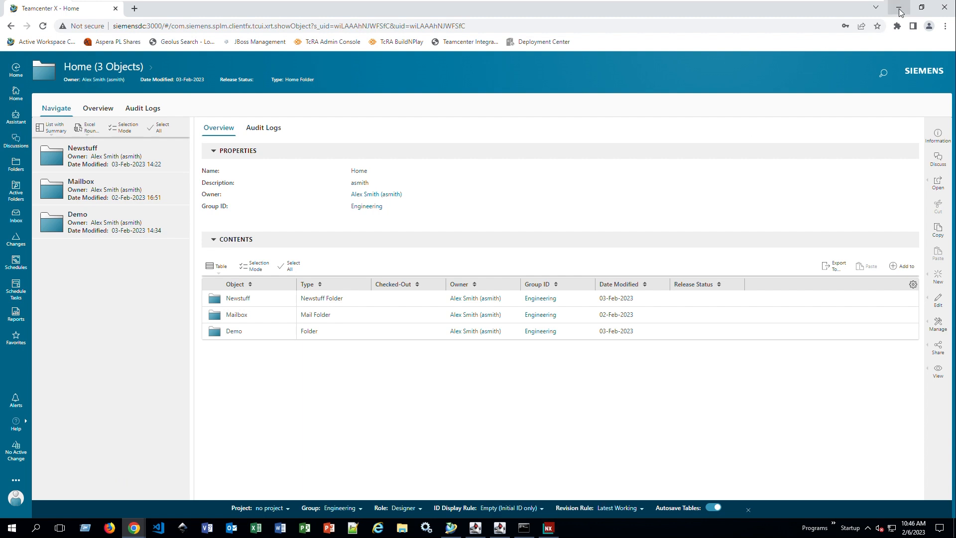
pyautogui.moveTo(897, 11)
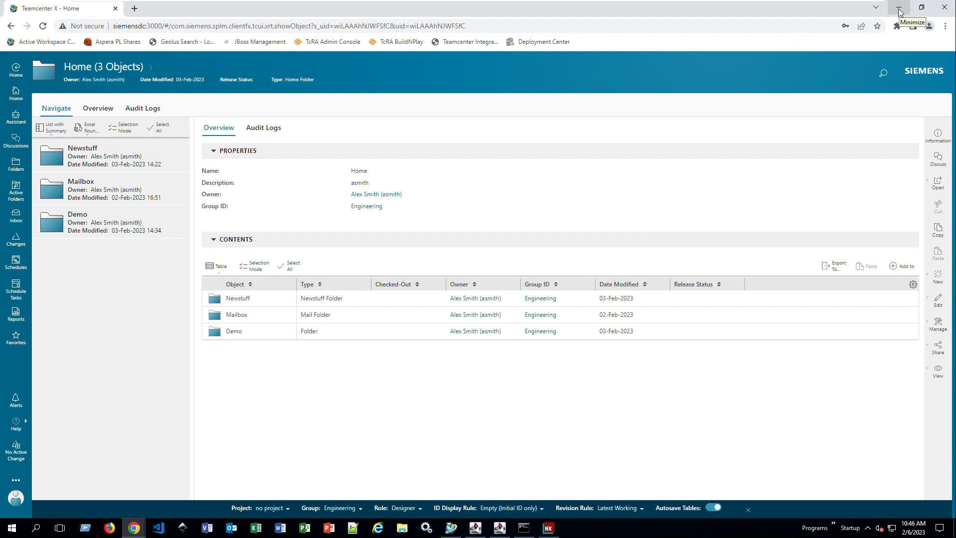
pyautogui.moveTo(373, 303)
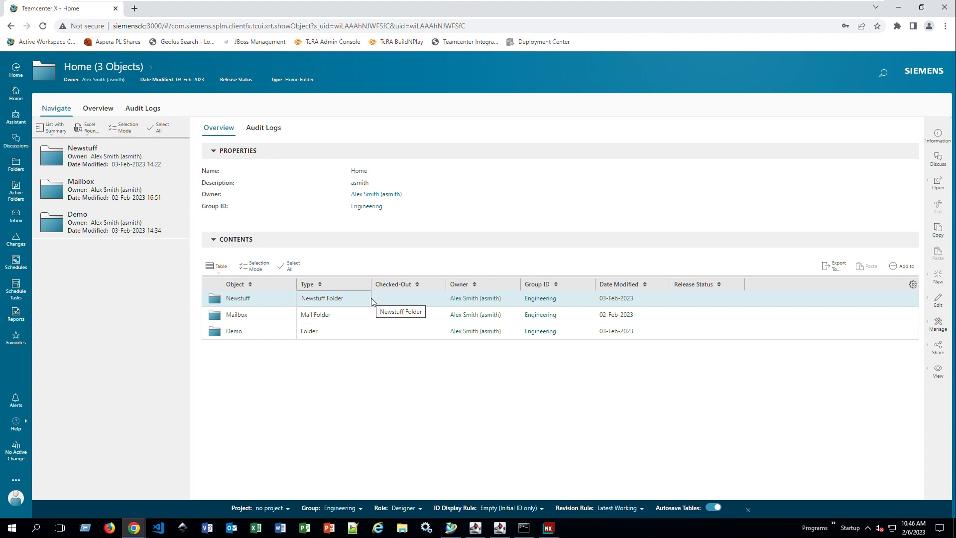
pyautogui.moveTo(375, 300)
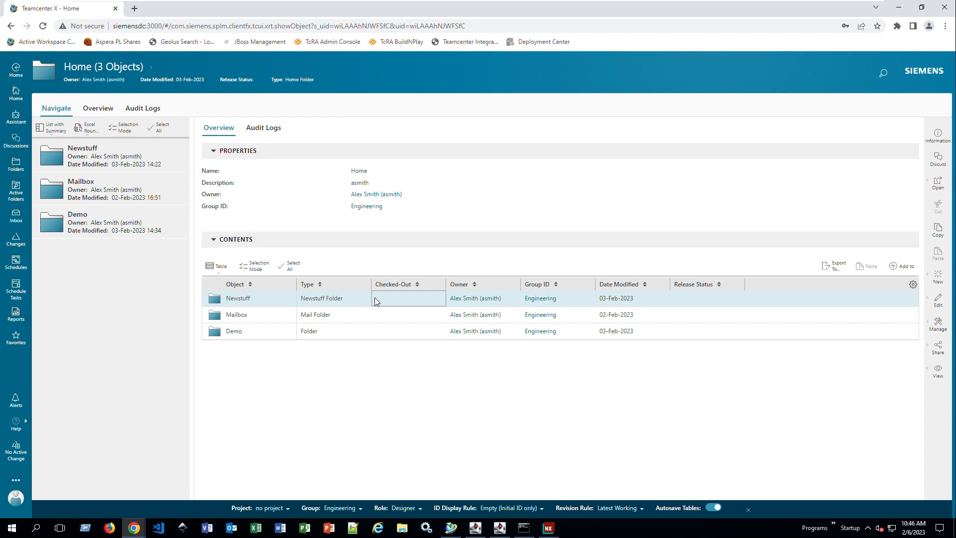
pyautogui.moveTo(377, 298)
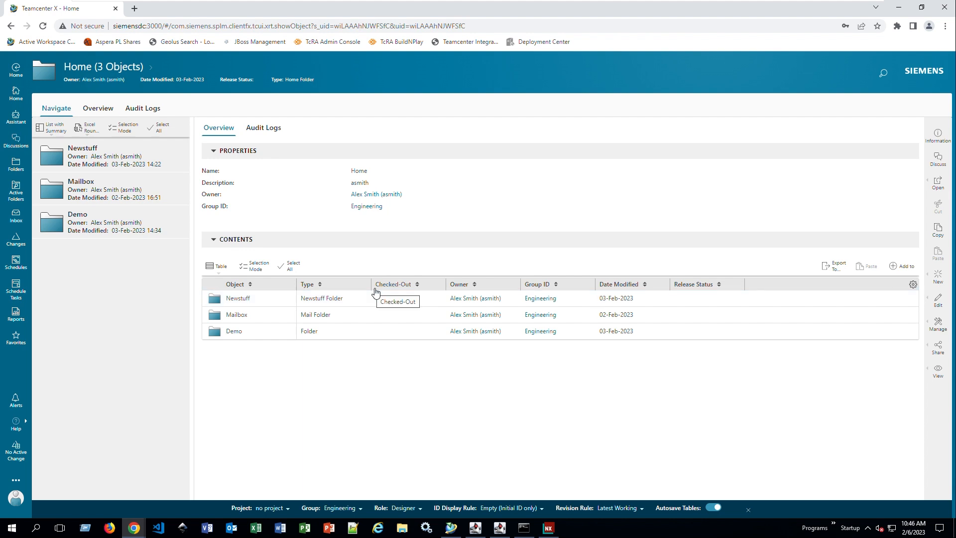
pyautogui.moveTo(388, 288)
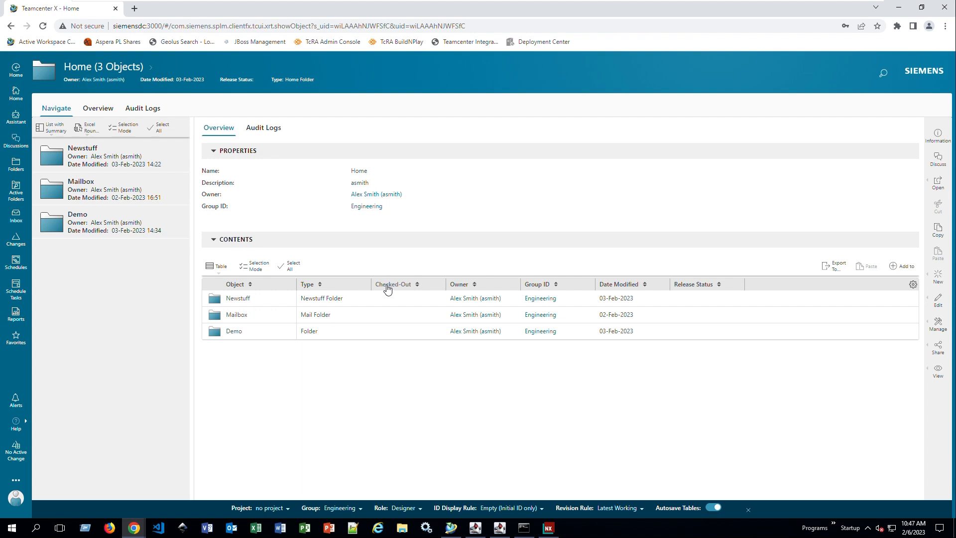
pyautogui.moveTo(367, 242)
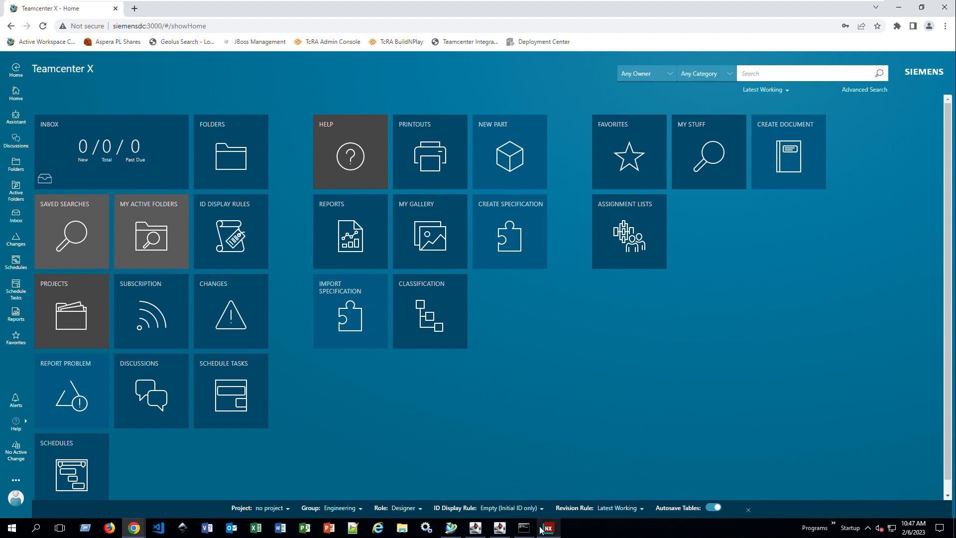
# - In NX's Active Workspace panel, open the Demo folder and load Sphere Test 000094/A
pyautogui.click(546, 527)
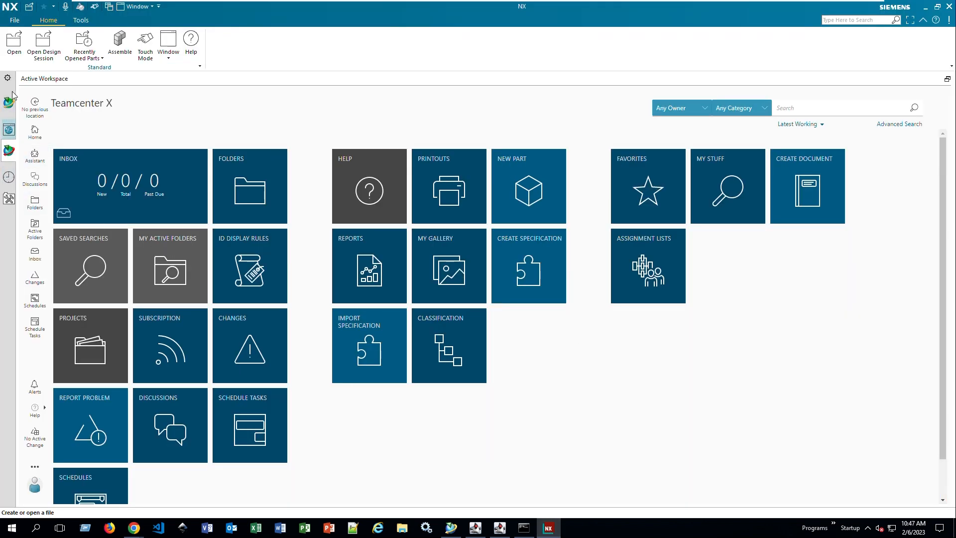
pyautogui.moveTo(256, 179)
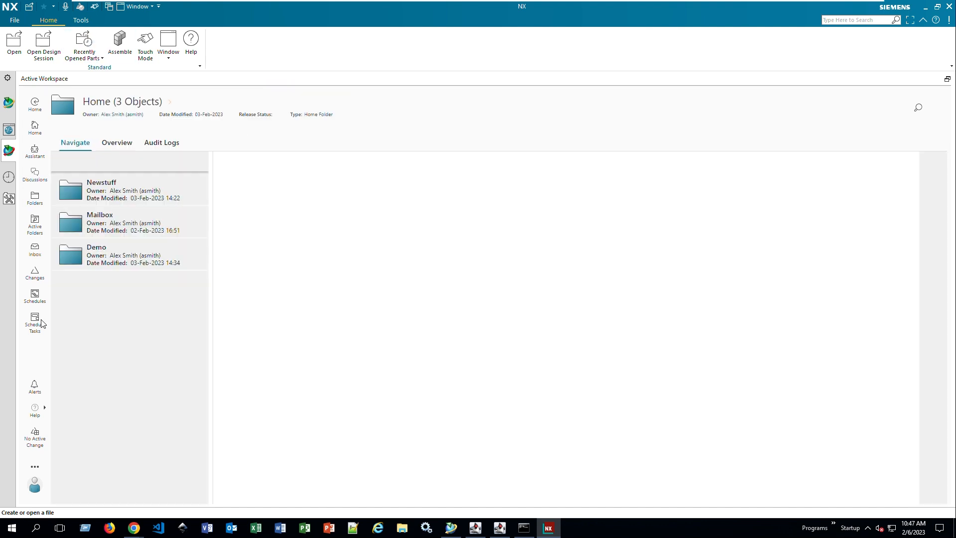
pyautogui.click(117, 142)
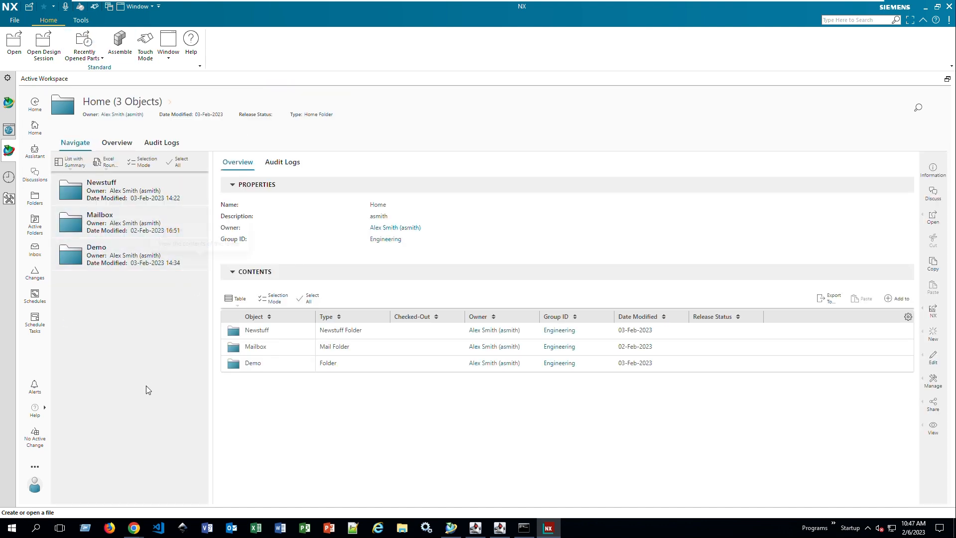
pyautogui.doubleClick(96, 246)
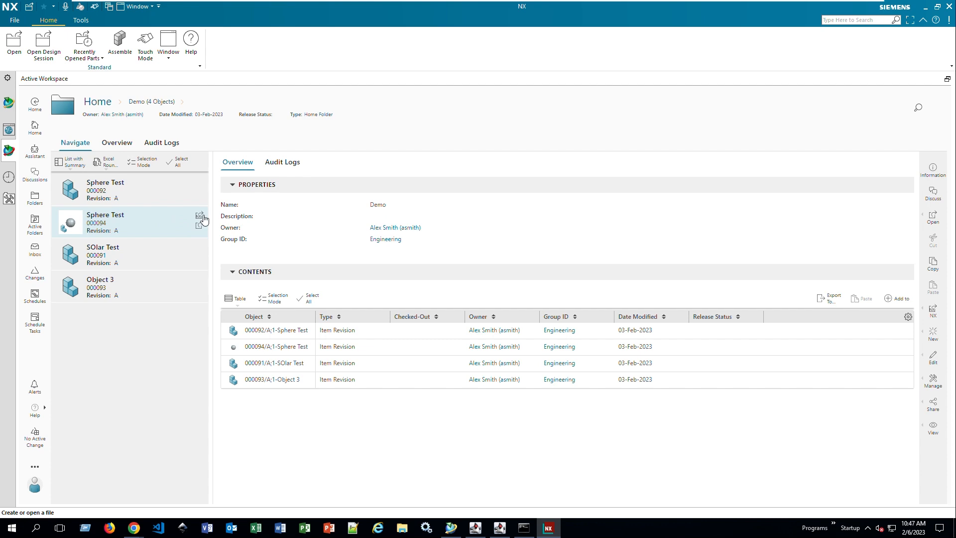
pyautogui.click(199, 215)
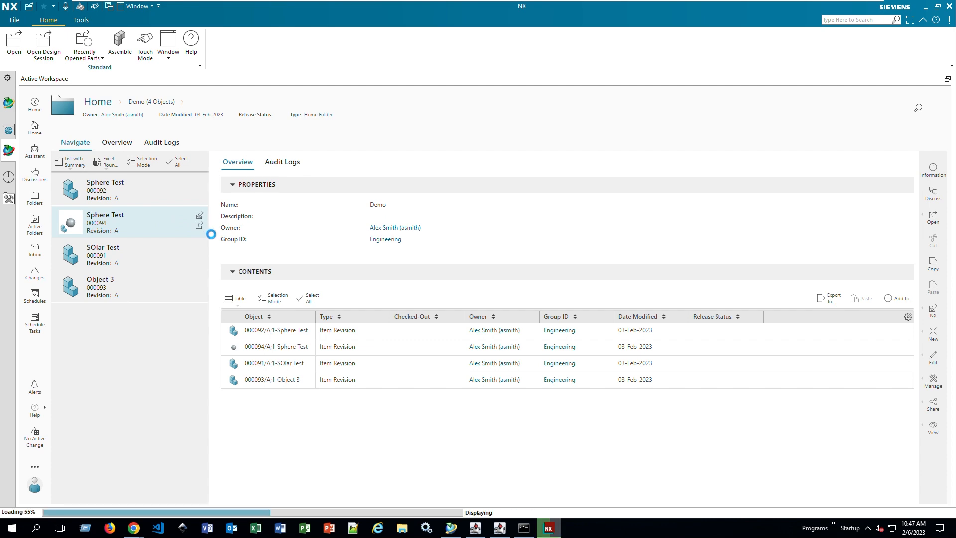
pyautogui.doubleClick(105, 222)
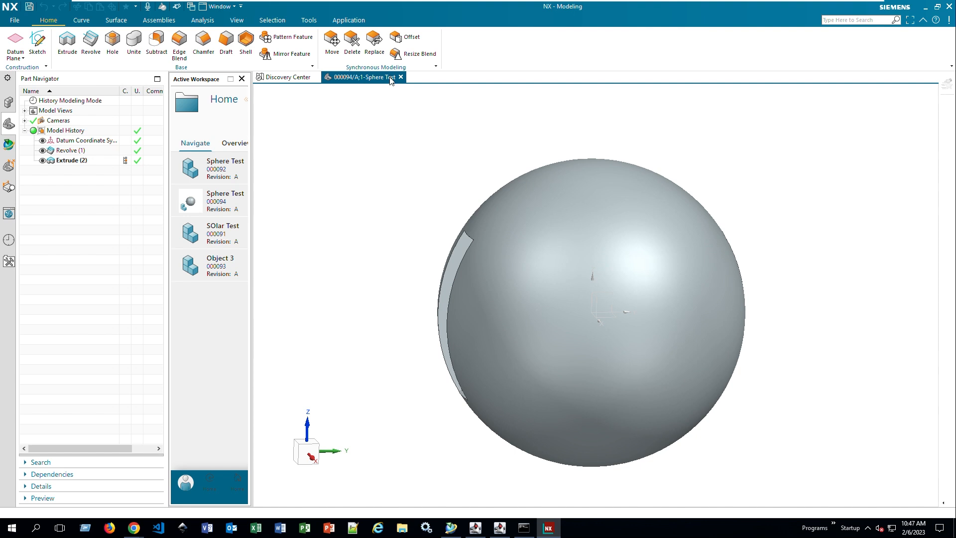
pyautogui.moveTo(395, 82)
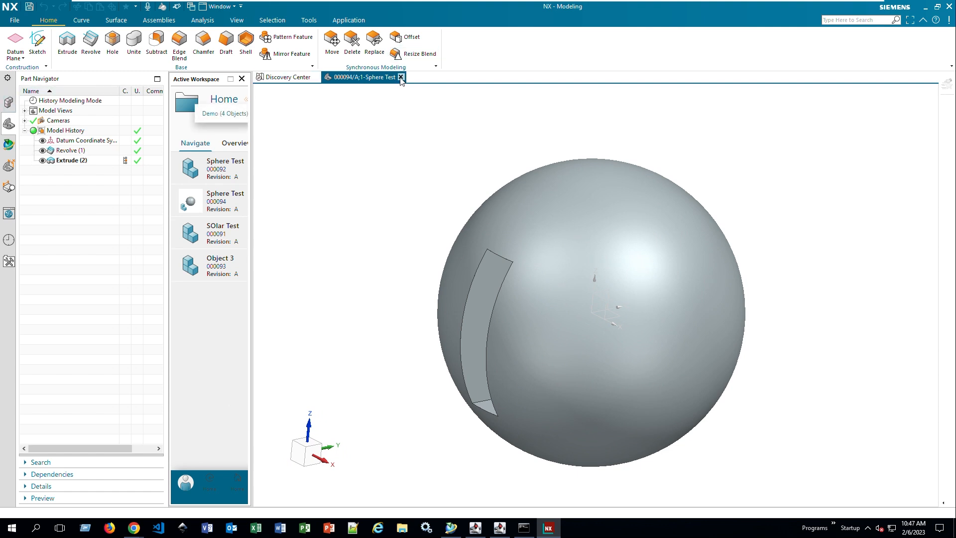
# - Close the Sphere Test part, return Home, and open the 000094/A revision page
pyautogui.click(402, 77)
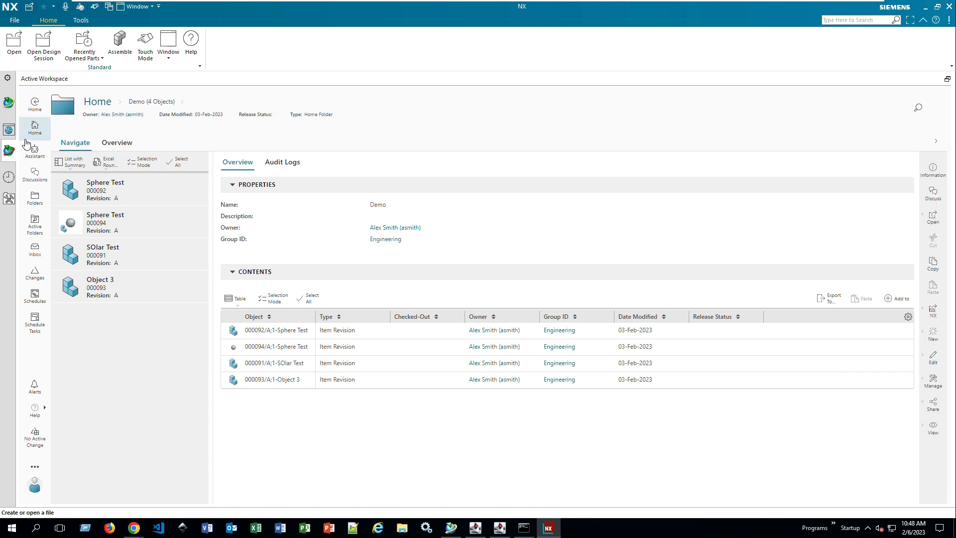
pyautogui.click(35, 128)
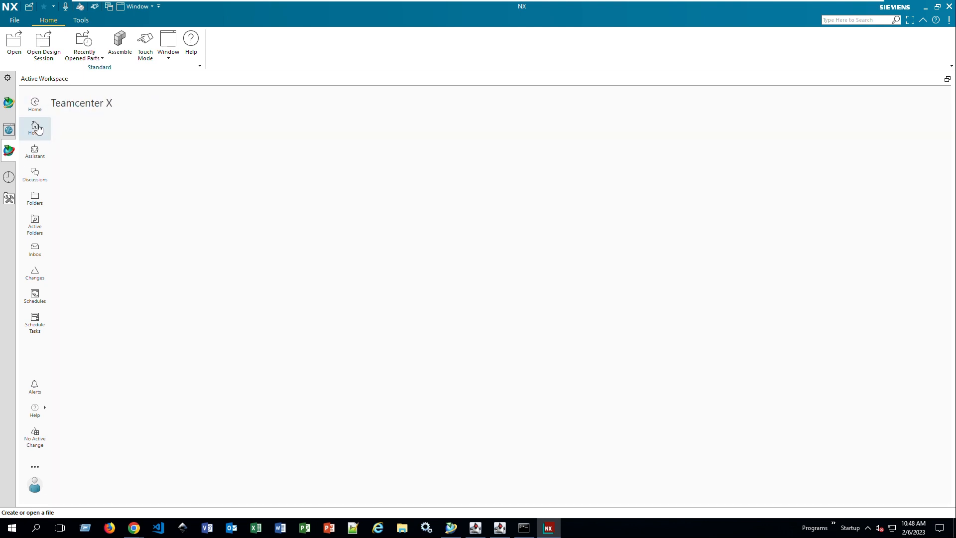
pyautogui.click(35, 128)
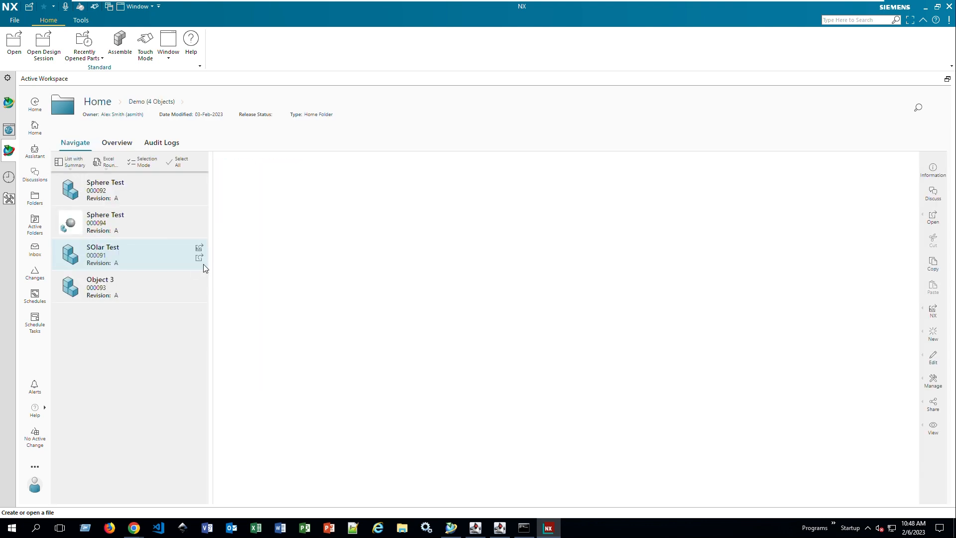
pyautogui.click(105, 222)
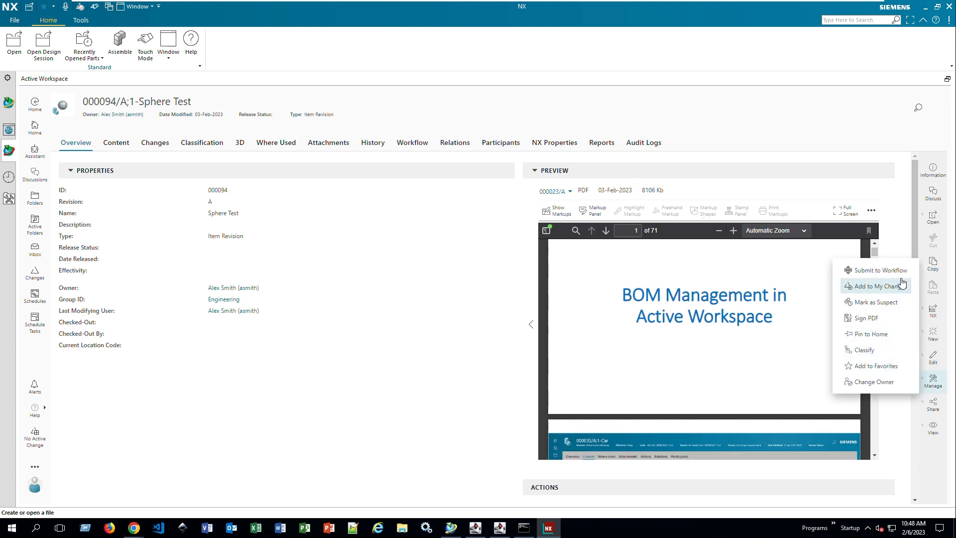
pyautogui.moveTo(878, 269)
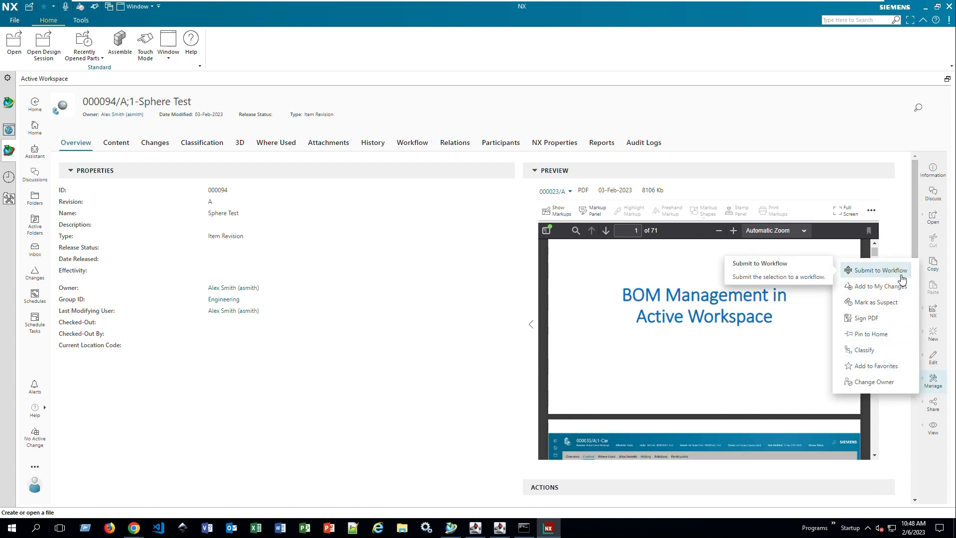
# - Submit the revision to a workflow, choosing Development Release from all templates
pyautogui.click(879, 269)
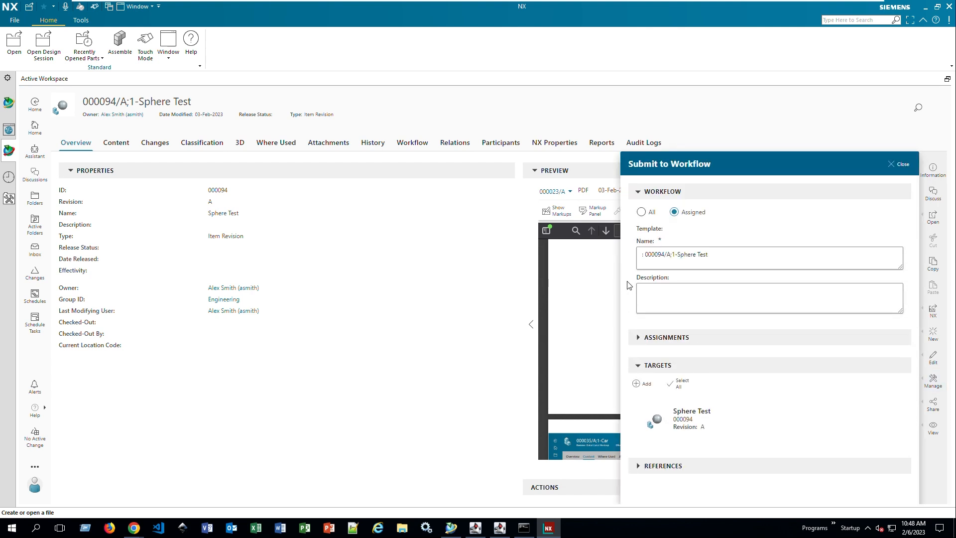
pyautogui.moveTo(602, 351)
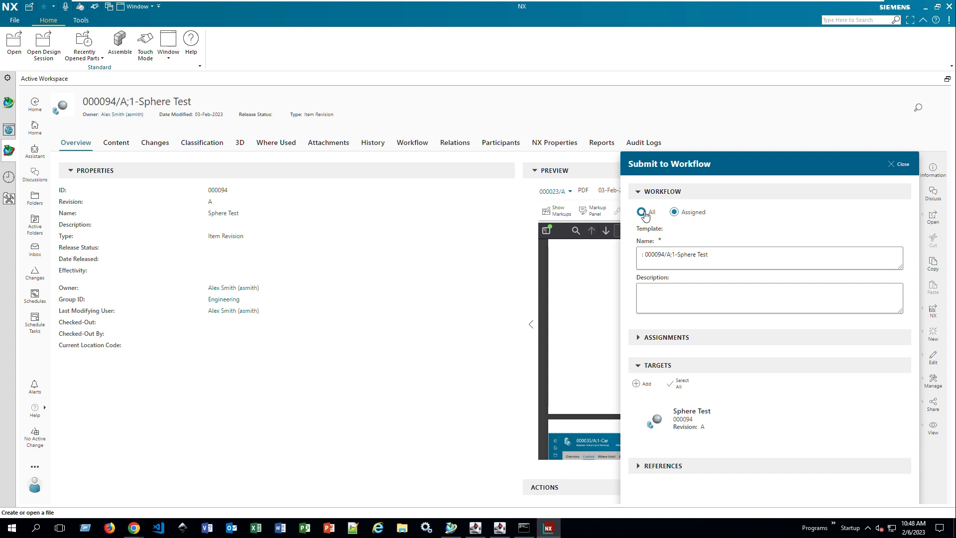
pyautogui.click(641, 212)
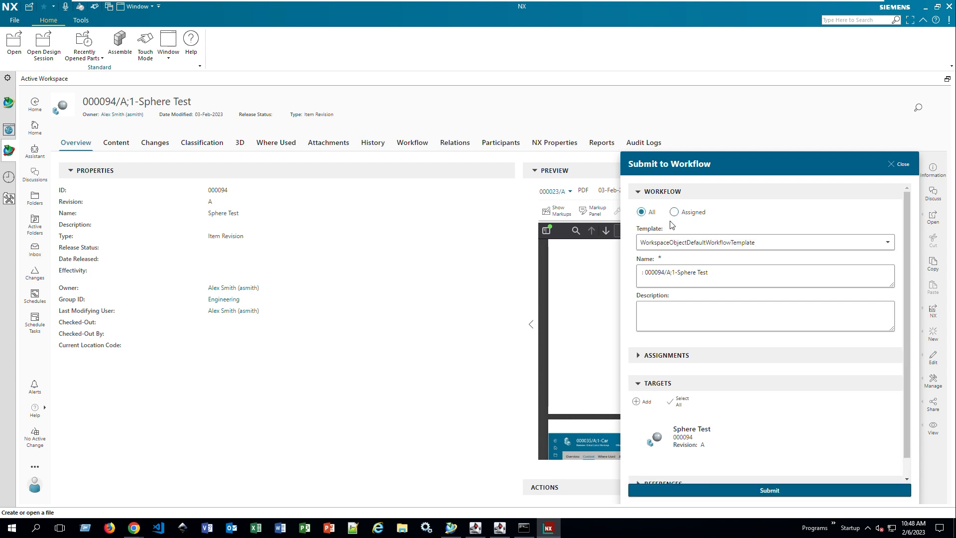
pyautogui.click(886, 242)
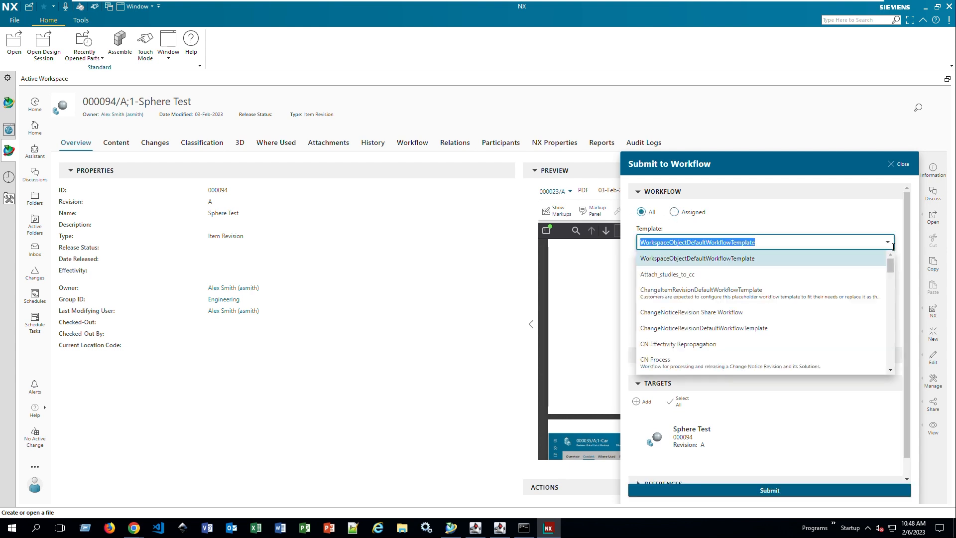
pyautogui.scroll(-3)
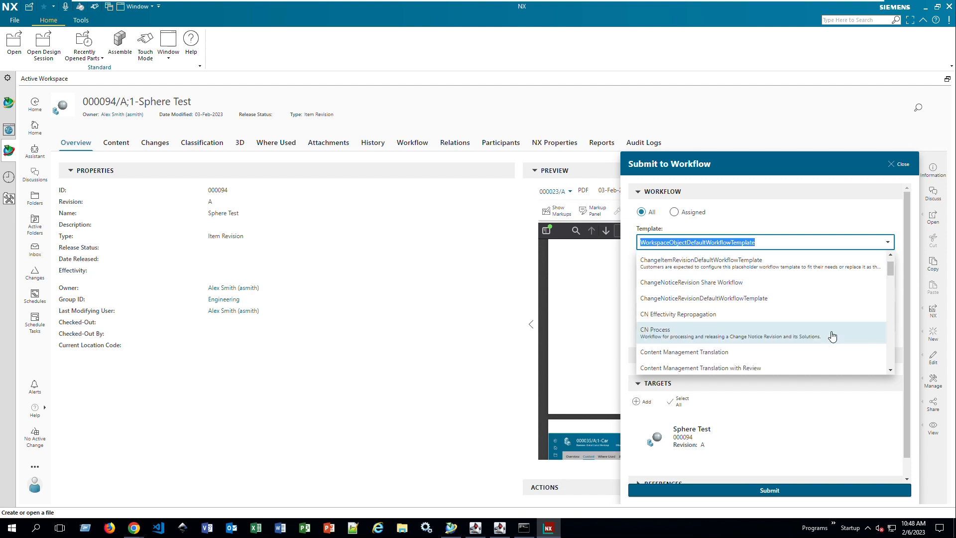
pyautogui.scroll(-3)
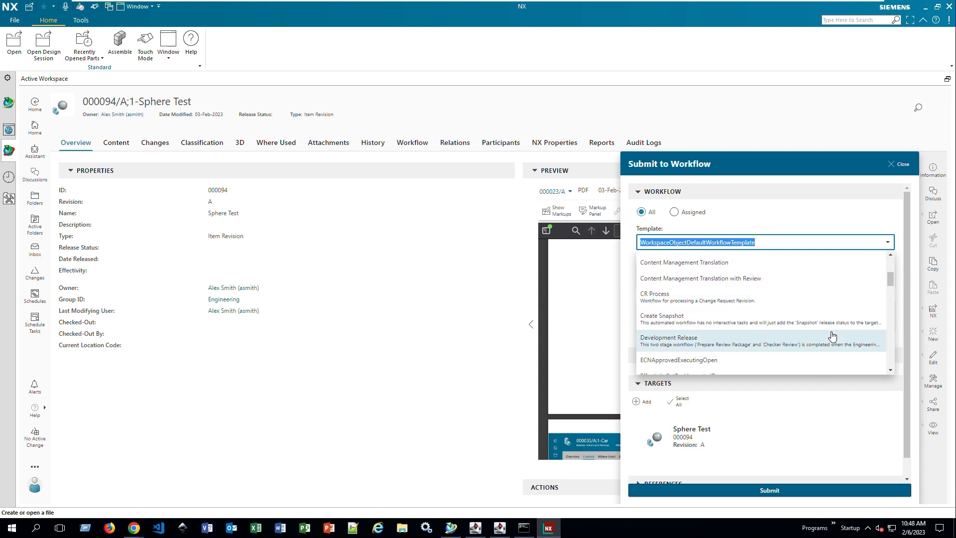
pyautogui.click(668, 338)
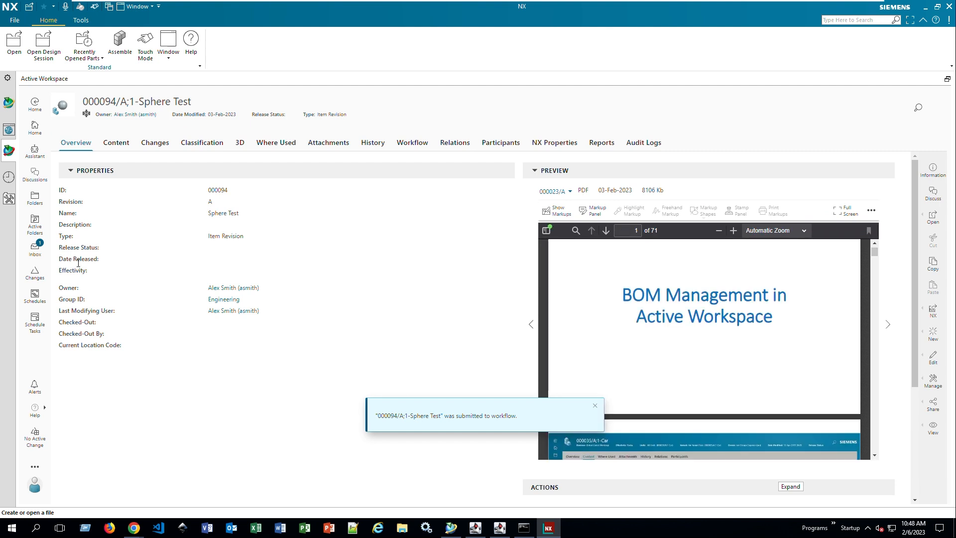
pyautogui.moveTo(35, 250)
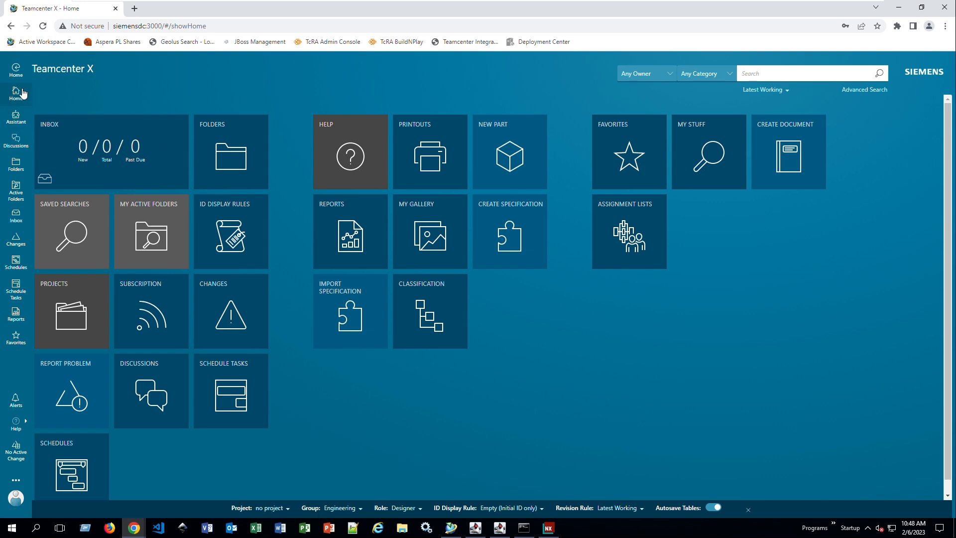
# - From the home page, open the Prepare Review Package task and inspect its PDF and UGMASTER targets
pyautogui.click(16, 95)
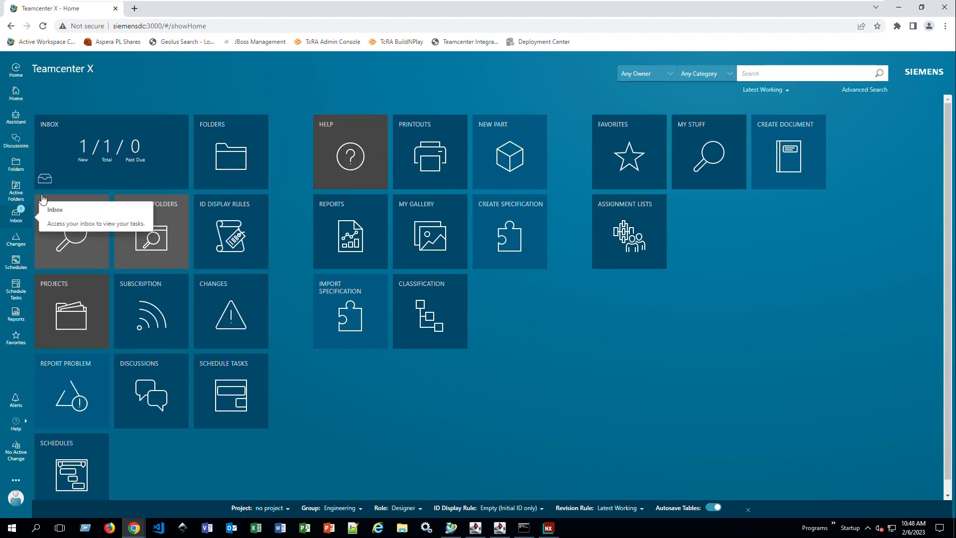
pyautogui.moveTo(90, 160)
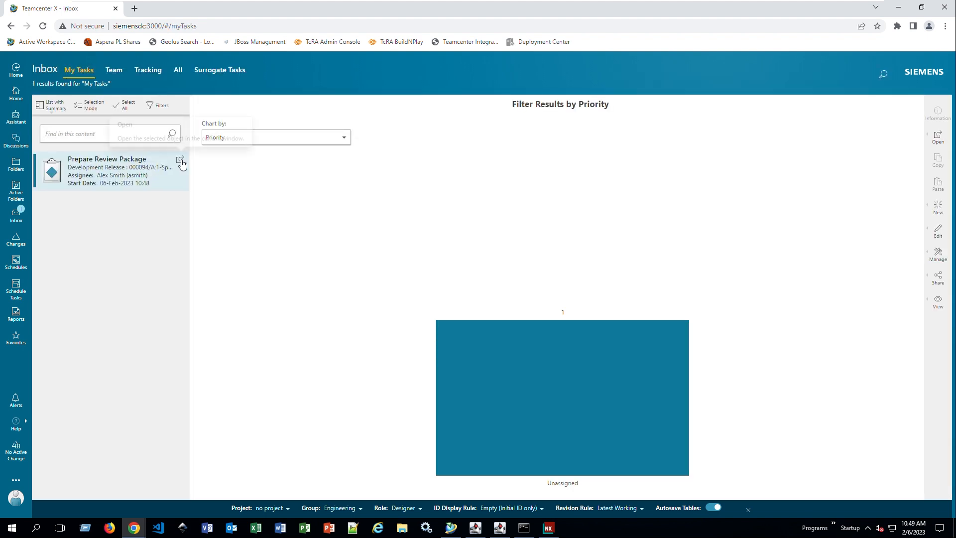
pyautogui.click(182, 163)
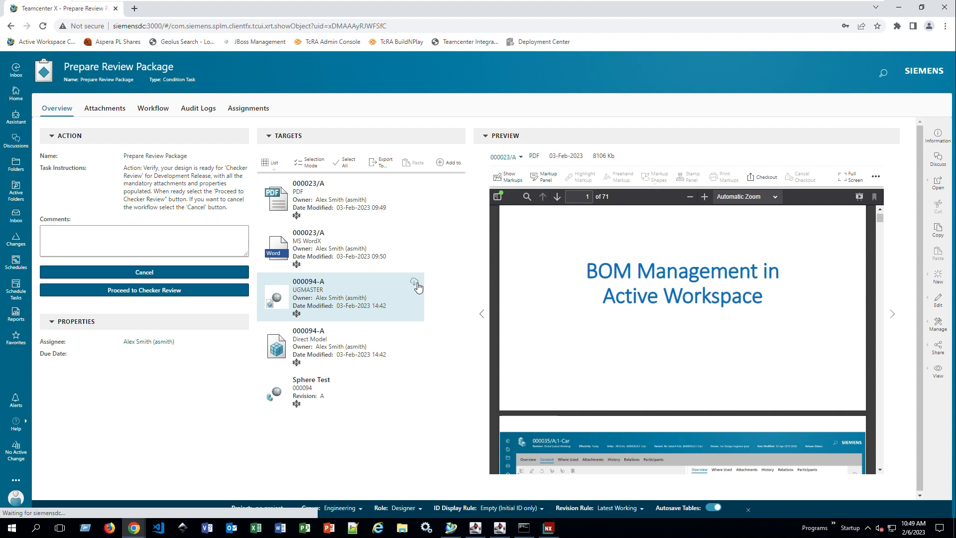
pyautogui.click(338, 198)
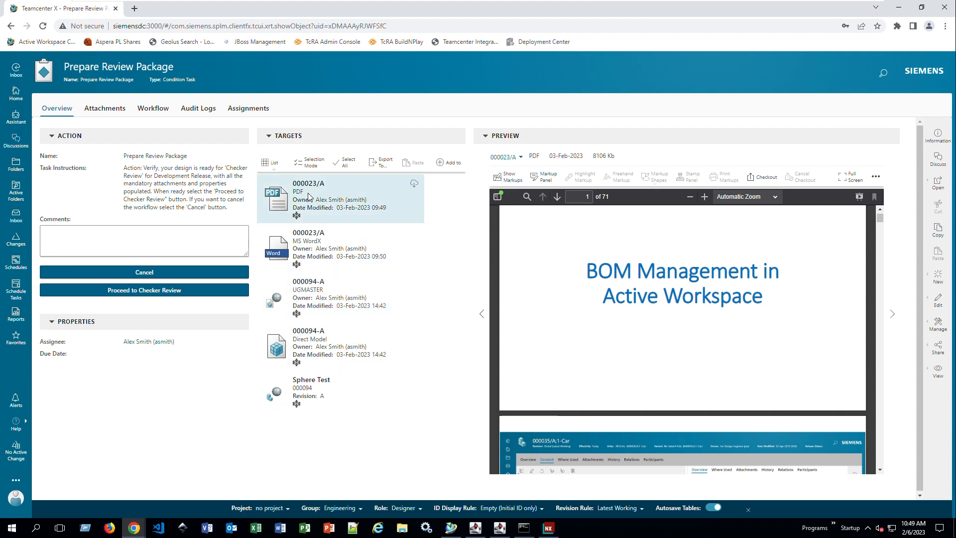
pyautogui.click(246, 305)
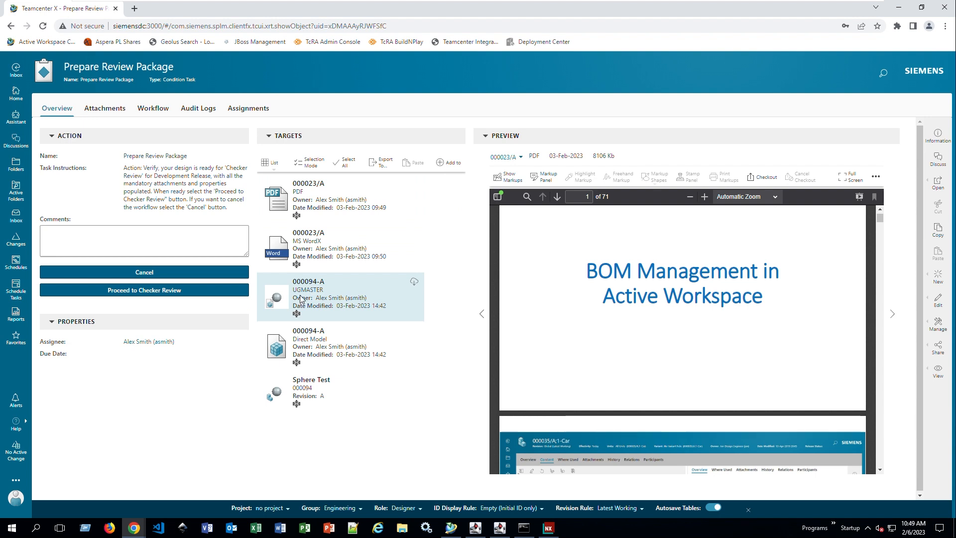
pyautogui.click(339, 199)
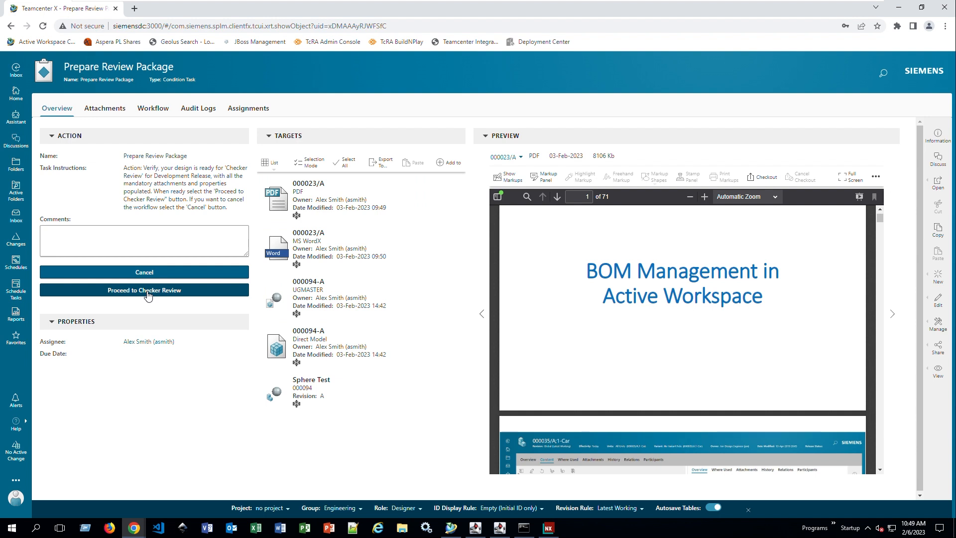
pyautogui.moveTo(134, 184)
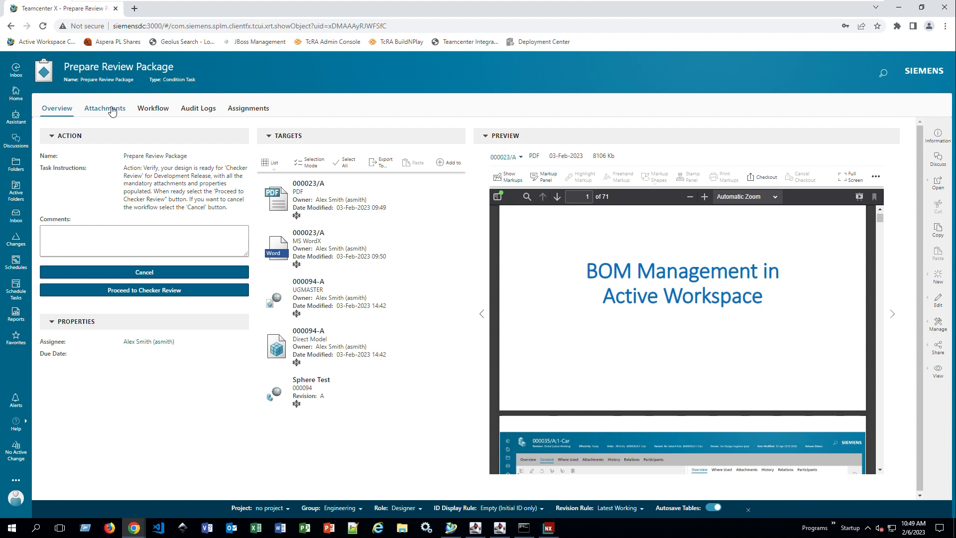
# - Browse the task's targets, workflow diagram, audit logs and assignments, then return to Overview
pyautogui.click(104, 108)
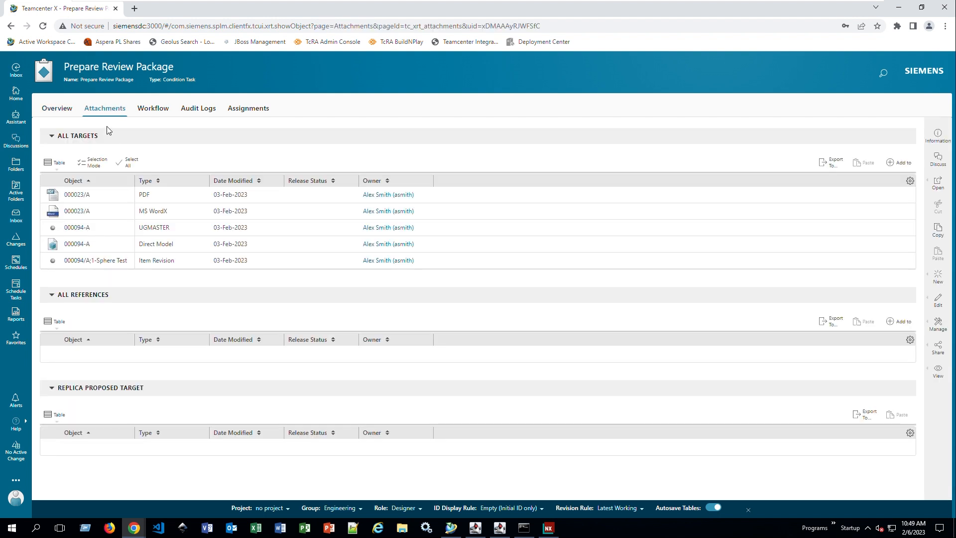
pyautogui.moveTo(150, 167)
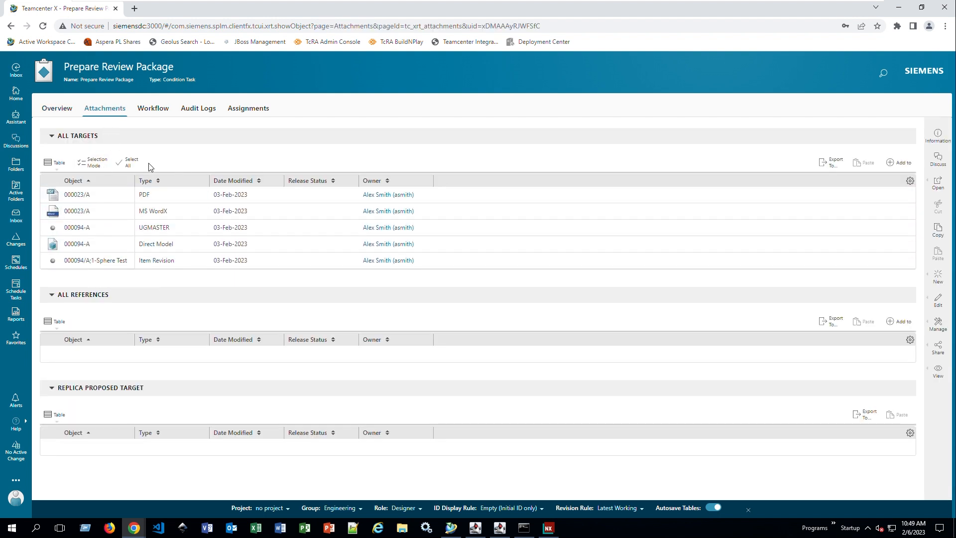
pyautogui.click(153, 108)
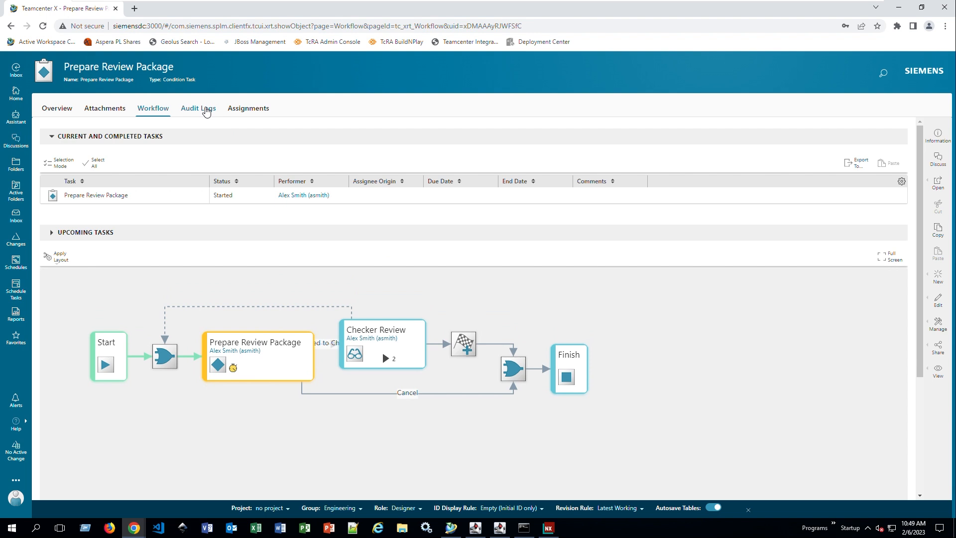
pyautogui.click(197, 108)
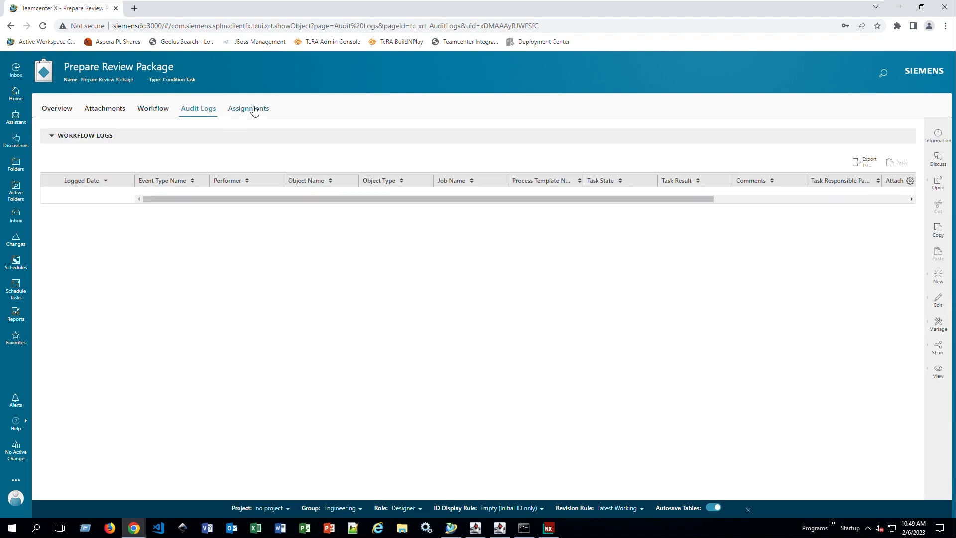
pyautogui.click(247, 108)
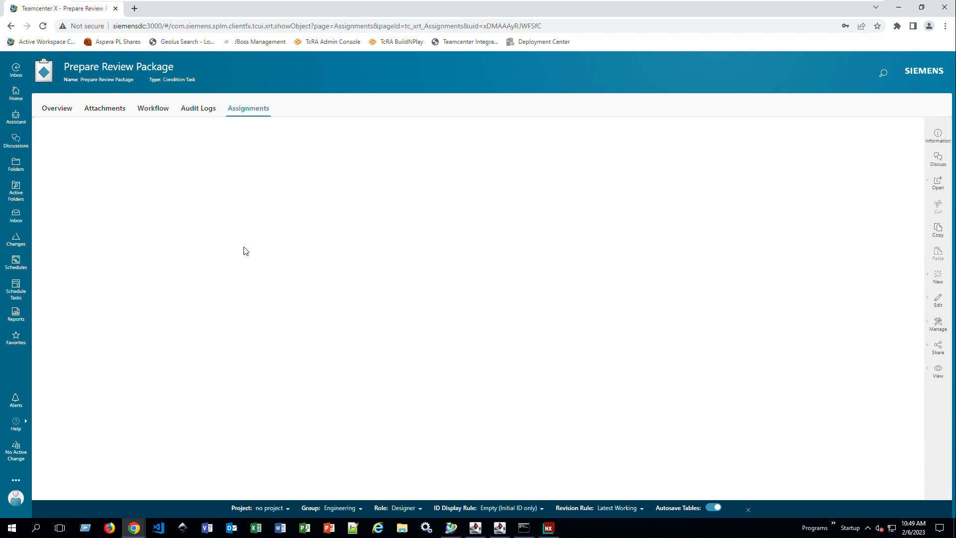
pyautogui.click(247, 108)
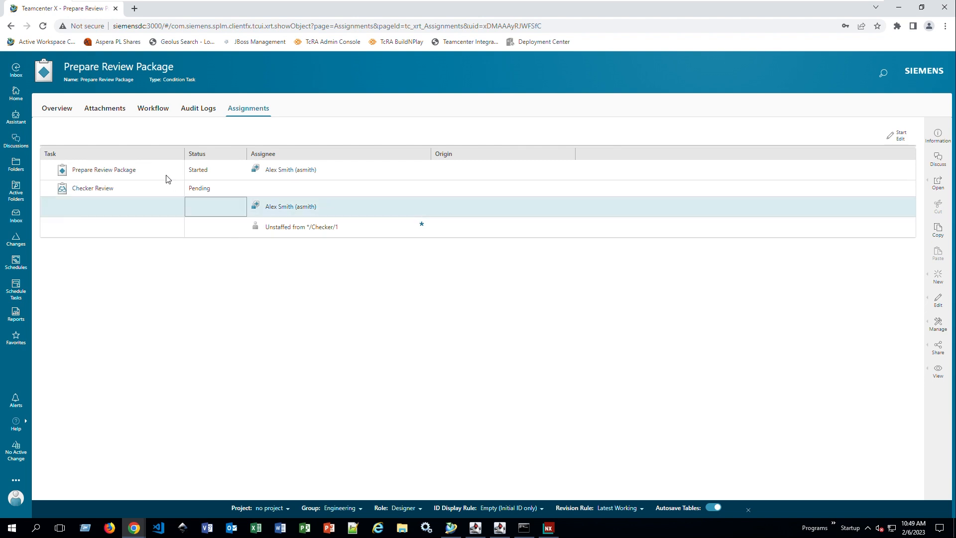
pyautogui.click(57, 108)
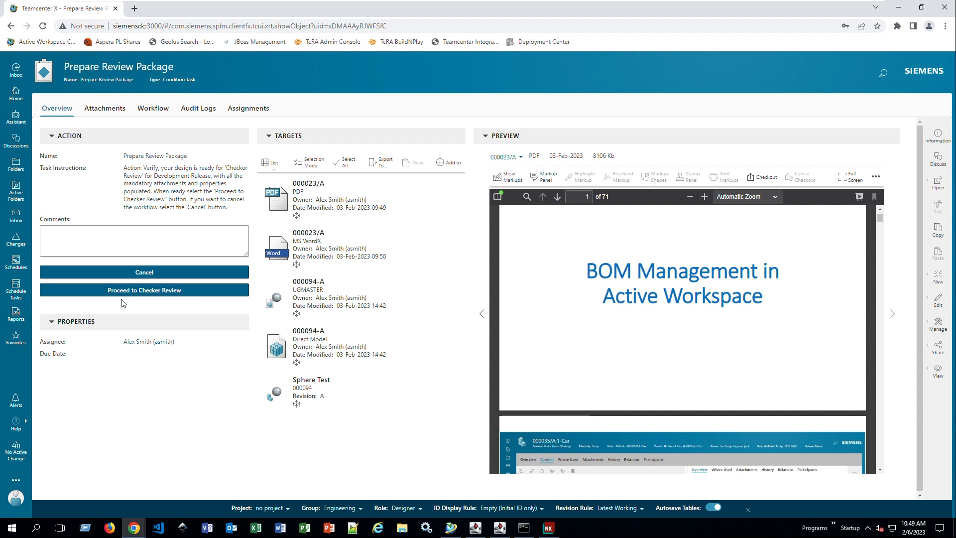
# - Send the design on to Checker Review and open the select-signoff-team task
pyautogui.click(143, 290)
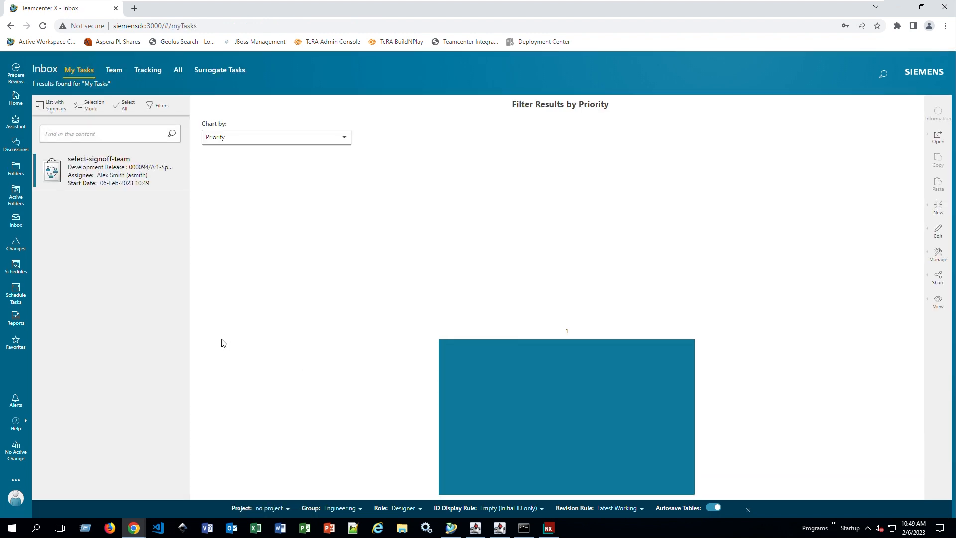
pyautogui.click(109, 171)
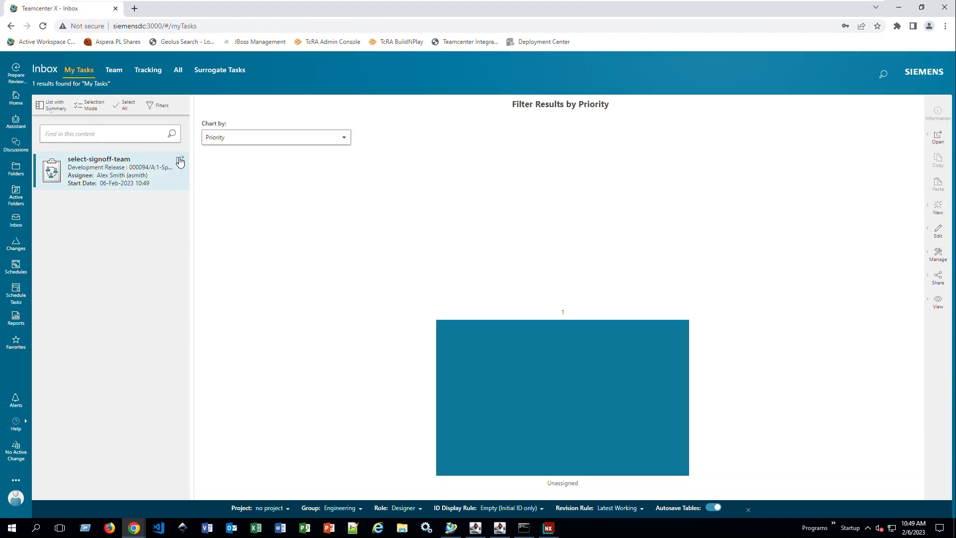
pyautogui.click(179, 162)
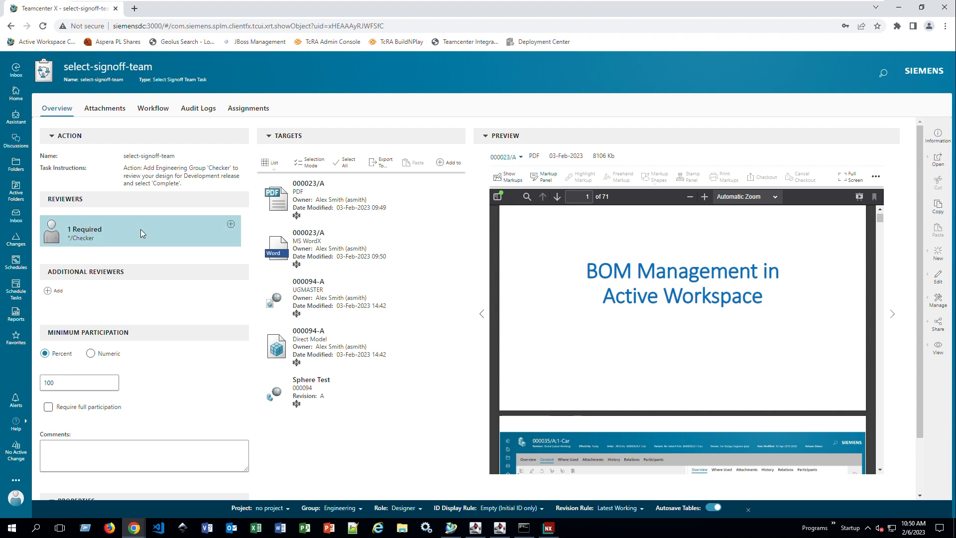
# - Add bday as the Engineering Checker reviewer and complete the signoff team selection
pyautogui.click(230, 223)
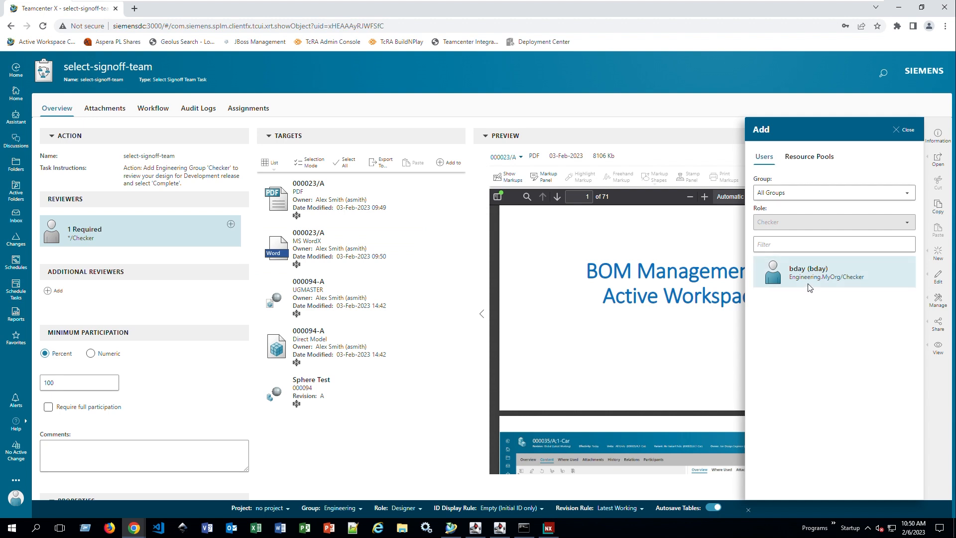
pyautogui.click(833, 270)
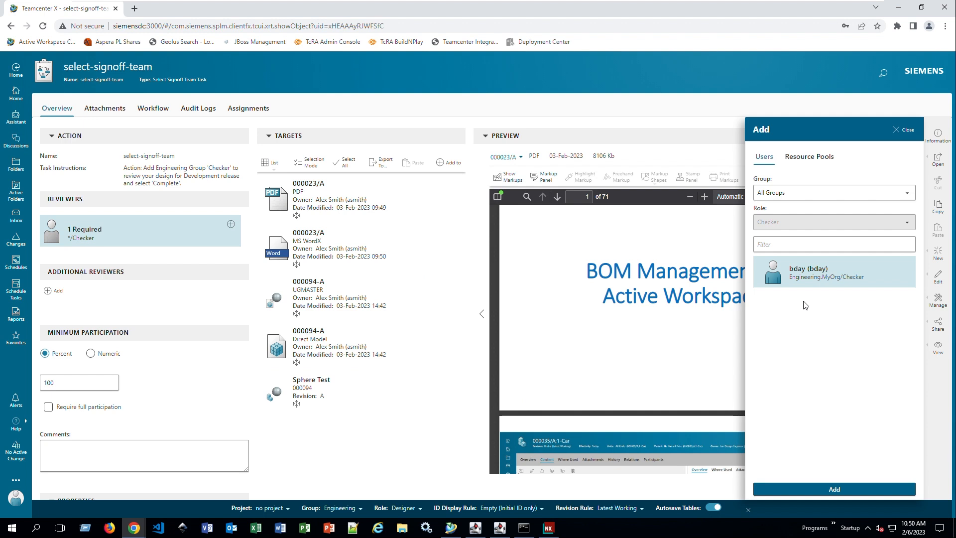
pyautogui.moveTo(833, 283)
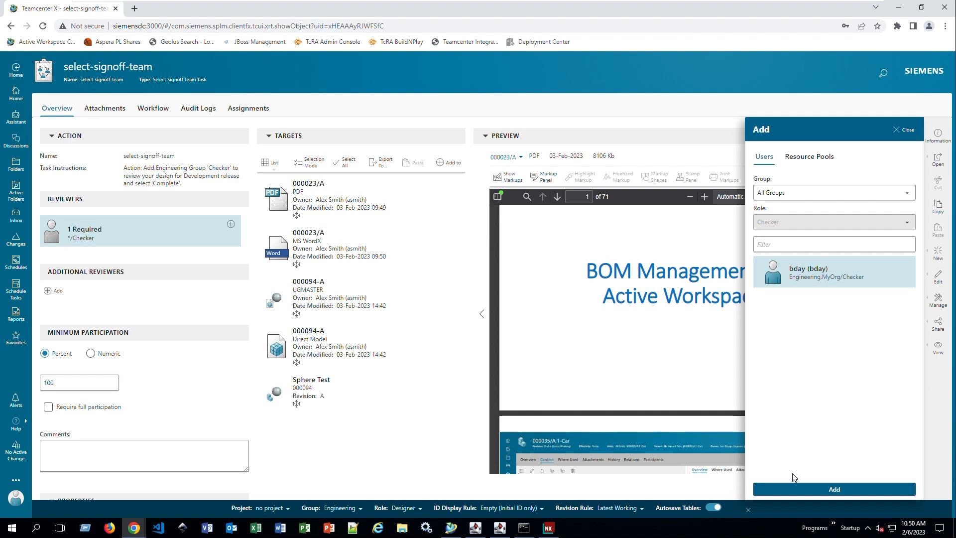
pyautogui.click(833, 488)
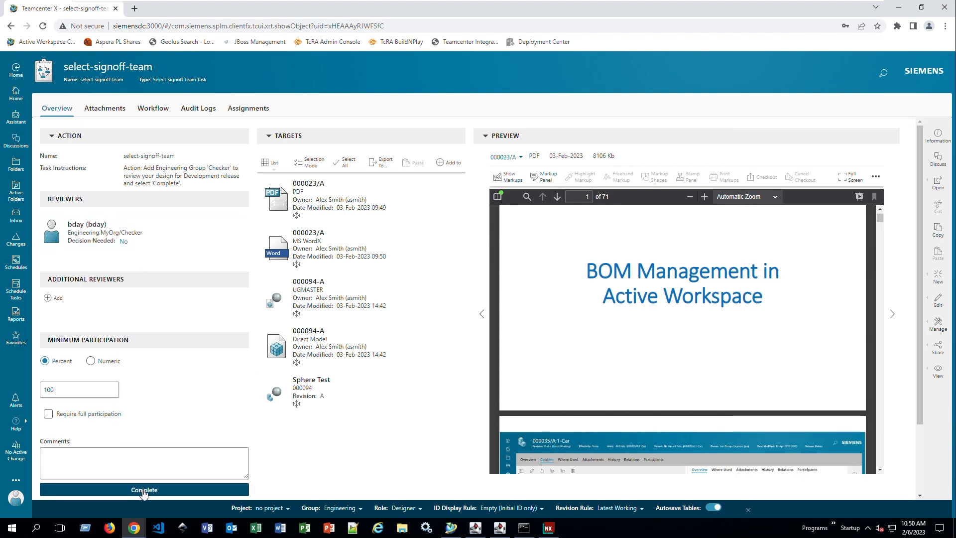
pyautogui.click(144, 489)
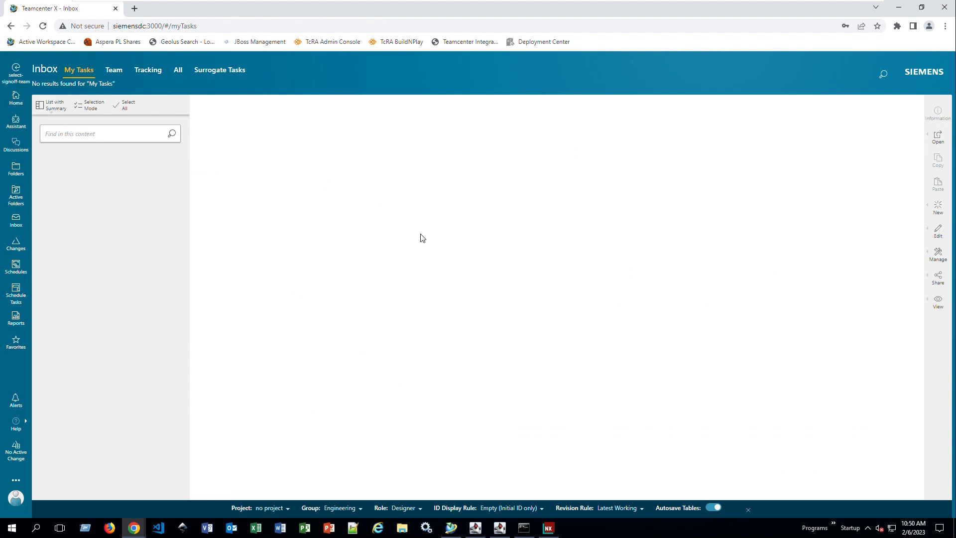
pyautogui.moveTo(133, 527)
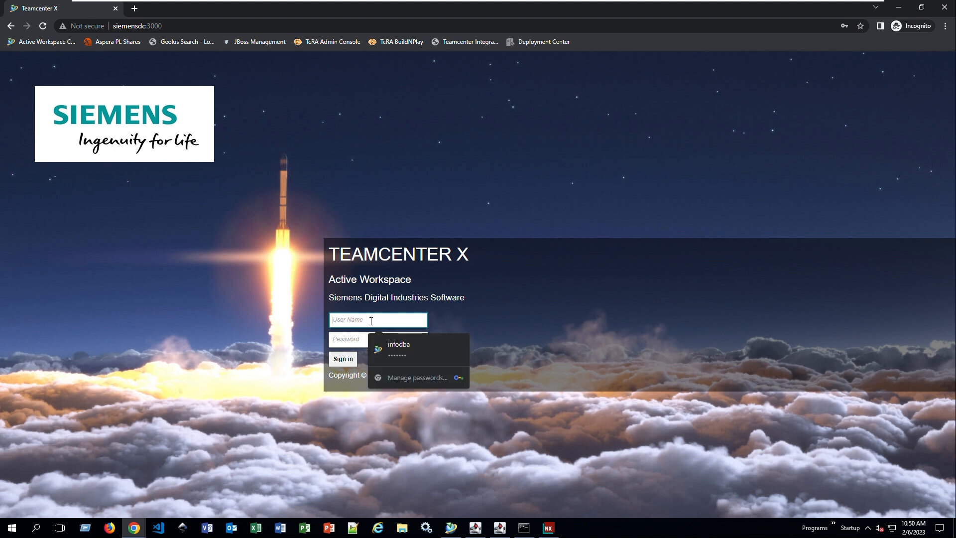
# - Sign in as the checker user bday and open the Inbox
pyautogui.write('bday')
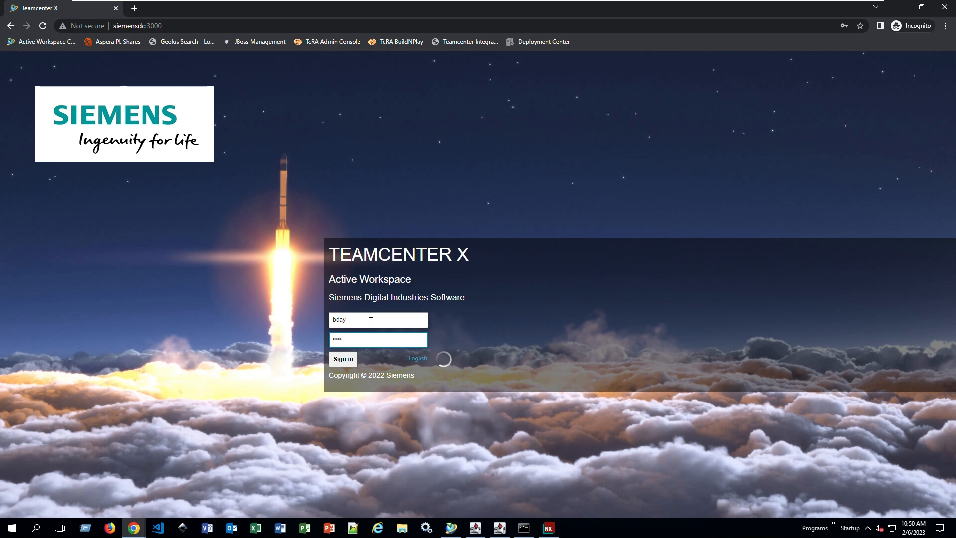
pyautogui.click(341, 358)
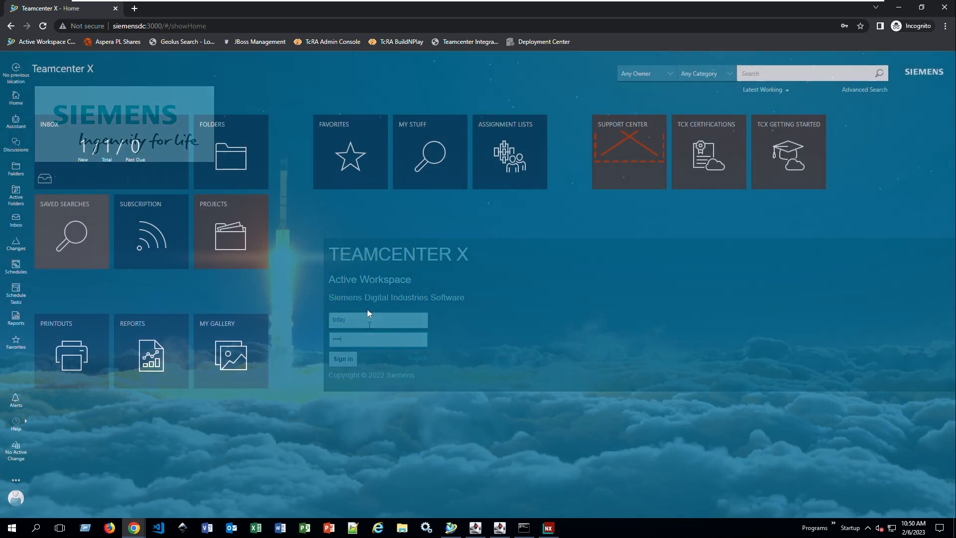
pyautogui.click(342, 358)
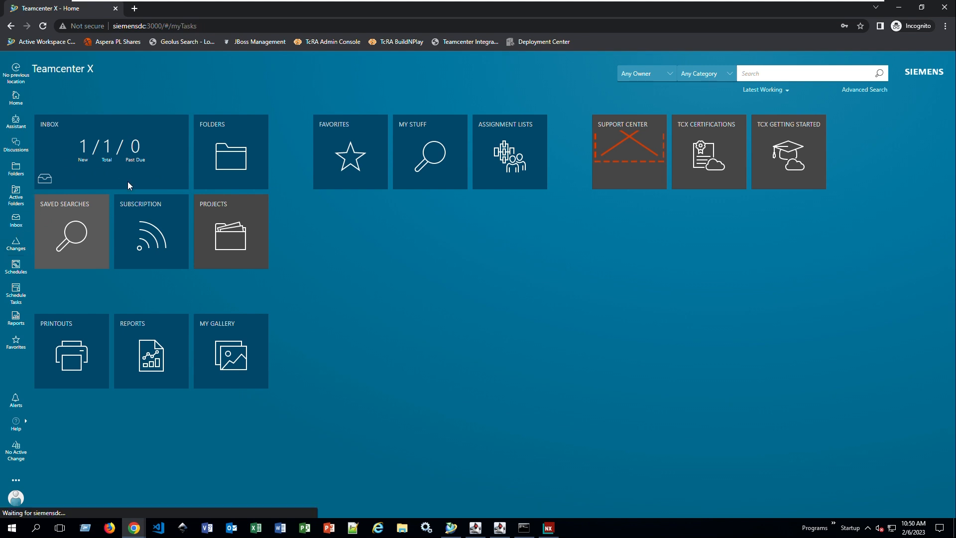
# - Open perform-signoffs, dismiss the markup privilege warning, and approve the review task
pyautogui.click(111, 151)
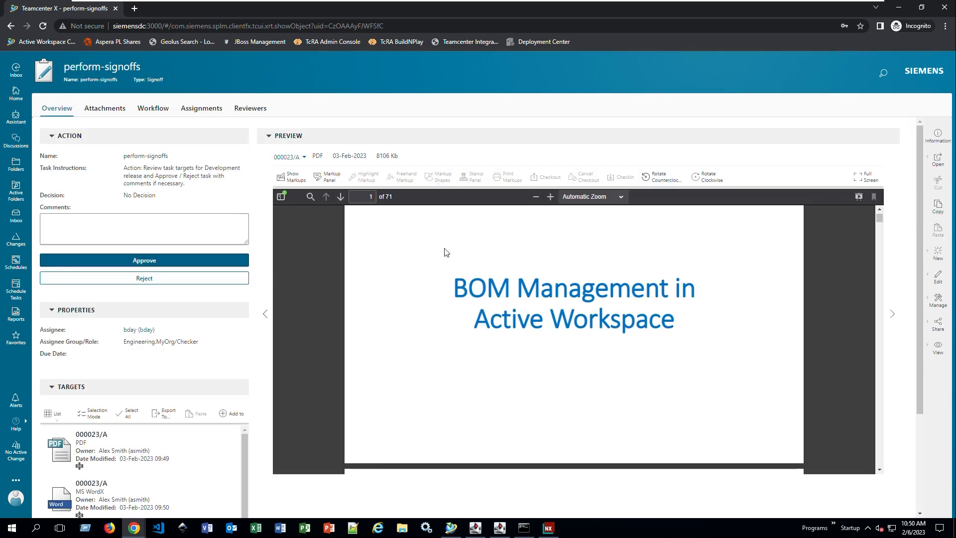
pyautogui.click(290, 177)
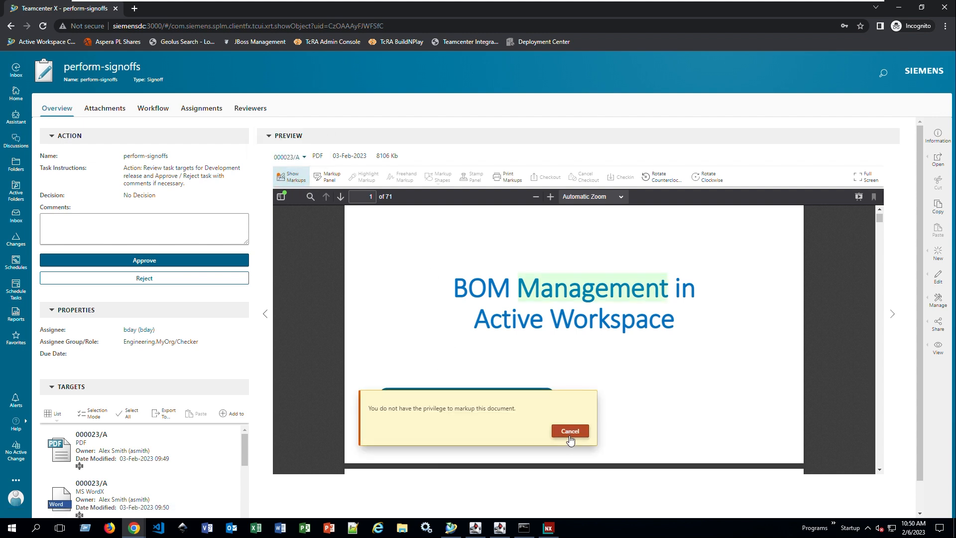
pyautogui.click(568, 431)
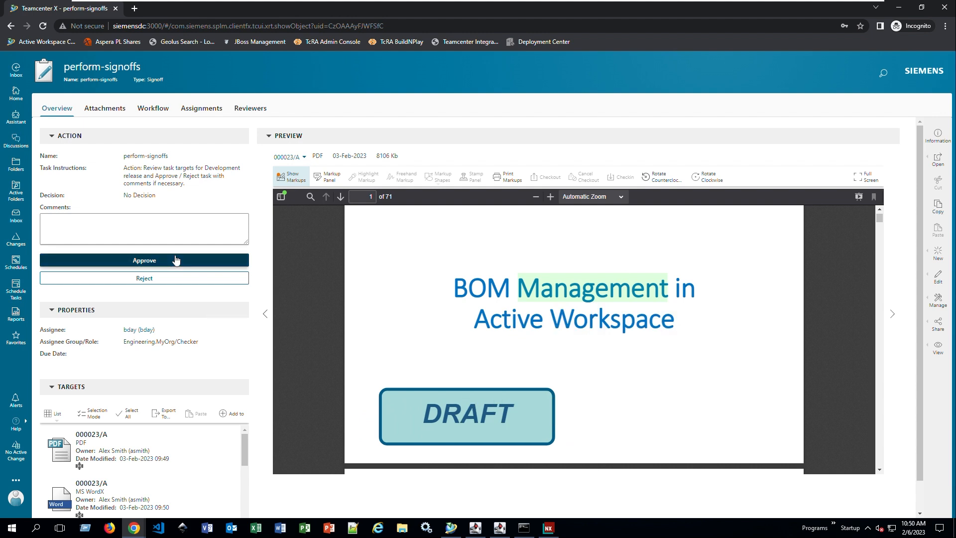
pyautogui.click(144, 260)
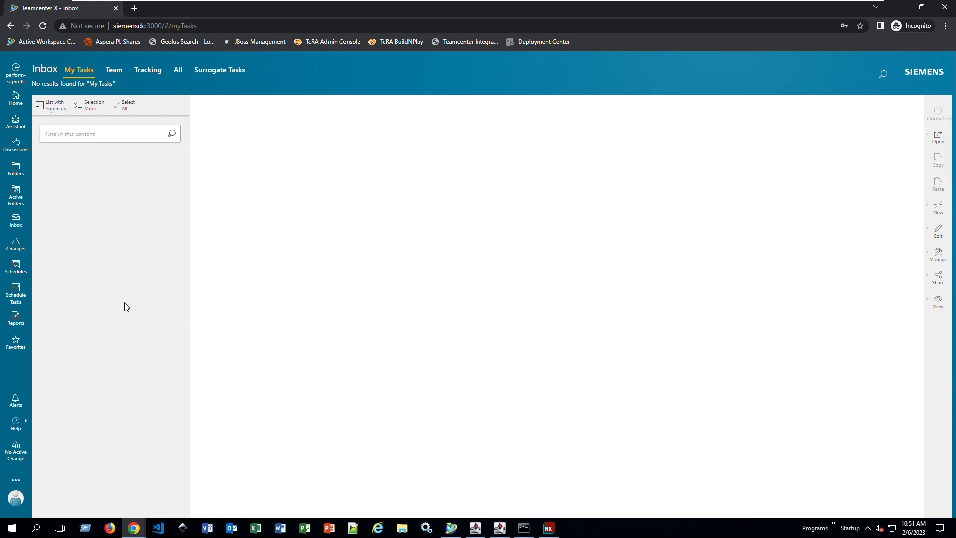
pyautogui.moveTo(261, 514)
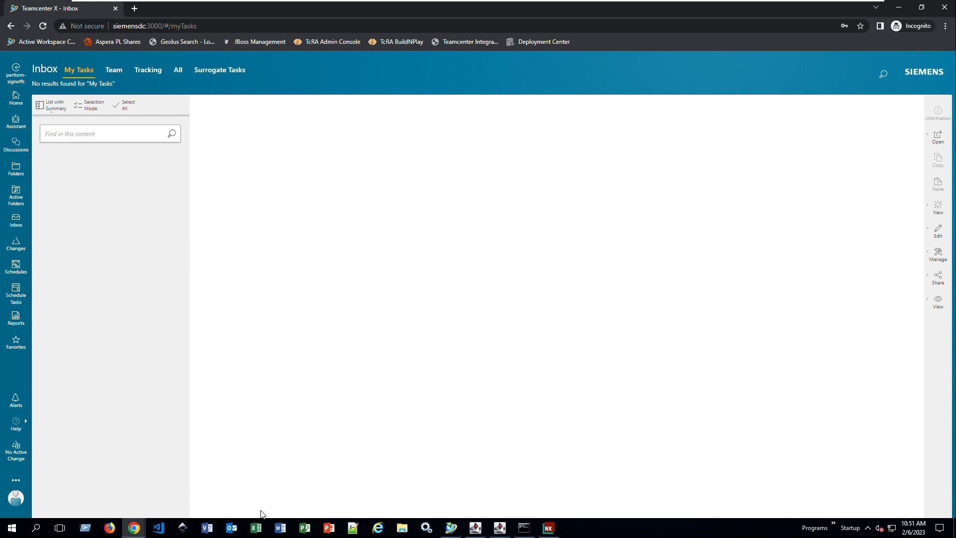
# - Switch back to Alex Smith's designer browser session
pyautogui.click(16, 94)
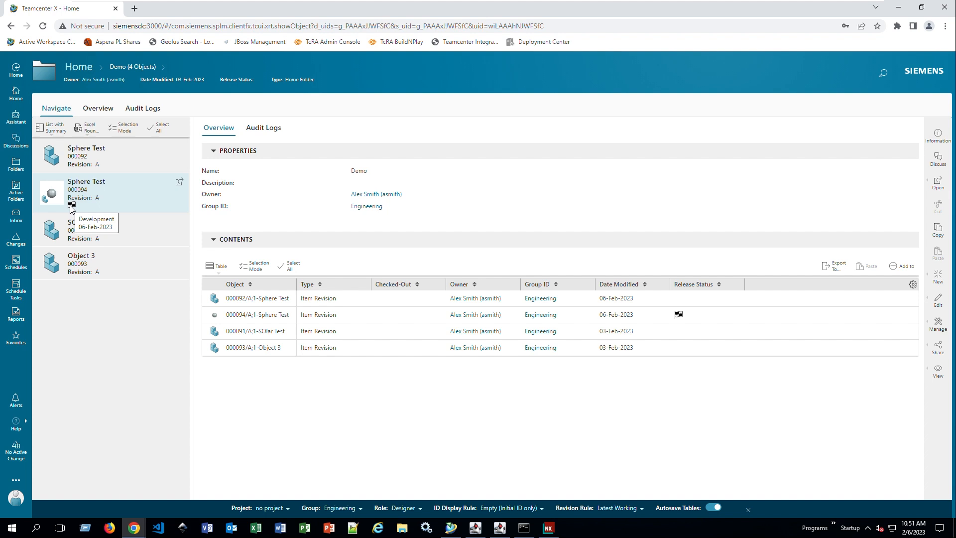
pyautogui.moveTo(181, 185)
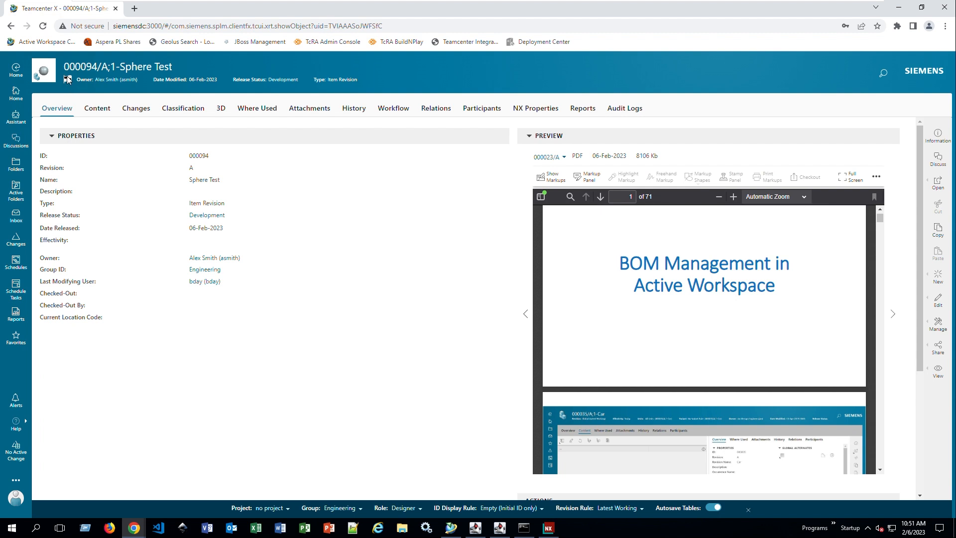
pyautogui.moveTo(269, 90)
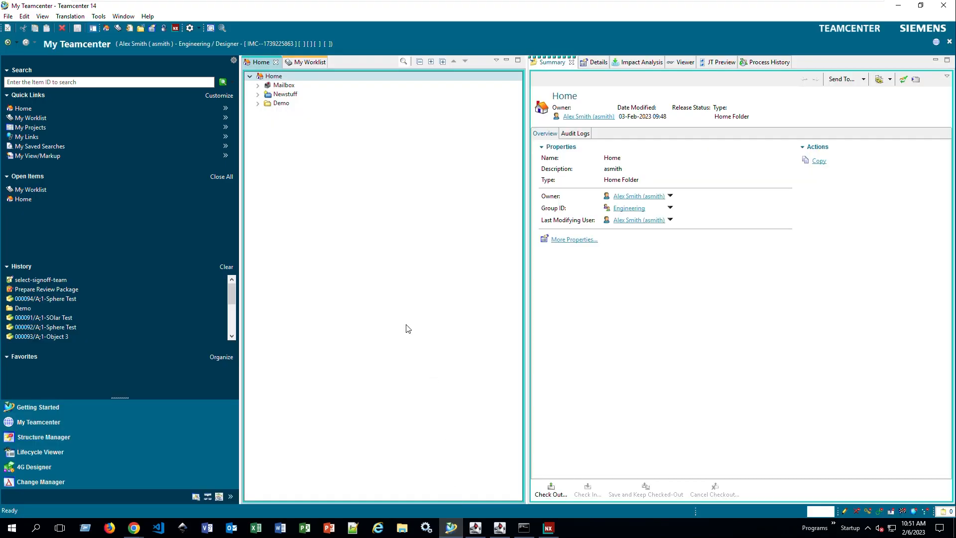
pyautogui.moveTo(70, 17)
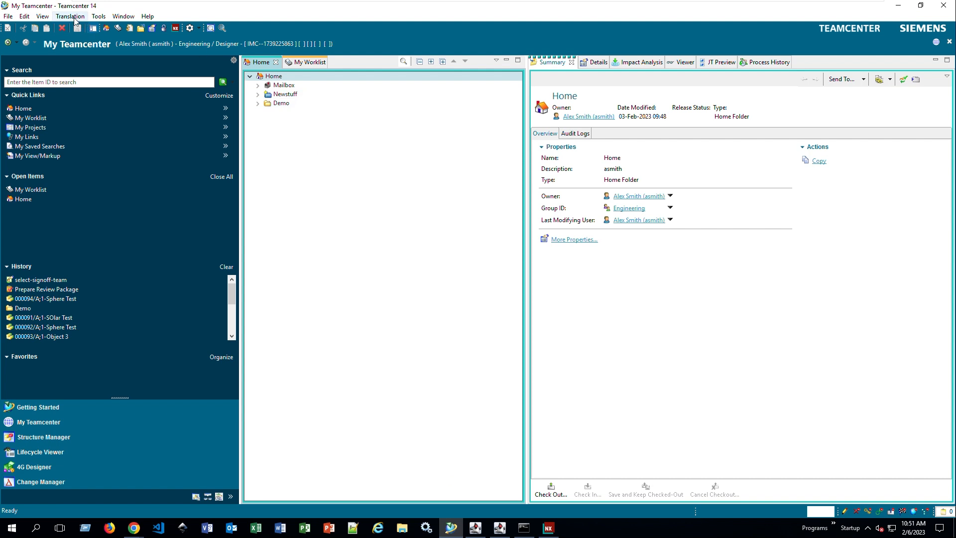
# - Refresh the window and expand the Demo folder's Sphere Test items to reveal their revisions
pyautogui.click(42, 16)
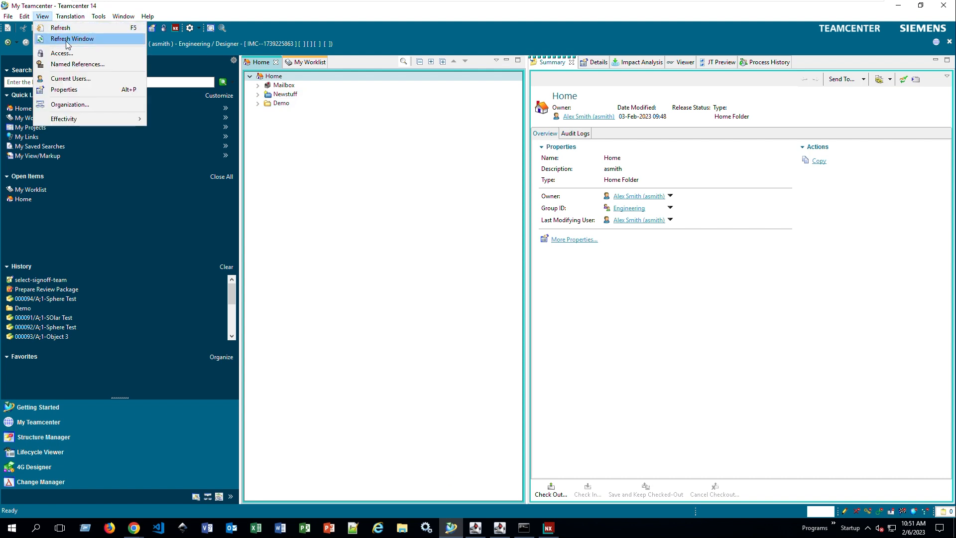
pyautogui.click(71, 38)
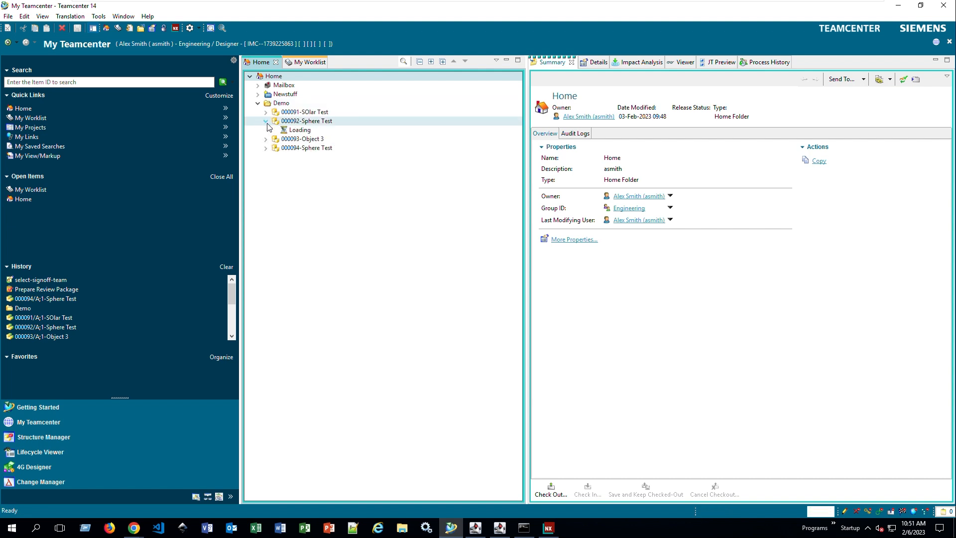
pyautogui.click(266, 121)
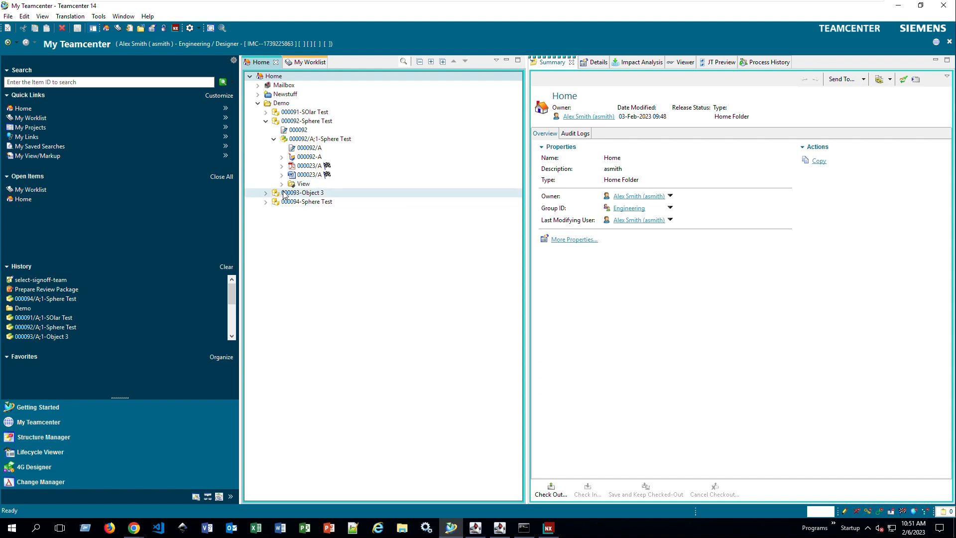
pyautogui.click(265, 193)
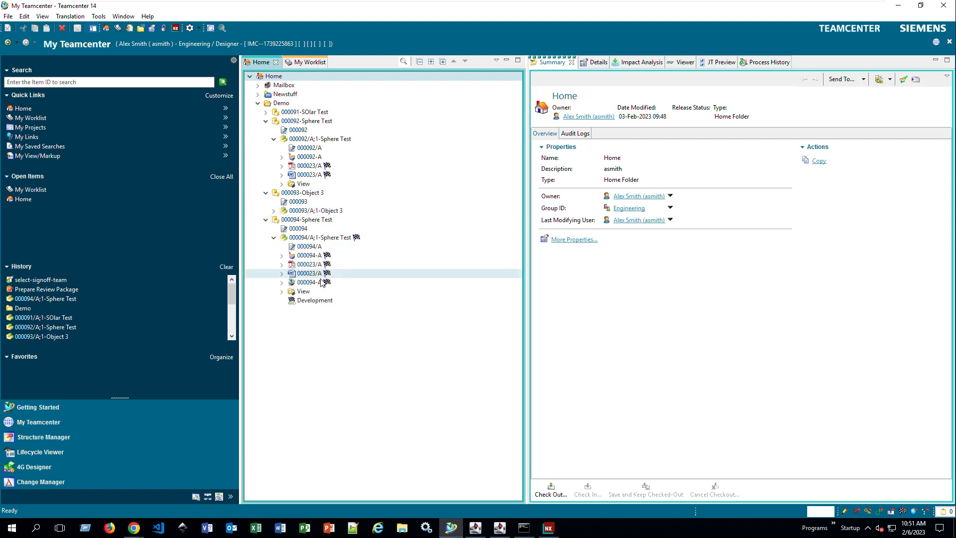